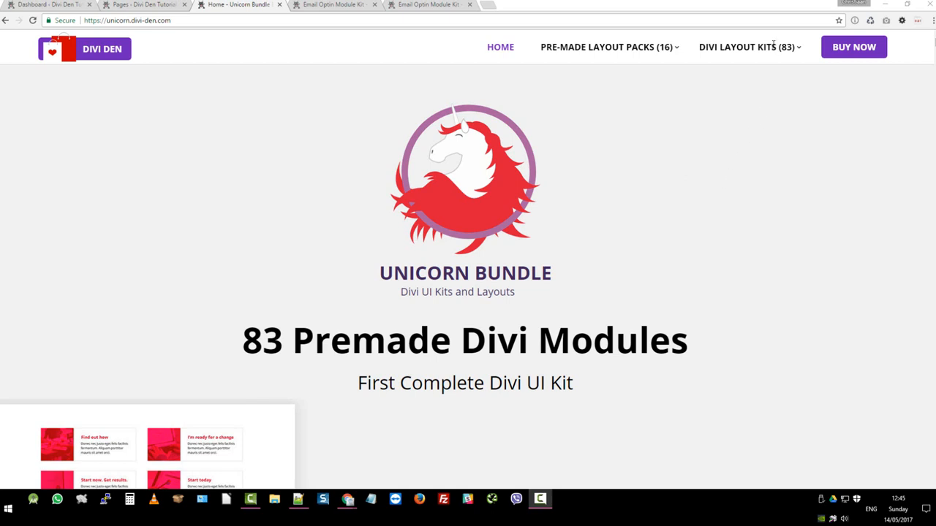
- Open the MailChimp Optins (3 fields) kit page from the Divi Layout Kits menu
{"action": "left_click", "coordinate": [749, 47]}
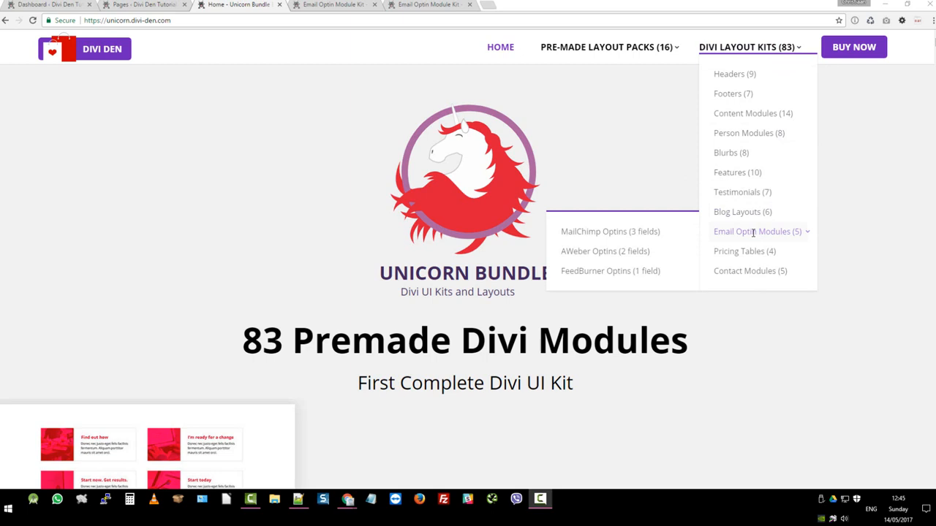
{"action": "mouse_move", "coordinate": [655, 241]}
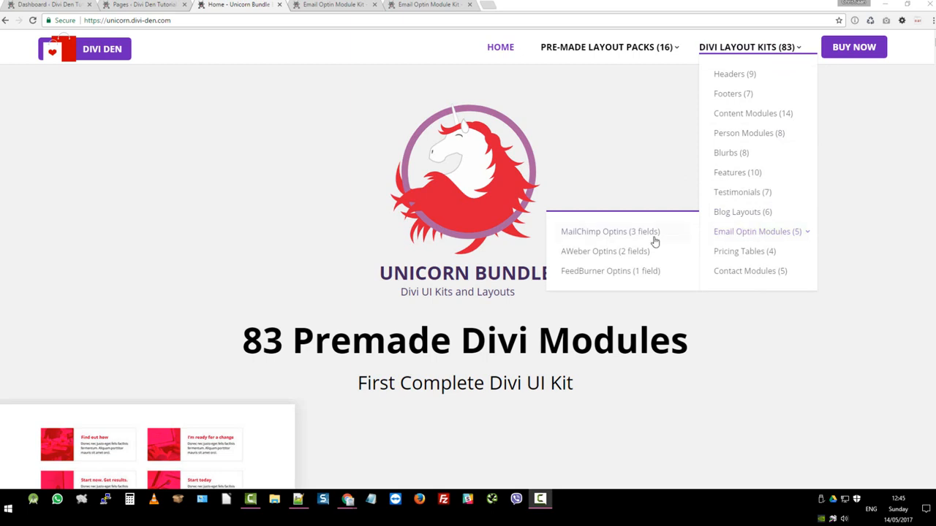
{"action": "mouse_move", "coordinate": [611, 239]}
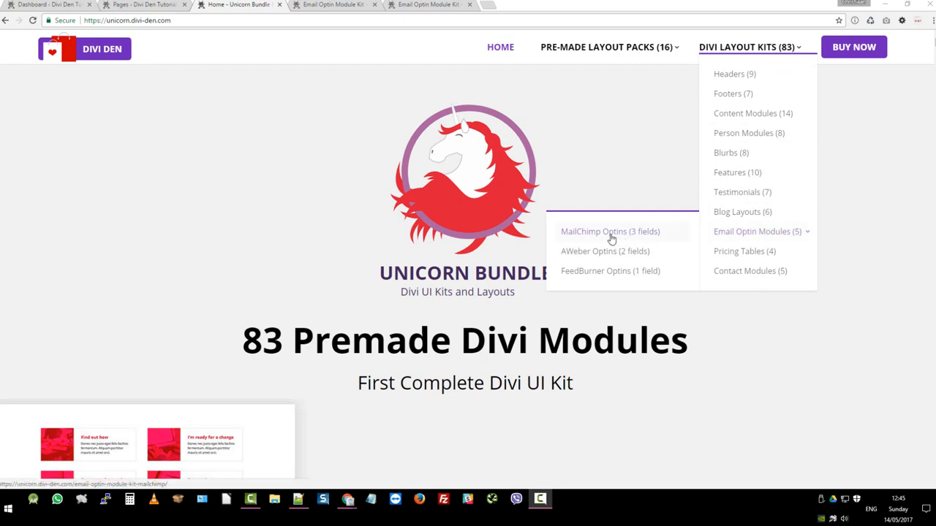
{"action": "left_click", "coordinate": [610, 231]}
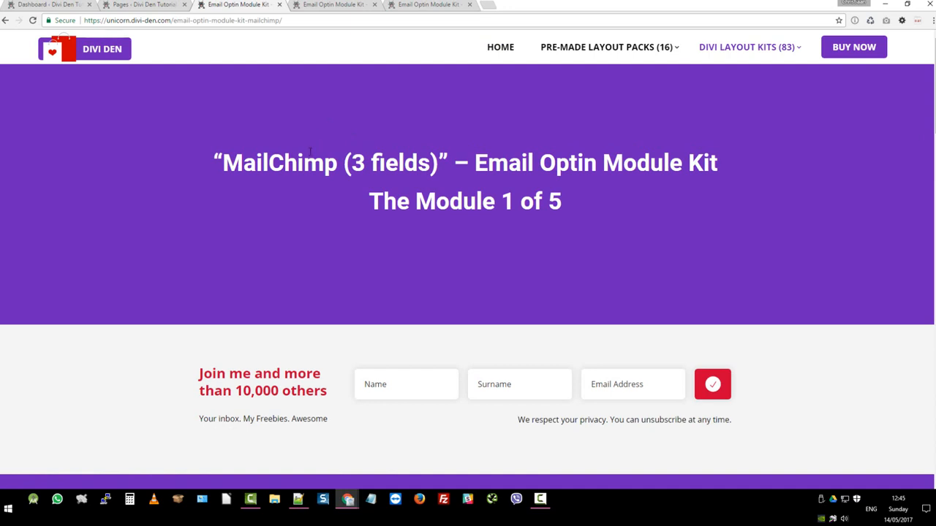
{"action": "left_click", "coordinate": [319, 6]}
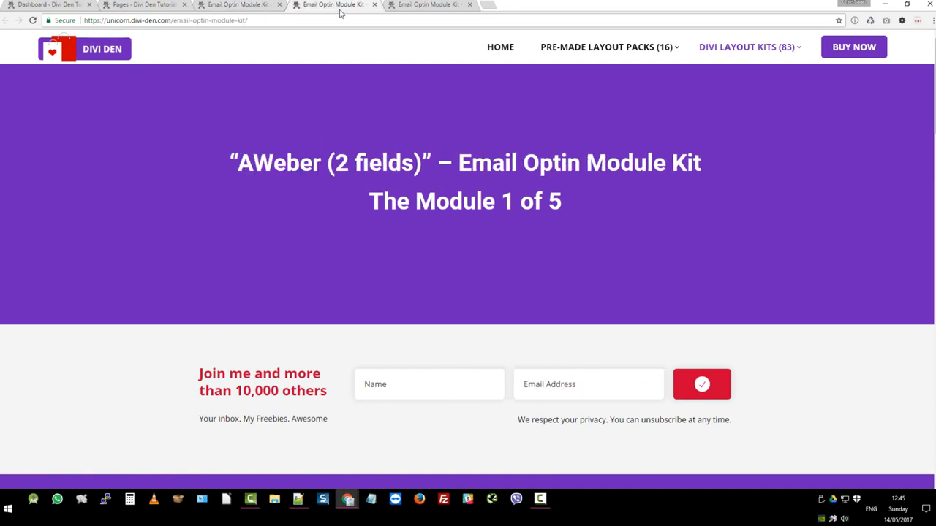
{"action": "left_click", "coordinate": [424, 6]}
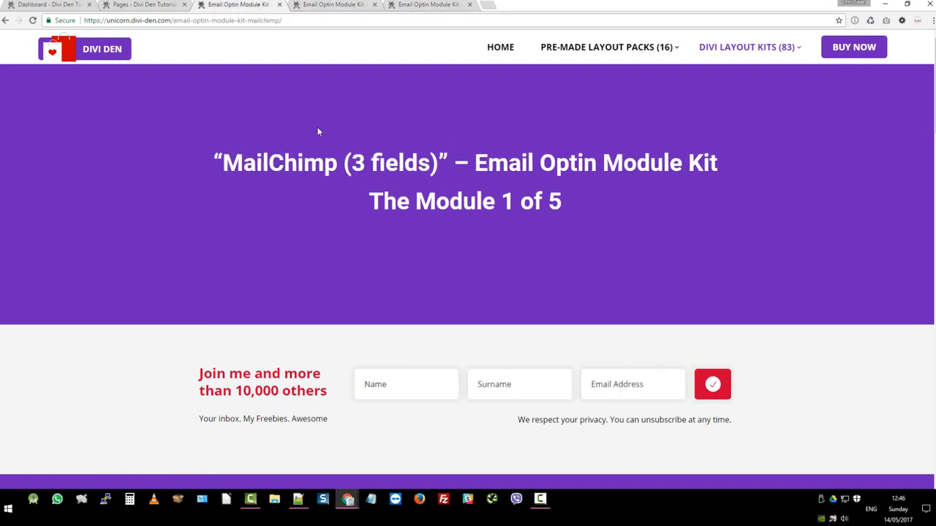
{"action": "mouse_move", "coordinate": [333, 138]}
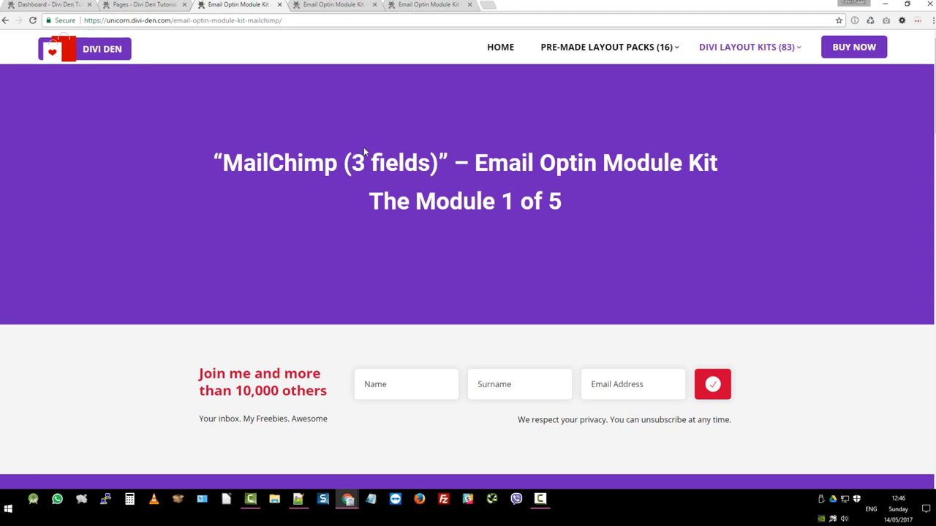
{"action": "scroll", "scroll_direction": "down", "scroll_amount": 3}
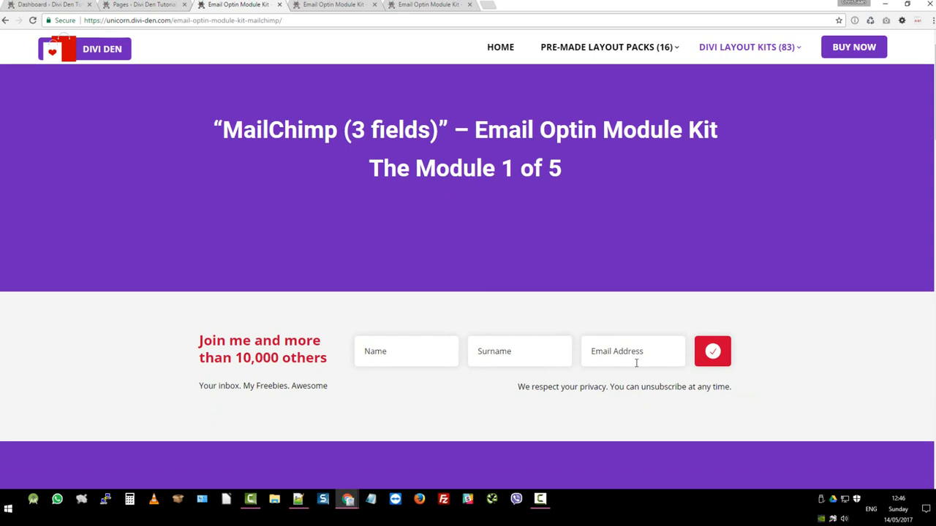
{"action": "mouse_move", "coordinate": [458, 110]}
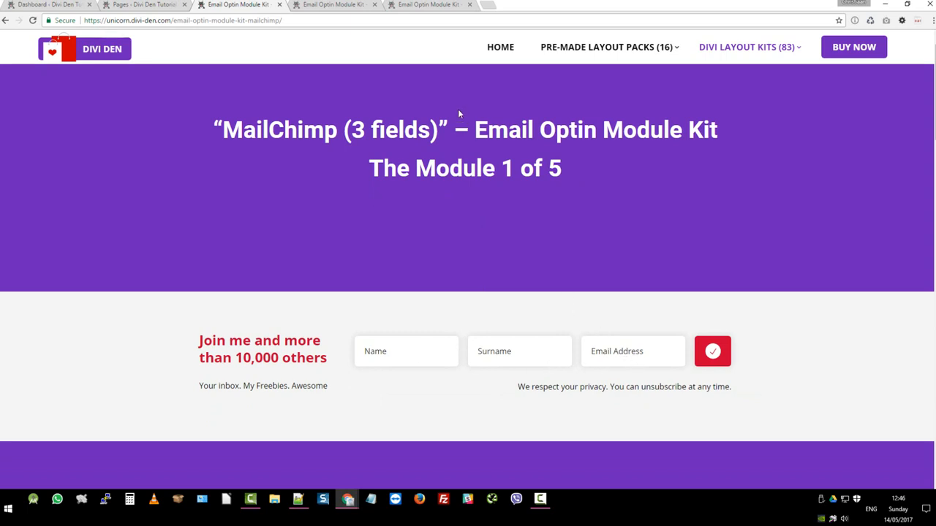
{"action": "left_click", "coordinate": [334, 6]}
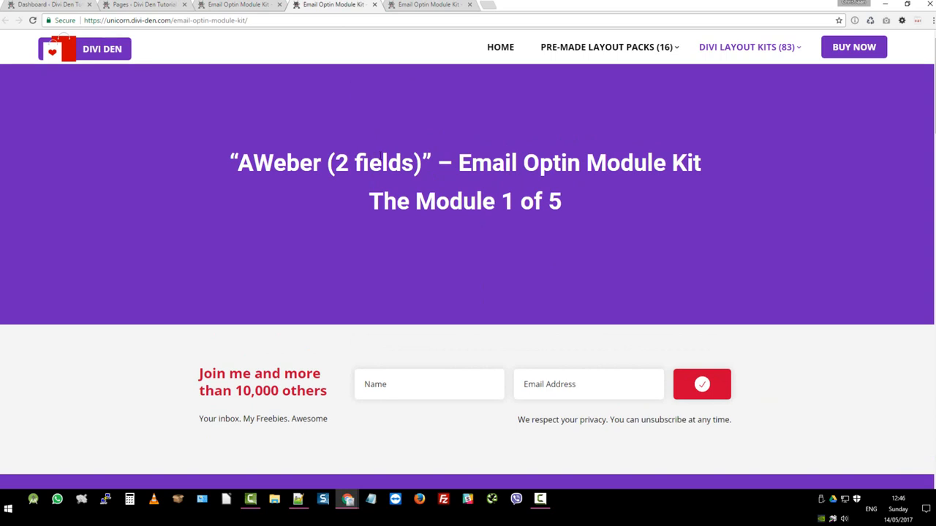
{"action": "mouse_move", "coordinate": [605, 411]}
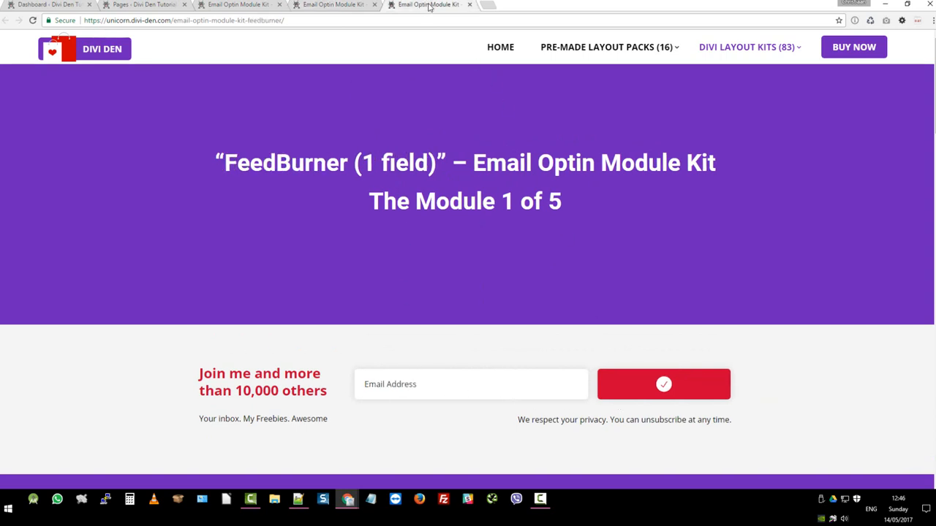
{"action": "mouse_move", "coordinate": [427, 60]}
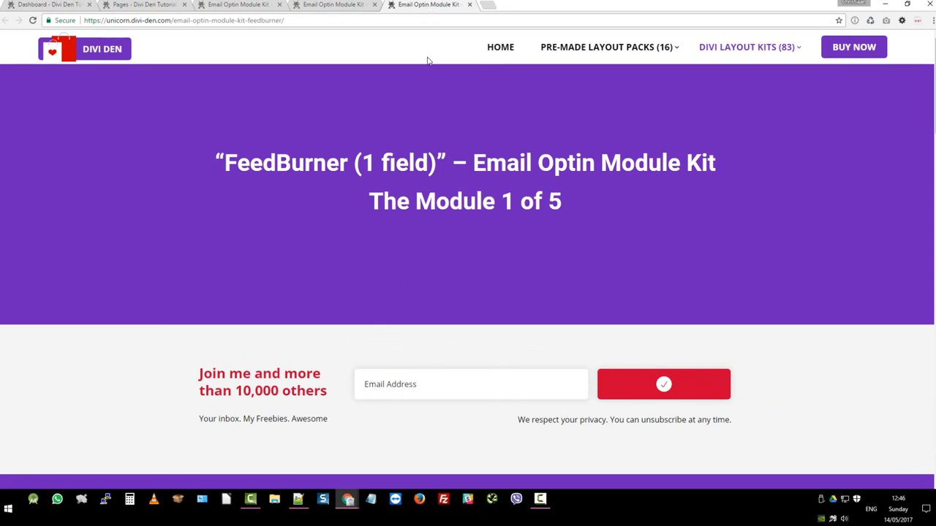
{"action": "mouse_move", "coordinate": [443, 373]}
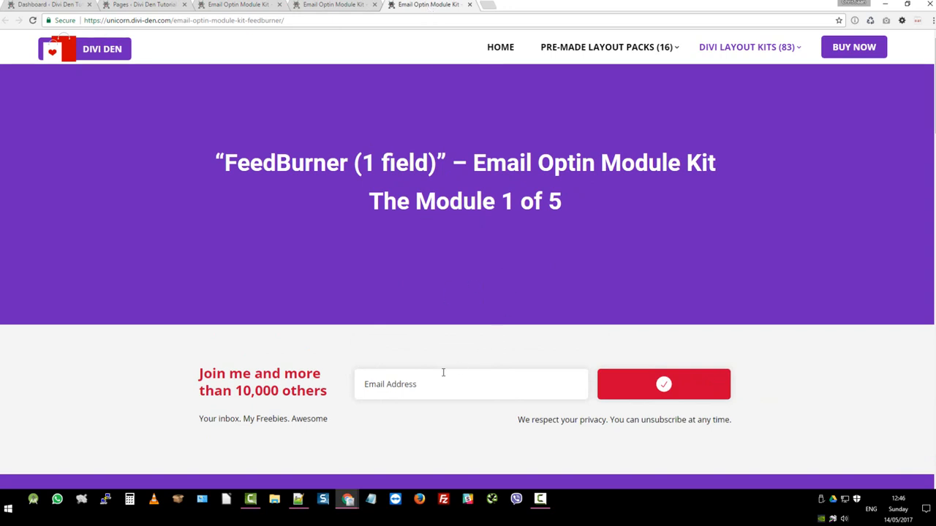
{"action": "mouse_move", "coordinate": [436, 134]}
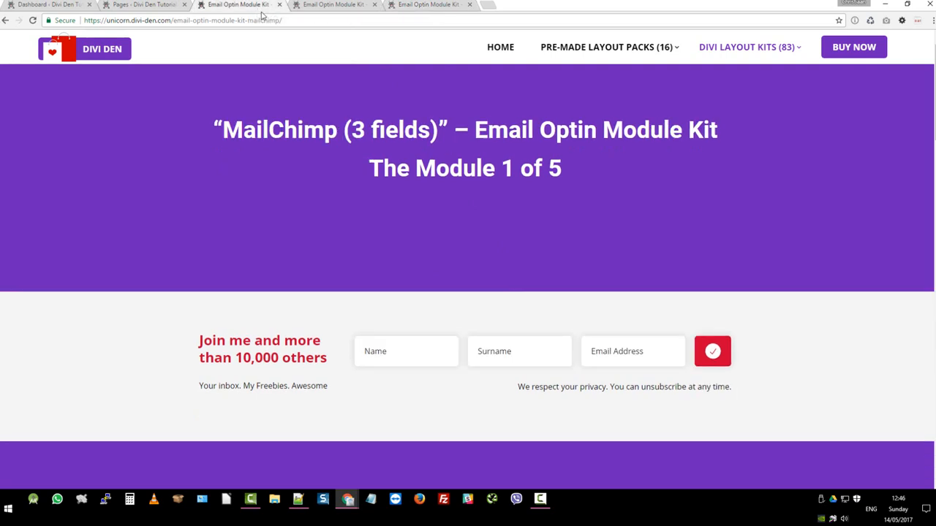
{"action": "mouse_move", "coordinate": [506, 253]}
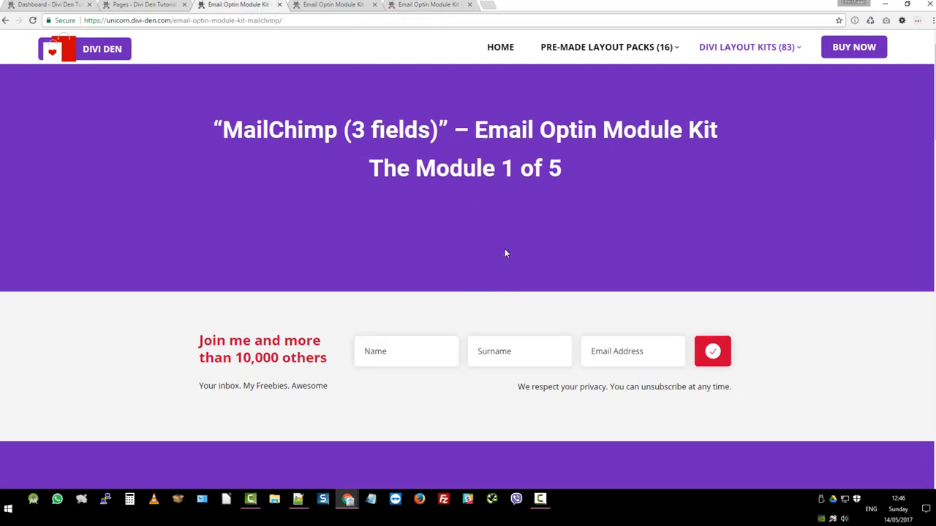
{"action": "mouse_move", "coordinate": [553, 281]}
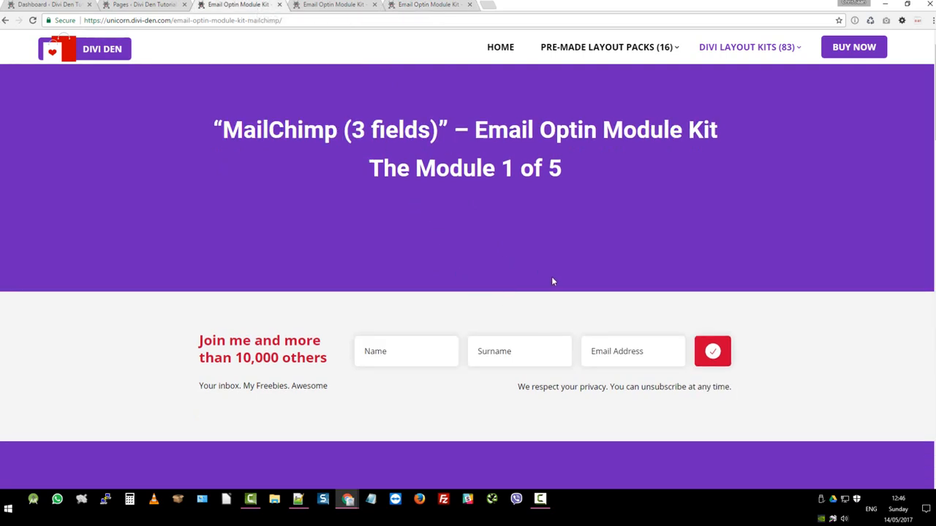
{"action": "mouse_move", "coordinate": [455, 187]}
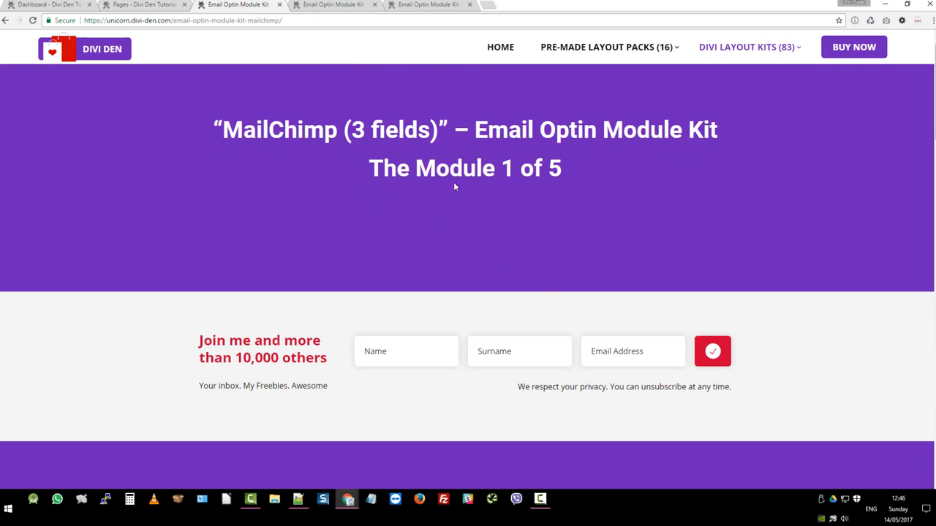
{"action": "mouse_move", "coordinate": [441, 155]}
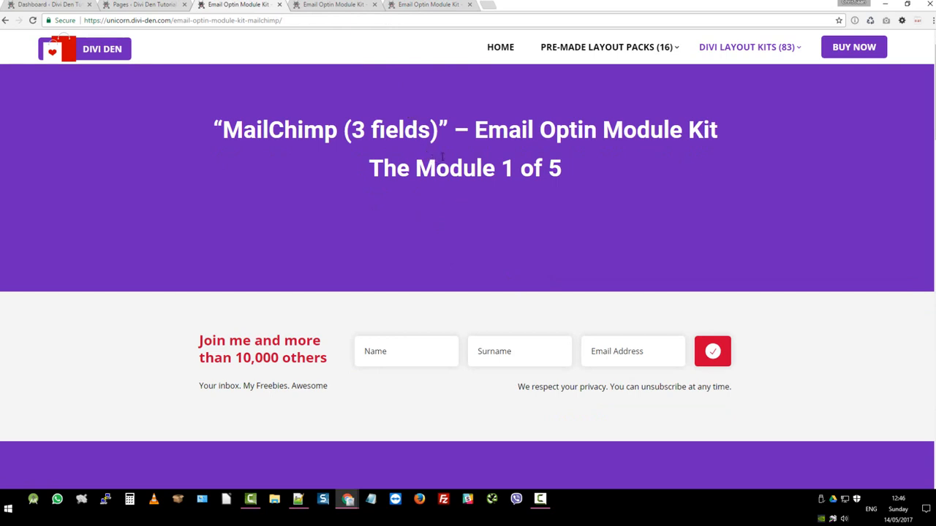
- Narrow the browser to preview the optin modules at phone width, then restore full width
{"action": "left_click", "coordinate": [912, 6]}
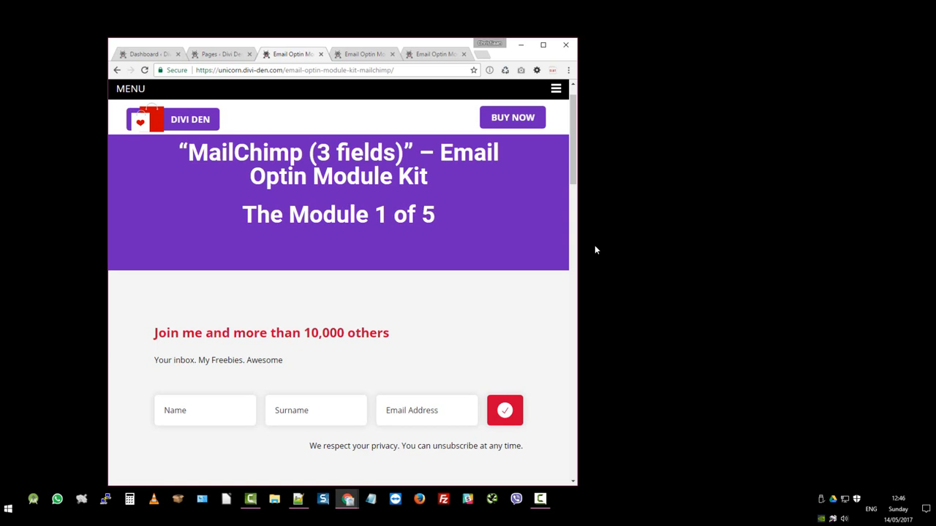
{"action": "mouse_move", "coordinate": [580, 263]}
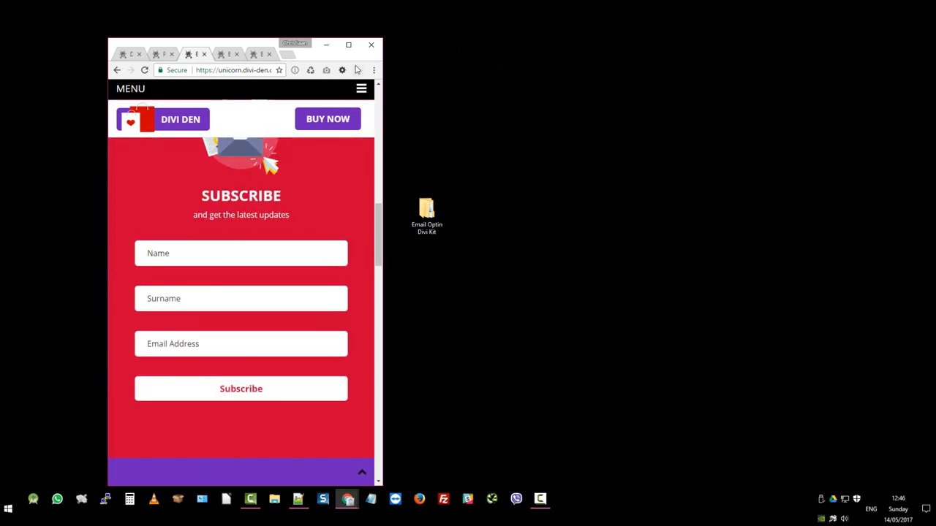
{"action": "left_click", "coordinate": [348, 44]}
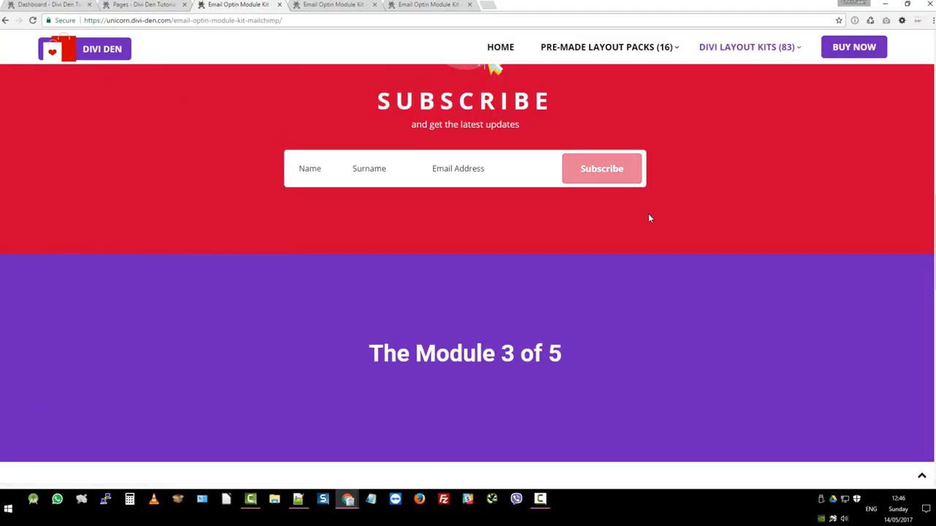
{"action": "mouse_move", "coordinate": [559, 210]}
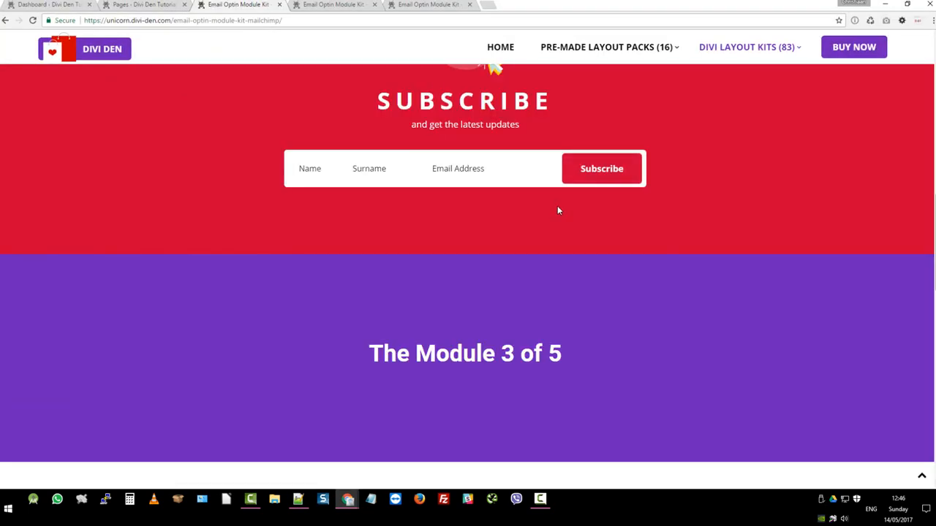
{"action": "mouse_move", "coordinate": [712, 236]}
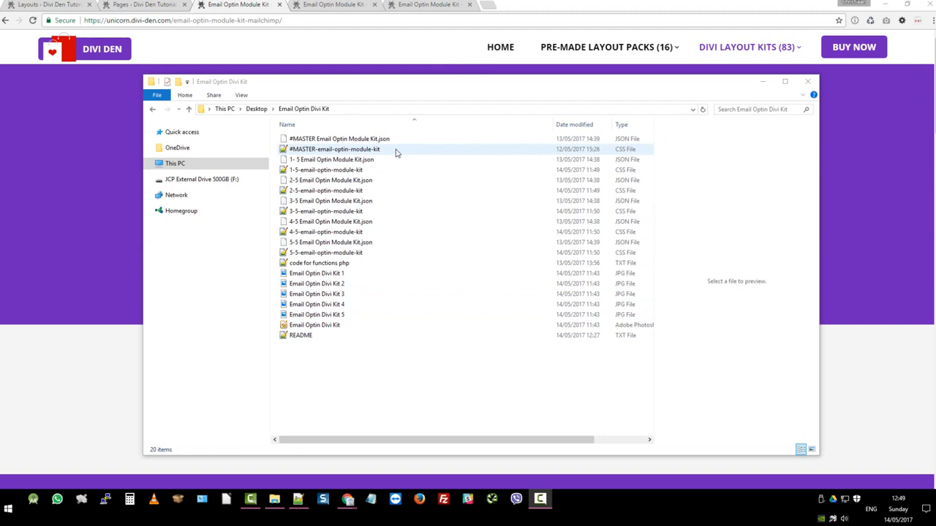
- Look through the kit's master stylesheet and layout JSON files, then preview the Email Optin Divi Kit 1 image
{"action": "left_click", "coordinate": [331, 159]}
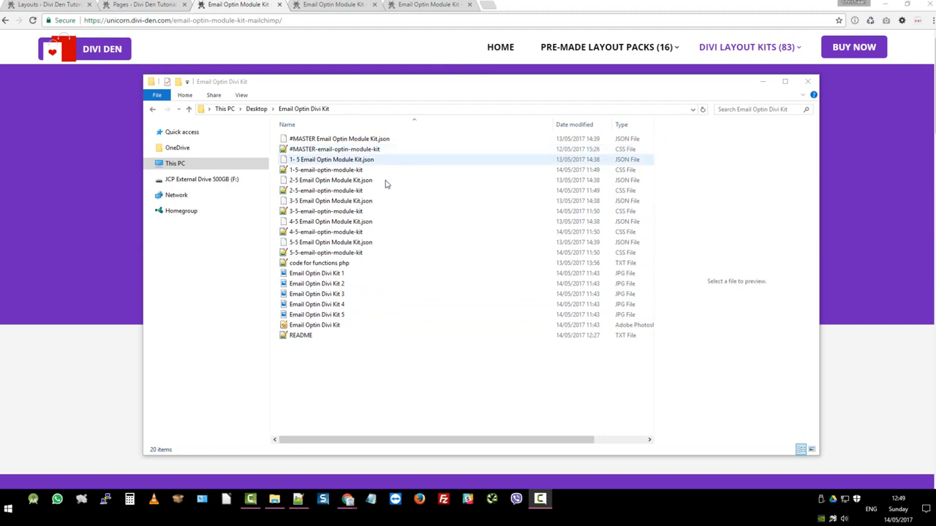
{"action": "left_click", "coordinate": [322, 170]}
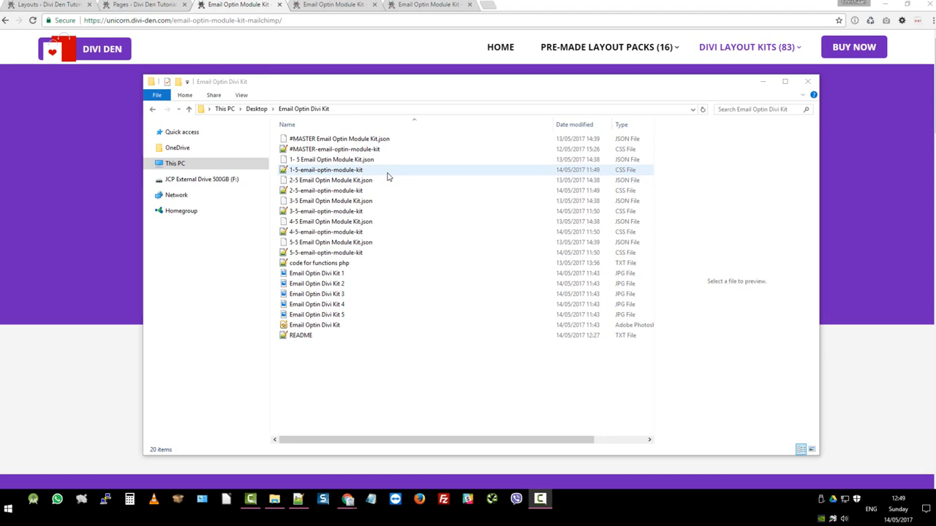
{"action": "left_click", "coordinate": [331, 180]}
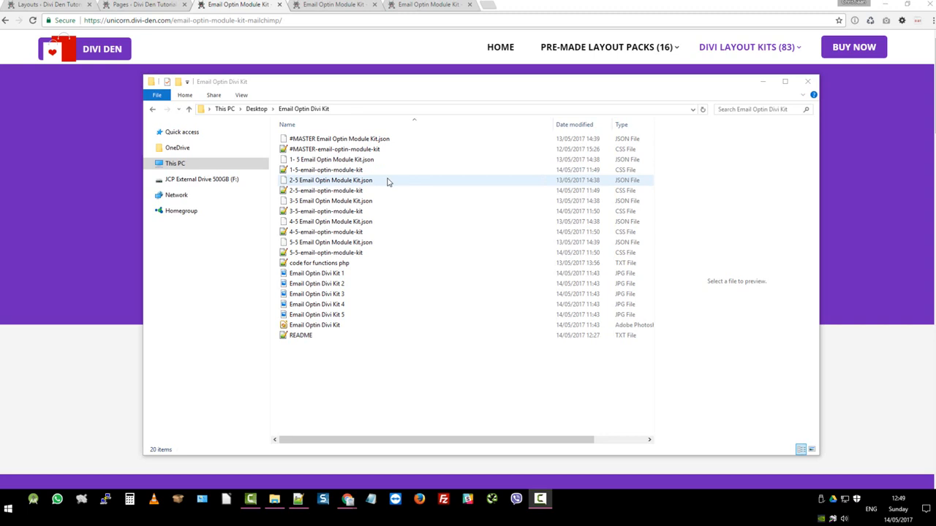
{"action": "mouse_move", "coordinate": [404, 184]}
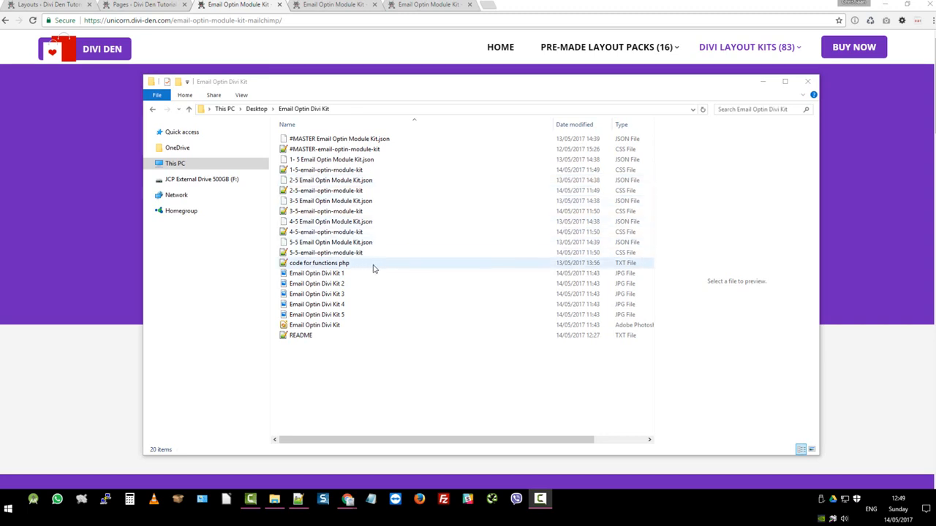
{"action": "mouse_move", "coordinate": [416, 266]}
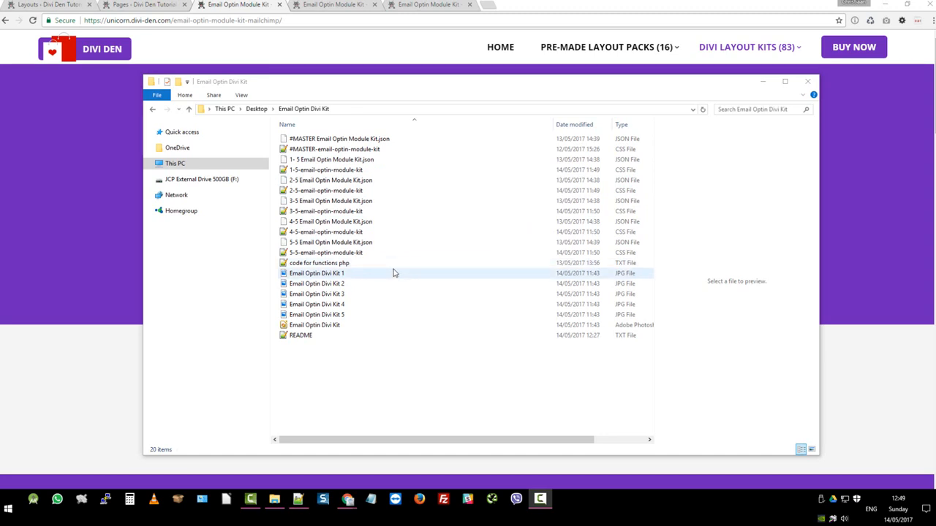
{"action": "mouse_move", "coordinate": [386, 278]}
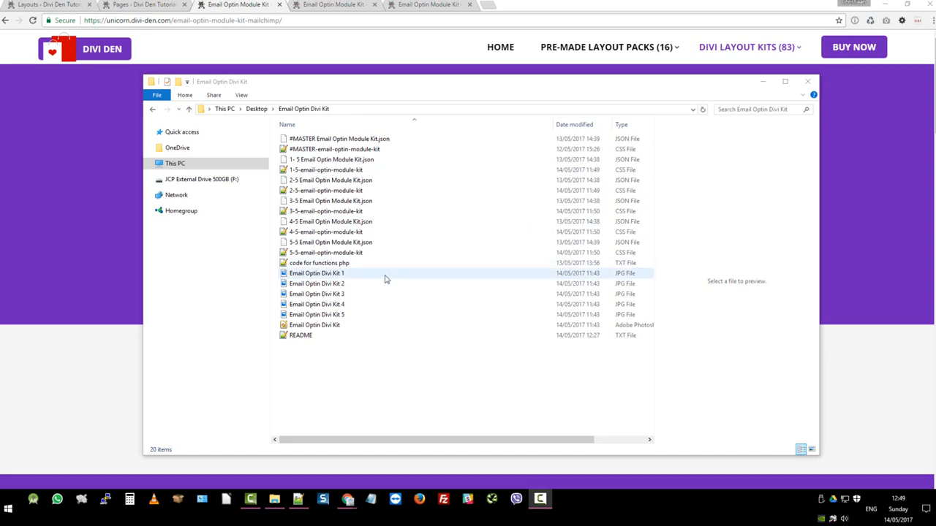
{"action": "left_click", "coordinate": [324, 170]}
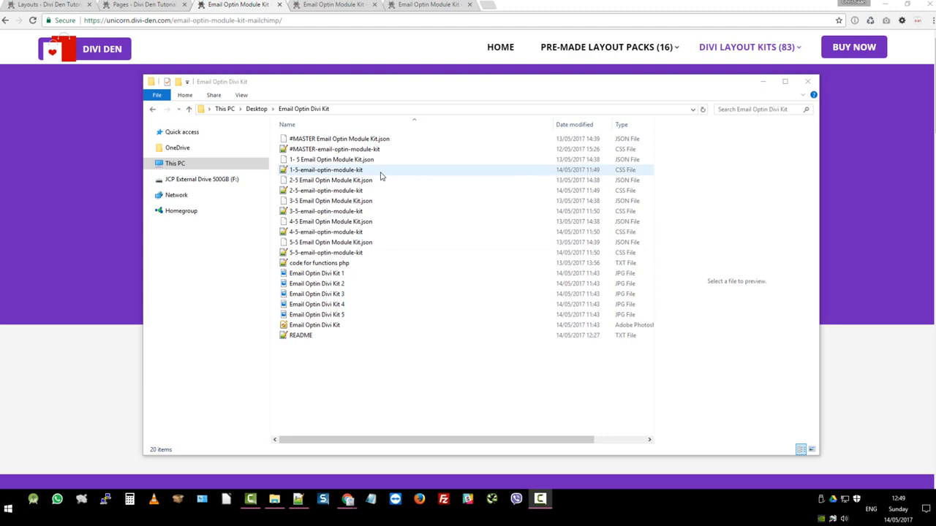
{"action": "mouse_move", "coordinate": [398, 175]}
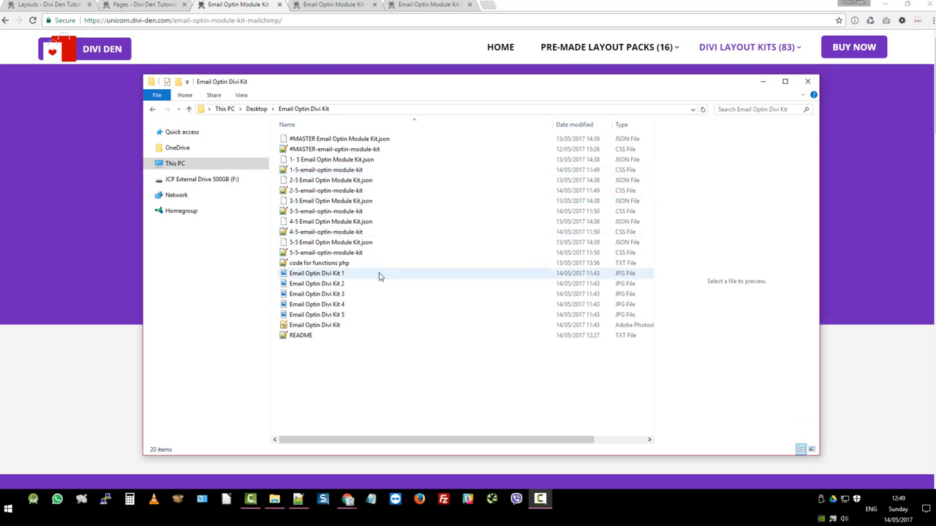
{"action": "double_click", "coordinate": [316, 274]}
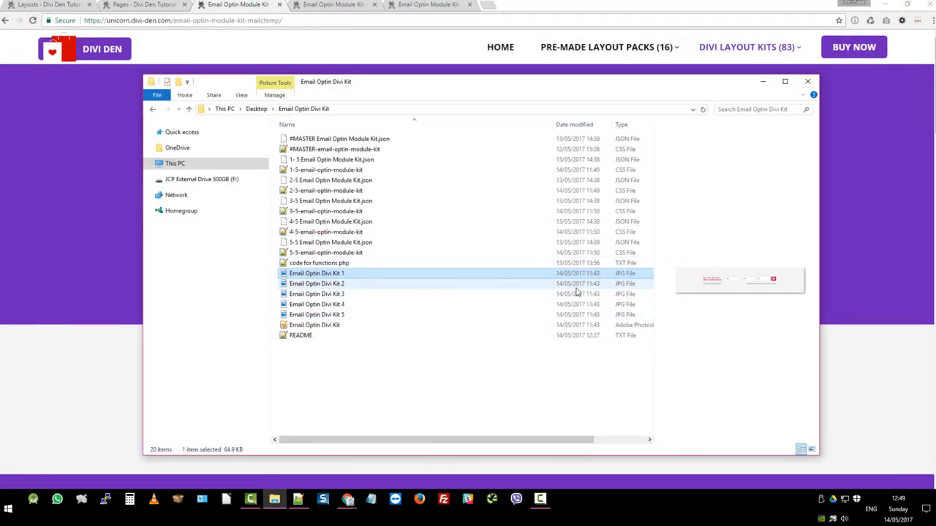
{"action": "mouse_move", "coordinate": [472, 333]}
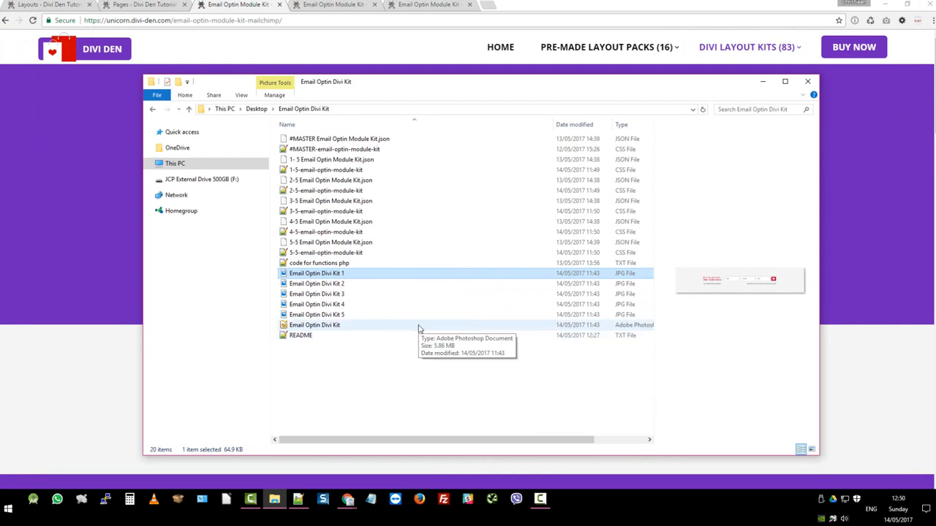
{"action": "mouse_move", "coordinate": [424, 328]}
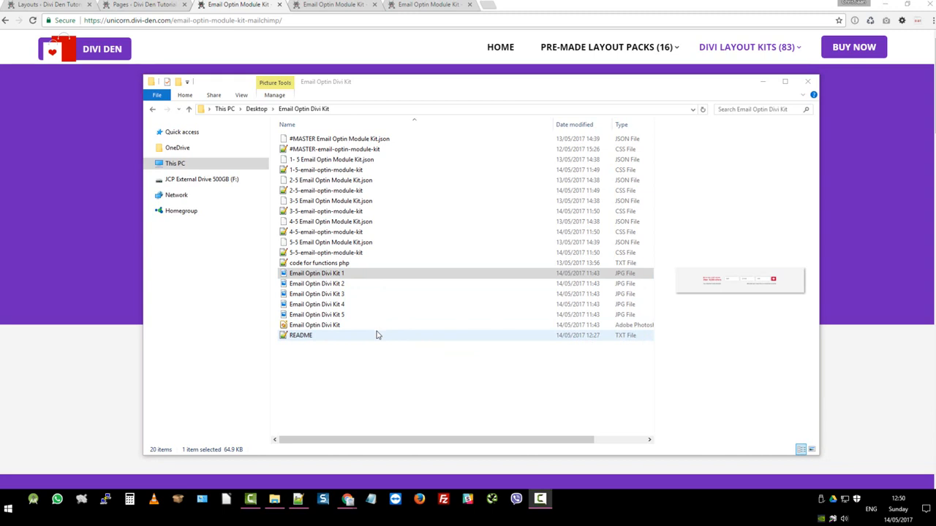
- Go to the WordPress Divi Library and bring up the layout Import options
{"action": "left_click", "coordinate": [32, 7]}
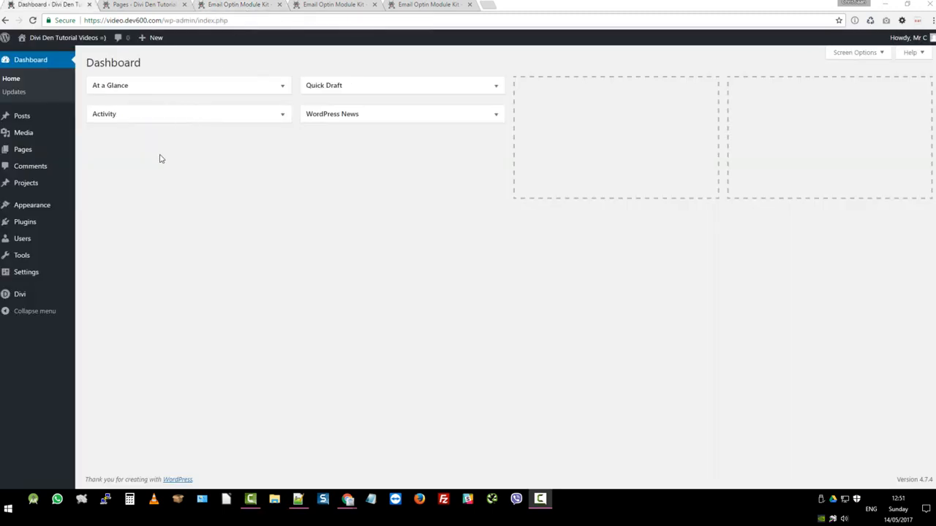
{"action": "mouse_move", "coordinate": [46, 222]}
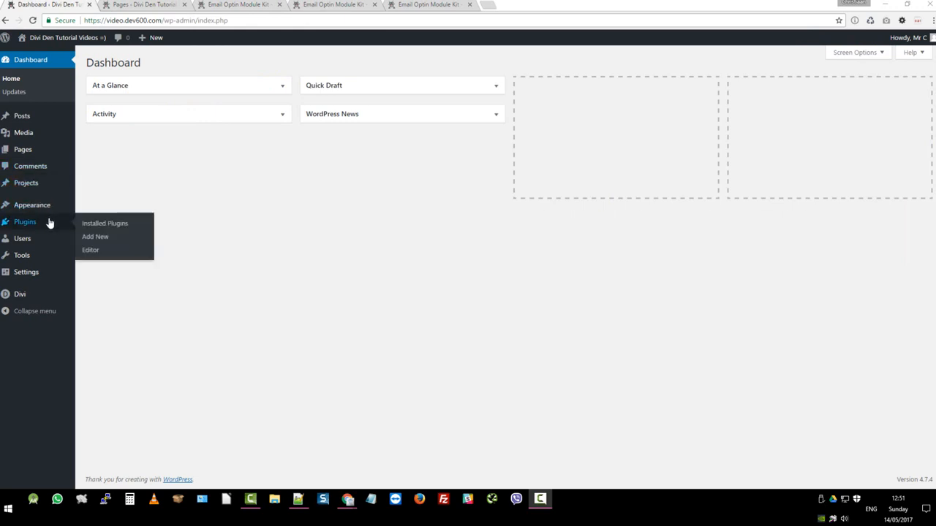
{"action": "mouse_move", "coordinate": [47, 278]}
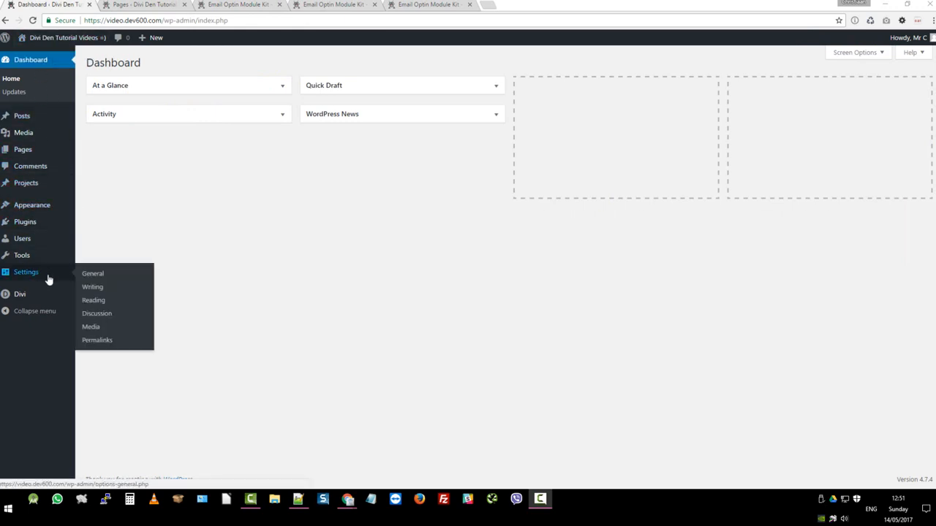
{"action": "mouse_move", "coordinate": [20, 295]}
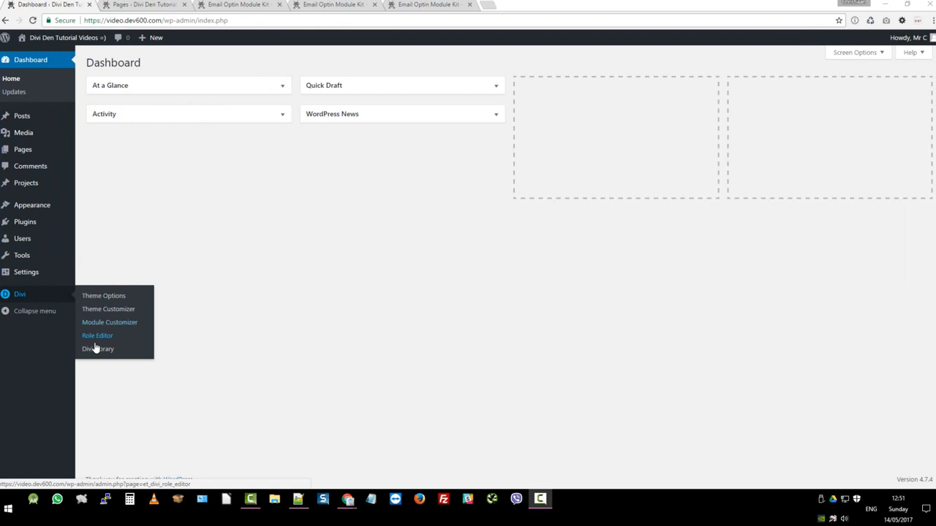
{"action": "left_click", "coordinate": [97, 348]}
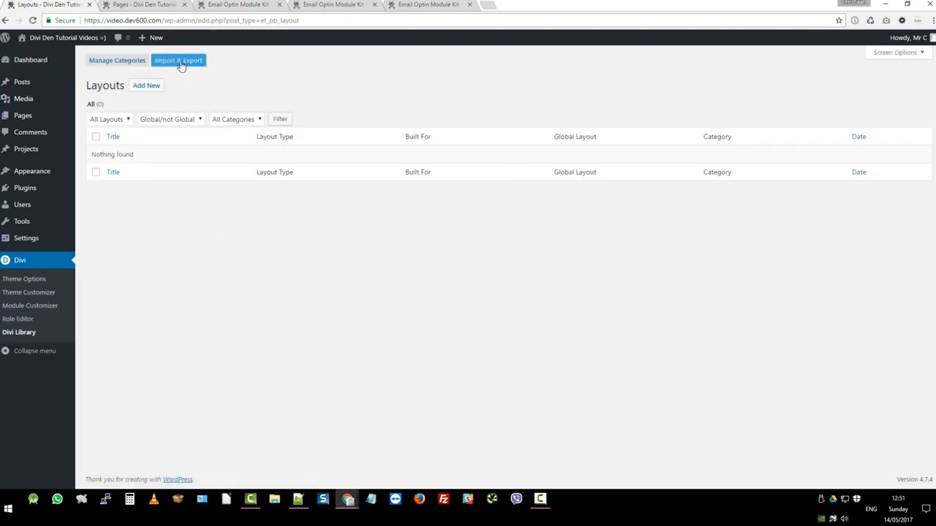
{"action": "left_click", "coordinate": [173, 62]}
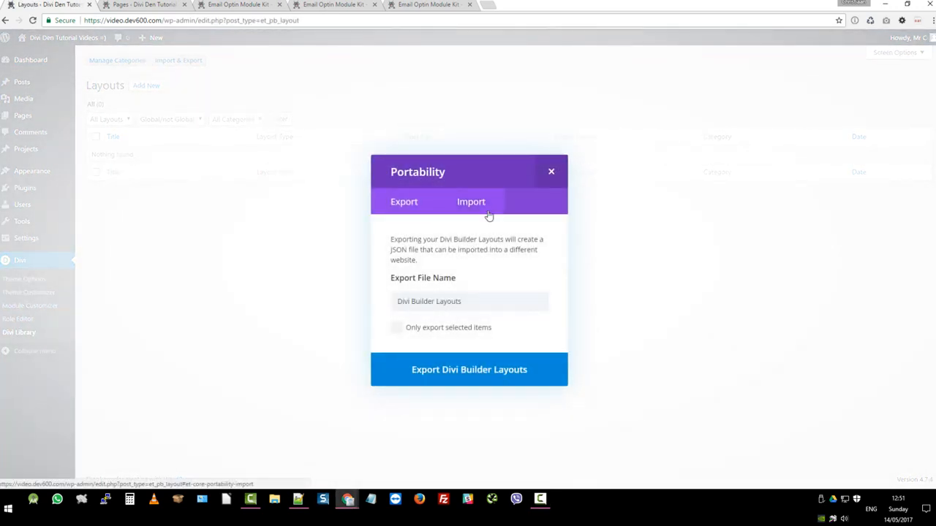
{"action": "left_click", "coordinate": [471, 202]}
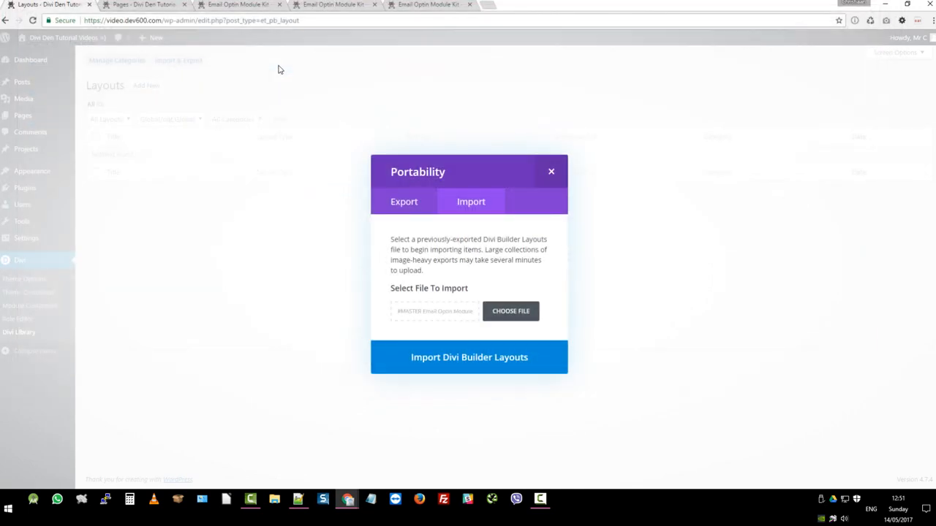
- Import the MASTER kit JSON, adding five Email Optin Module Kit section layouts
{"action": "left_click", "coordinate": [468, 357]}
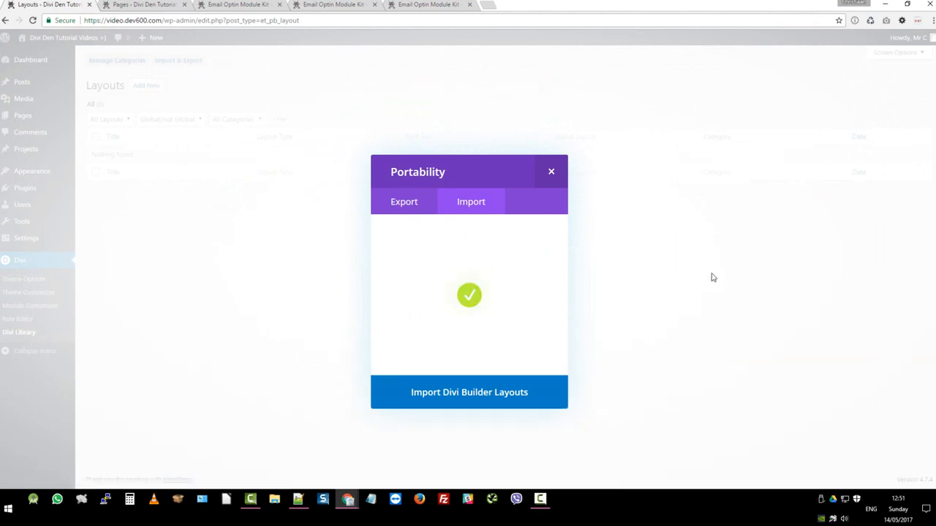
{"action": "left_click", "coordinate": [468, 392]}
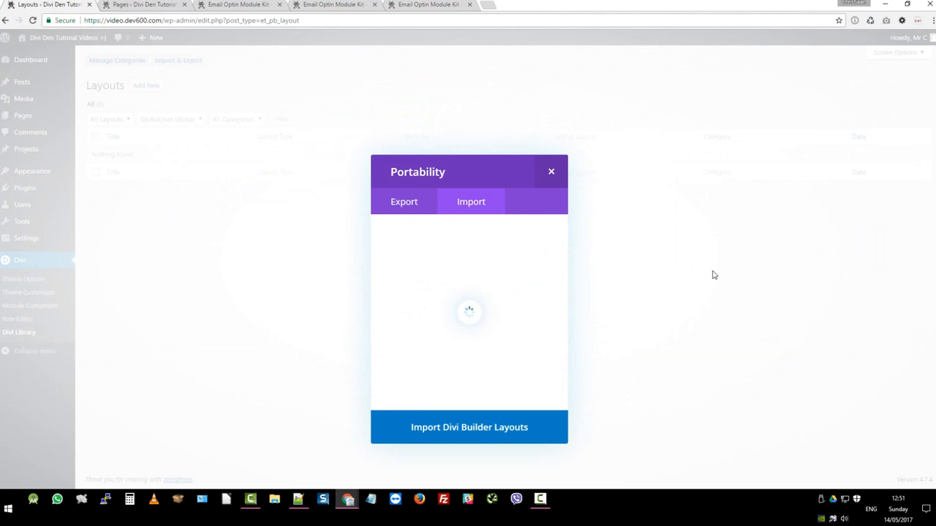
{"action": "left_click", "coordinate": [550, 171]}
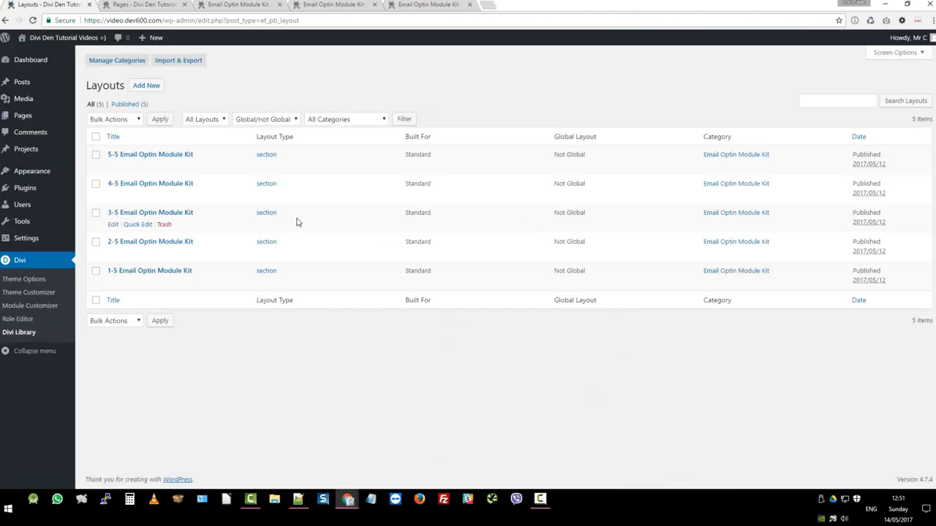
{"action": "mouse_move", "coordinate": [173, 270]}
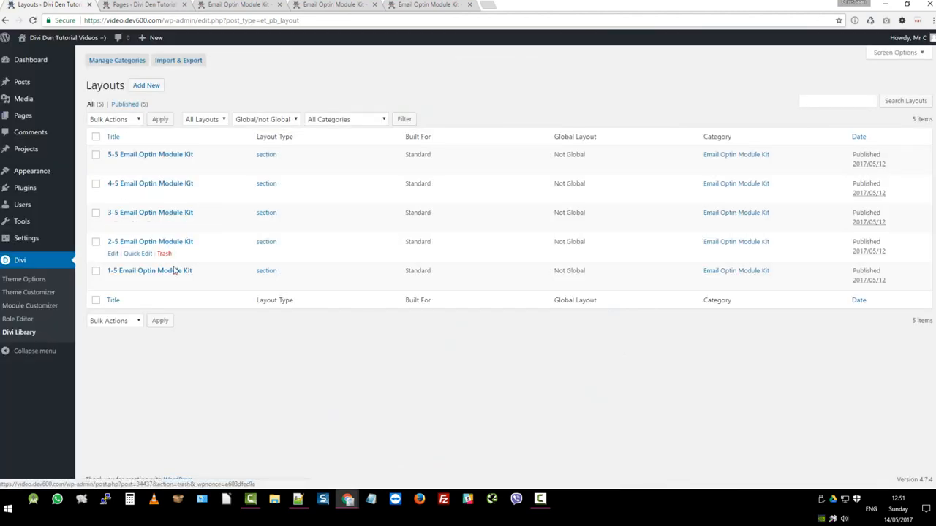
{"action": "mouse_move", "coordinate": [199, 276]}
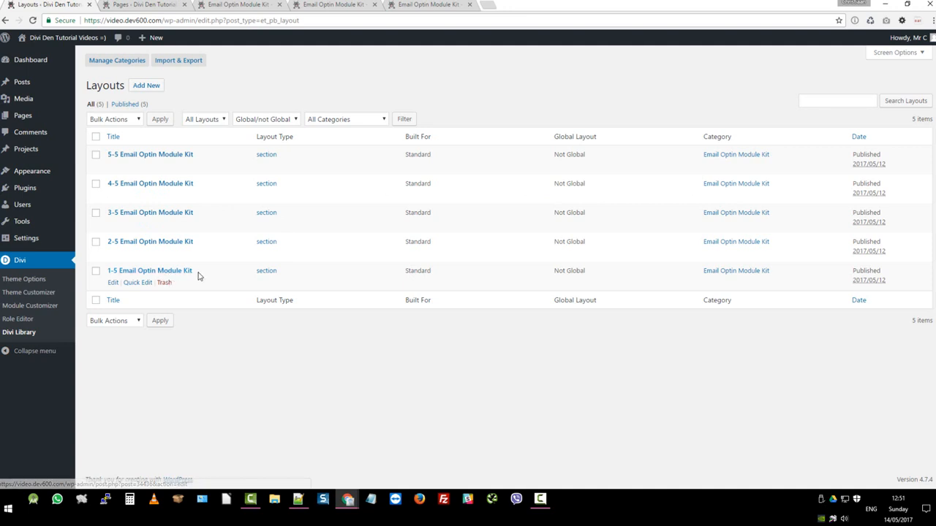
- Copy the 1-5 Email Optin Module Kit layout name and start adding a new page
{"action": "double_click", "coordinate": [149, 270]}
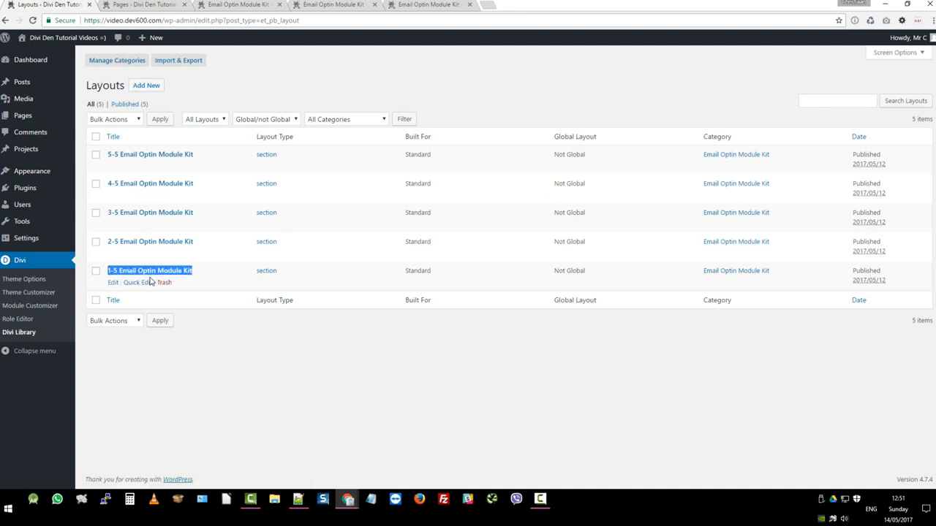
{"action": "mouse_move", "coordinate": [47, 120]}
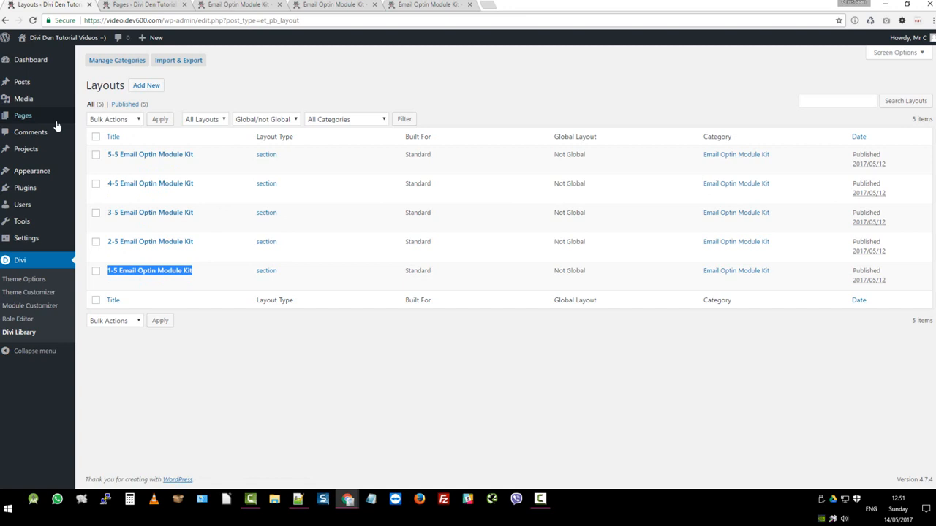
{"action": "left_click", "coordinate": [20, 114]}
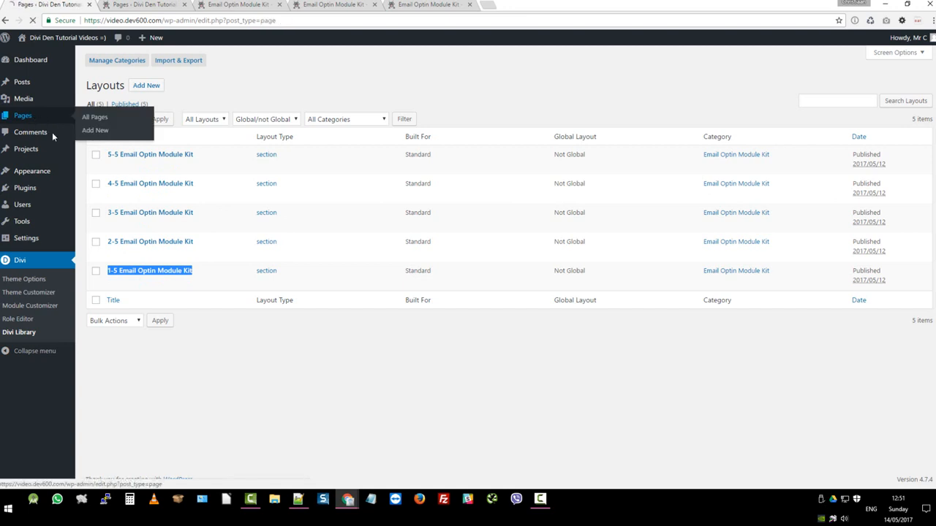
{"action": "left_click", "coordinate": [95, 130]}
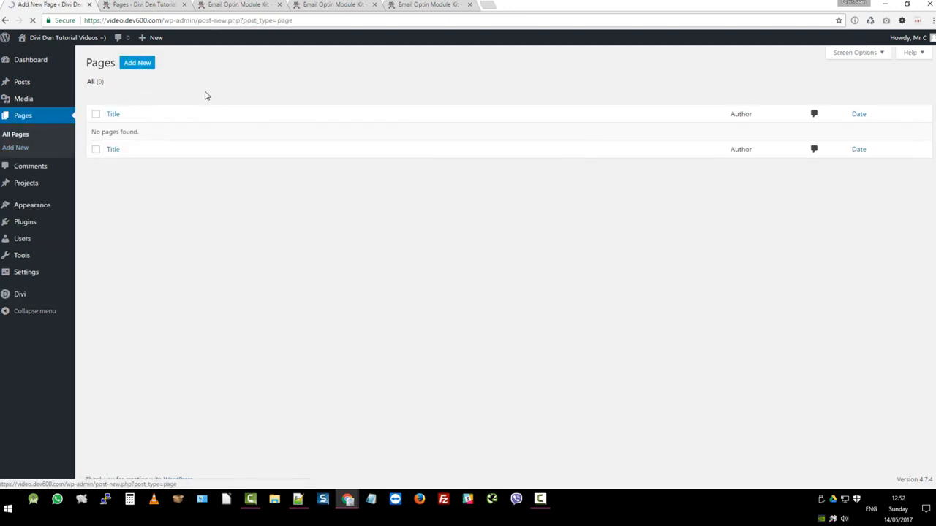
- Title the page 'Test 1-5 Email Optin Module Kit', enable the Divi Builder and choose the Blank Page template
{"action": "type", "text": "Test 1-5 Email Optin Module Kit"}
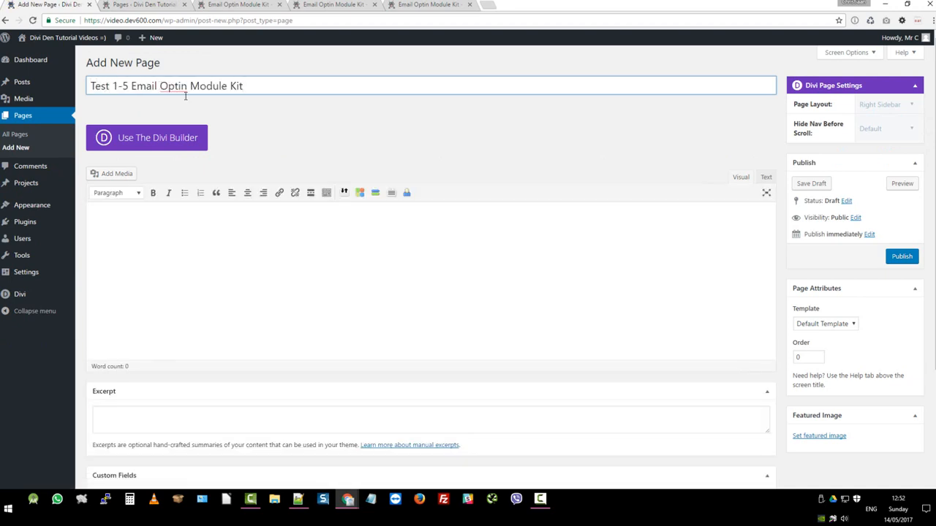
{"action": "left_click", "coordinate": [171, 140]}
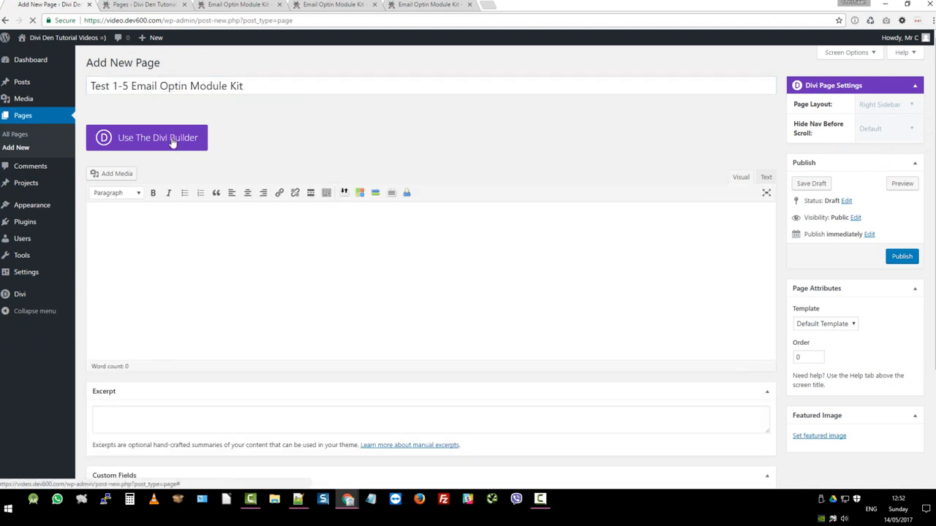
{"action": "left_click", "coordinate": [146, 137]}
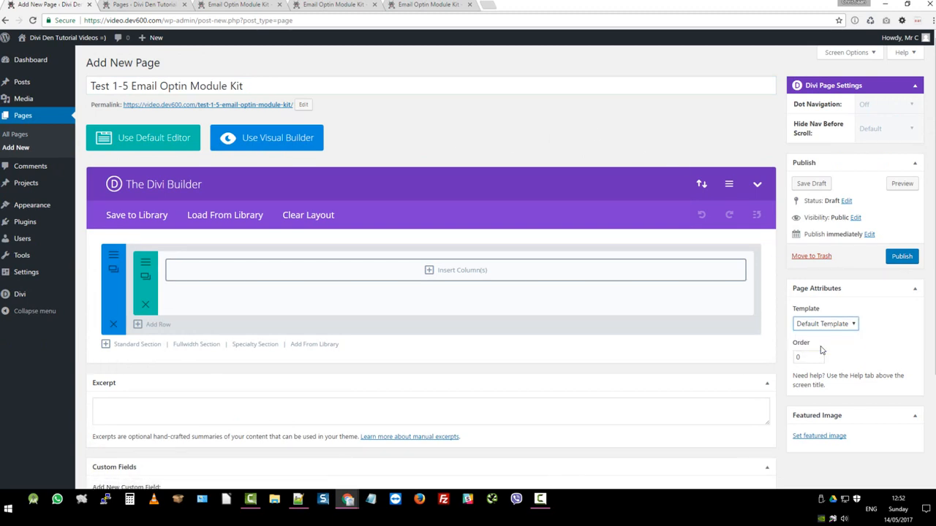
{"action": "left_click", "coordinate": [825, 325]}
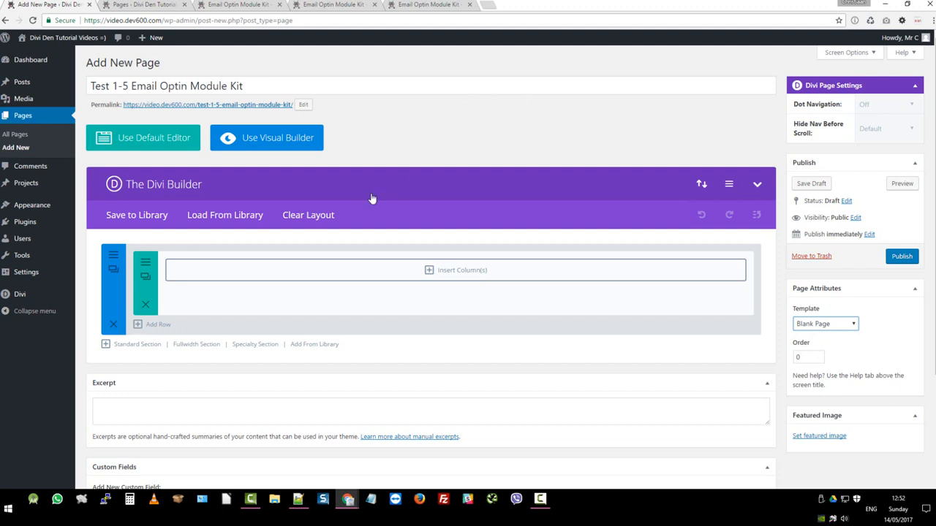
{"action": "mouse_move", "coordinate": [309, 353]}
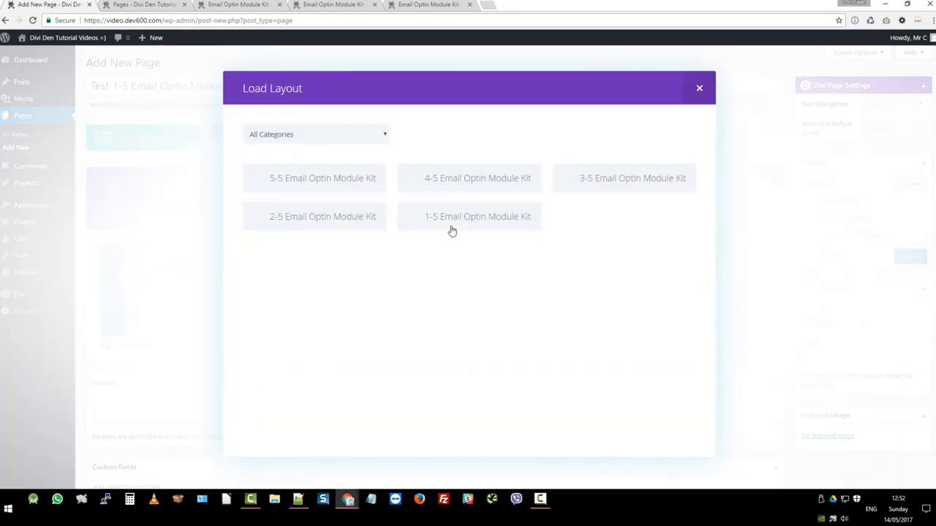
{"action": "mouse_move", "coordinate": [462, 222]}
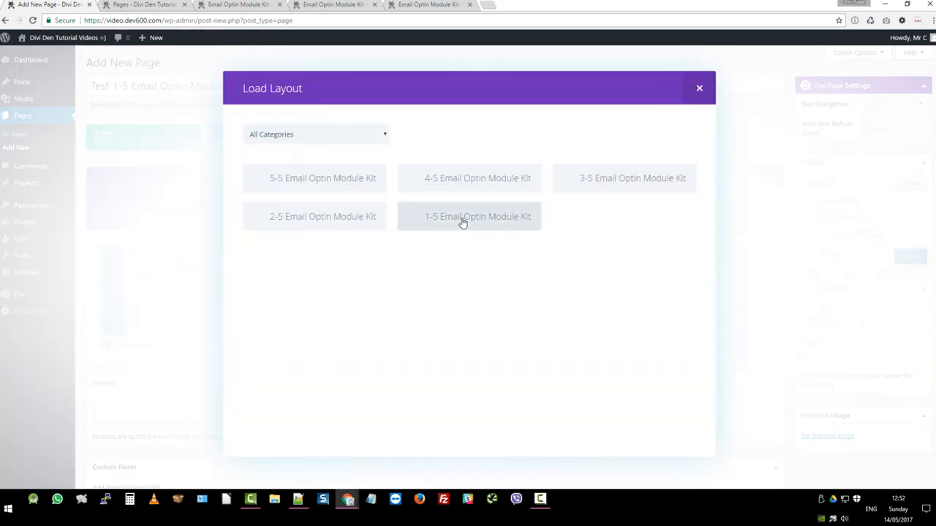
- Load the 1-5 Email Optin Module Kit layout from the library, publish the page and view it
{"action": "left_click", "coordinate": [468, 216]}
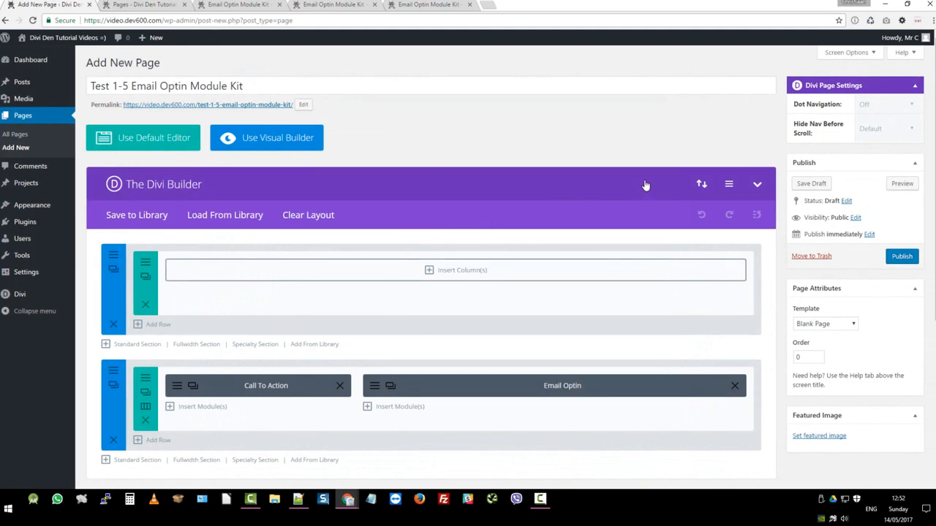
{"action": "mouse_move", "coordinate": [900, 258]}
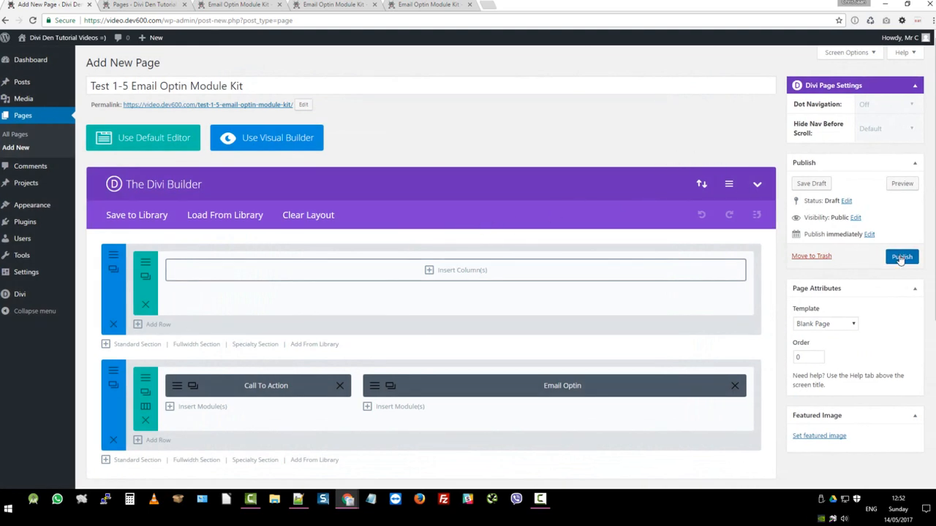
{"action": "left_click", "coordinate": [901, 257]}
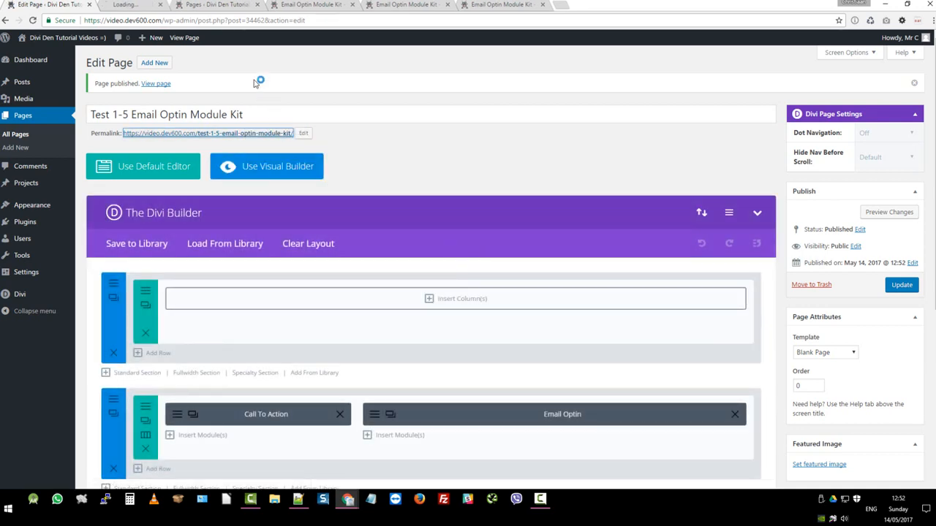
{"action": "left_click", "coordinate": [155, 81]}
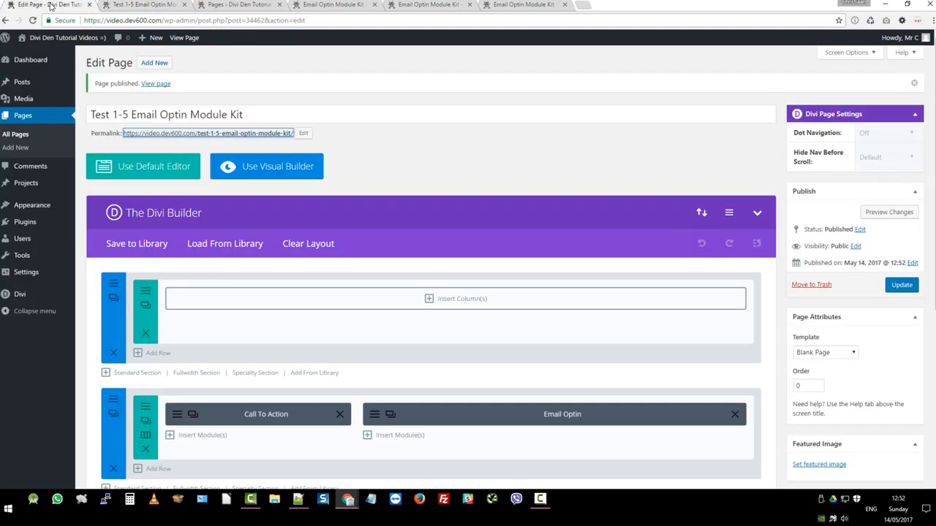
- Focus the empty Custom CSS field in Divi Theme Options and bring up the Email Optin Divi Kit folder
{"action": "left_click", "coordinate": [21, 294]}
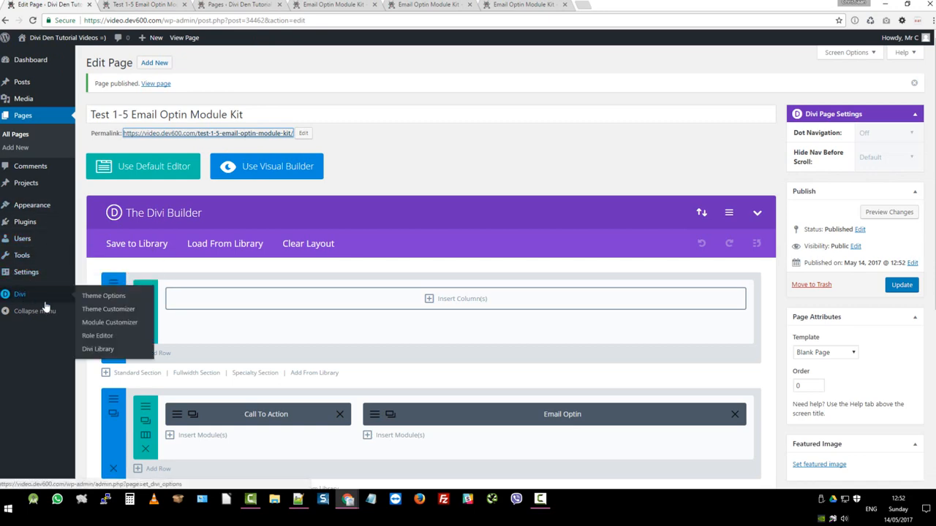
{"action": "left_click", "coordinate": [102, 295]}
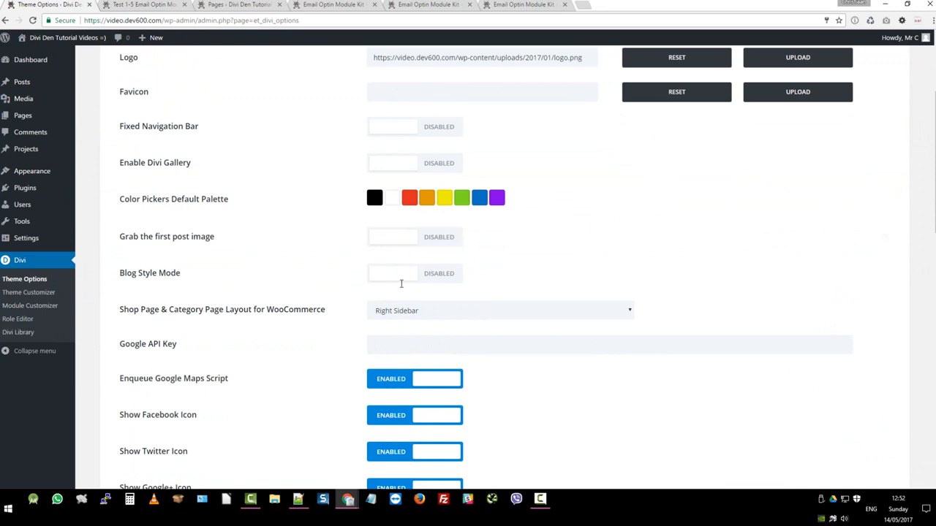
{"action": "scroll", "scroll_direction": "down", "scroll_amount": 3}
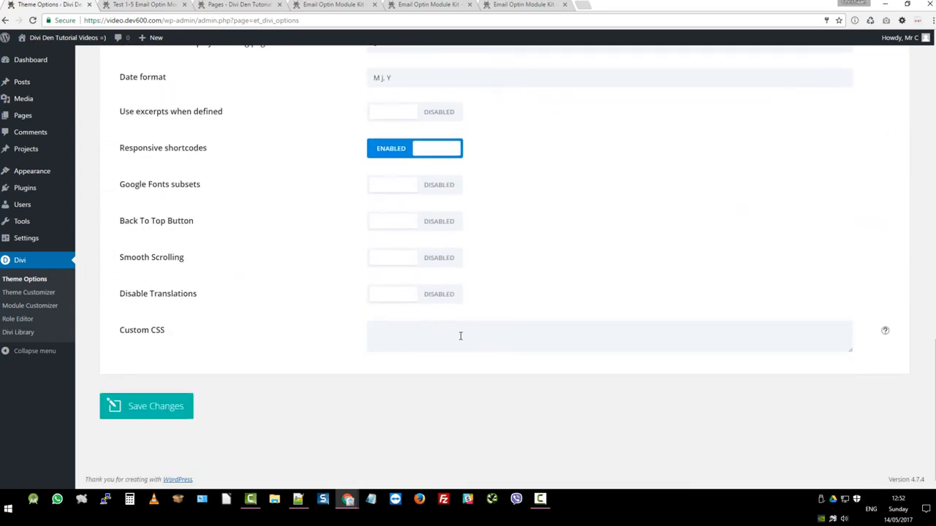
{"action": "left_click", "coordinate": [461, 335]}
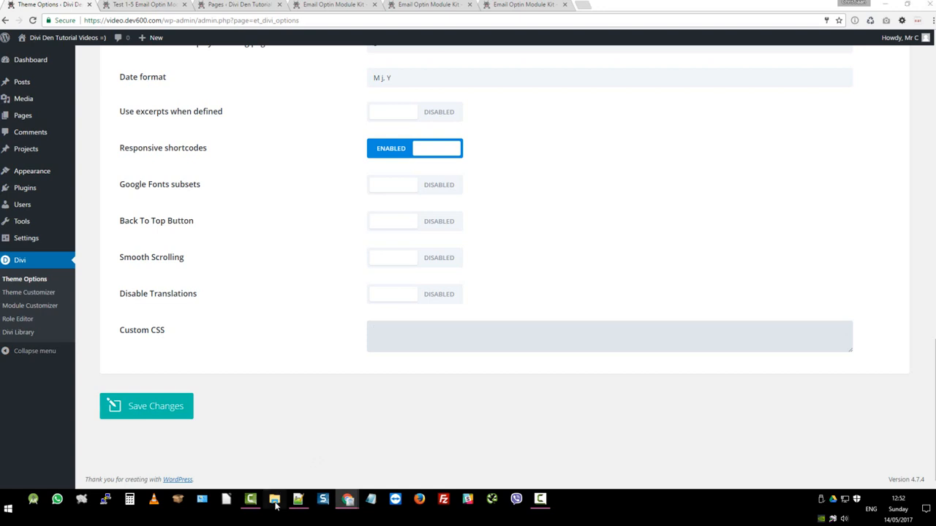
{"action": "left_click", "coordinate": [272, 500]}
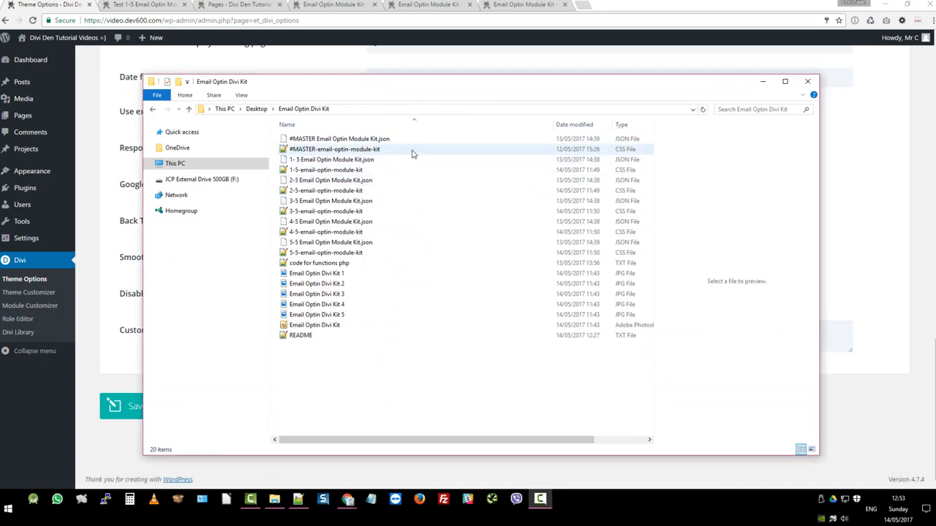
- Paste the #MASTER kit CSS into Custom CSS, save the theme options and return to the live test page
{"action": "double_click", "coordinate": [322, 150]}
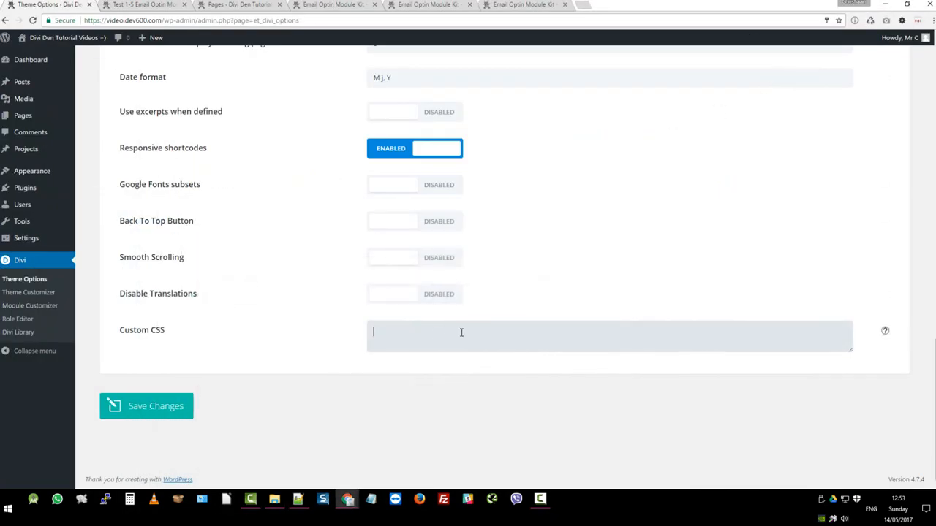
{"action": "type", "text": "}"}
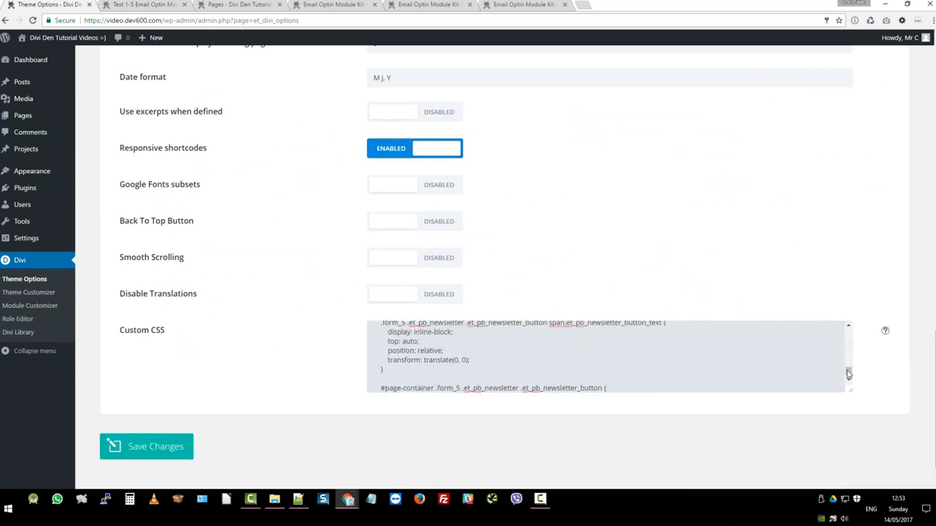
{"action": "left_click", "coordinate": [146, 447]}
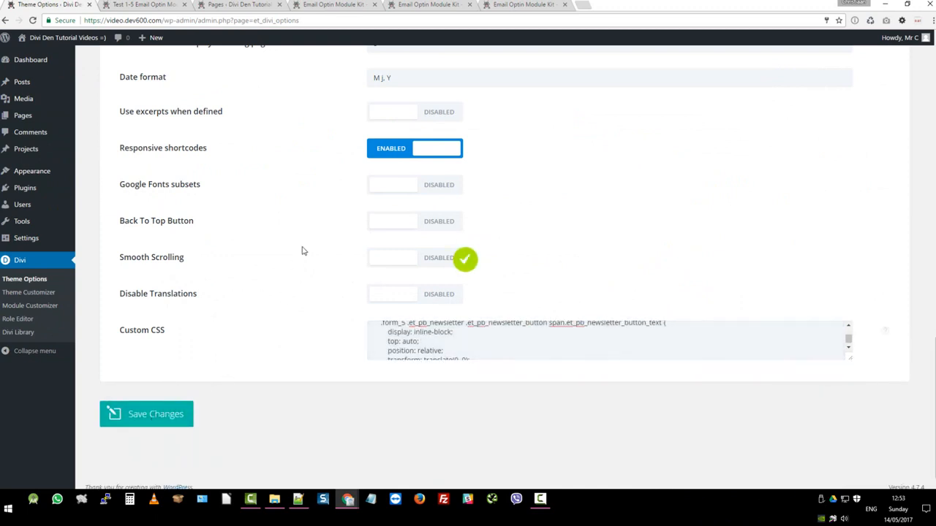
{"action": "left_click", "coordinate": [144, 6]}
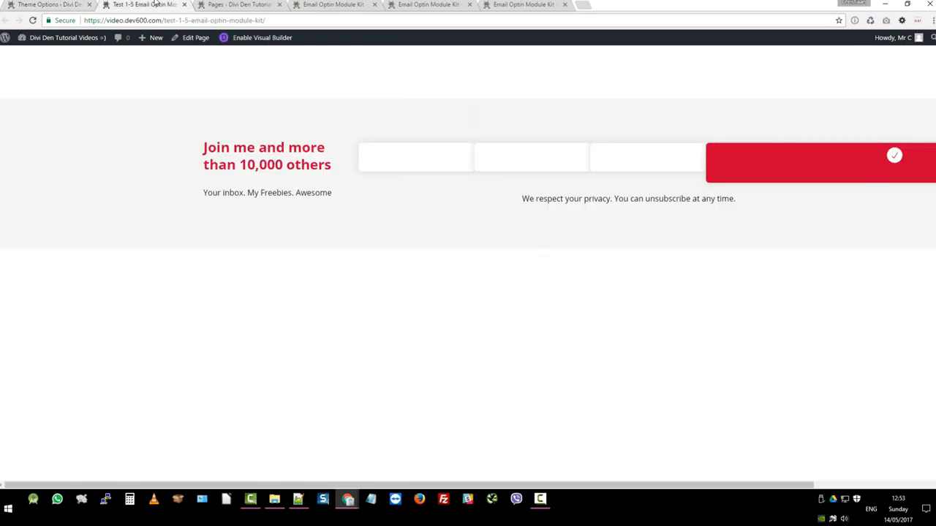
{"action": "mouse_move", "coordinate": [281, 87]}
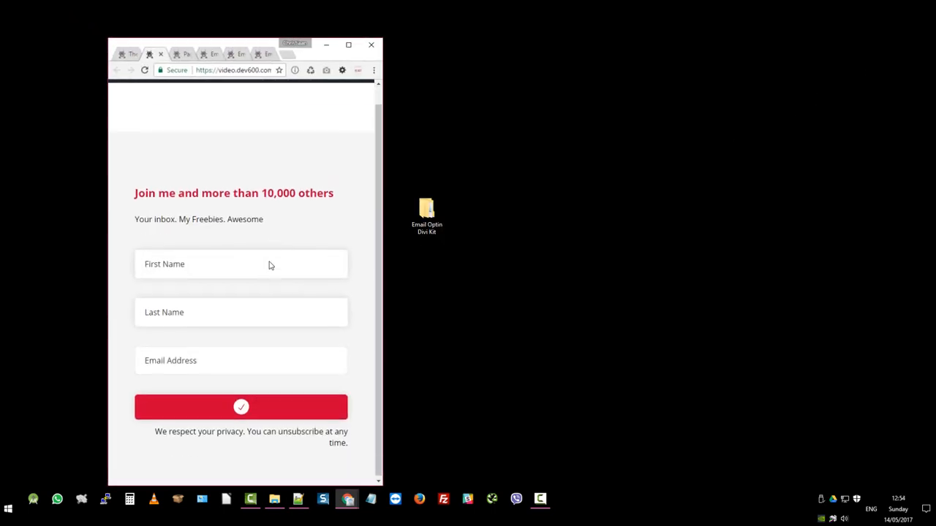
- Check the restyled optin form with its stacked name and email fields at mobile width
{"action": "left_click", "coordinate": [348, 44]}
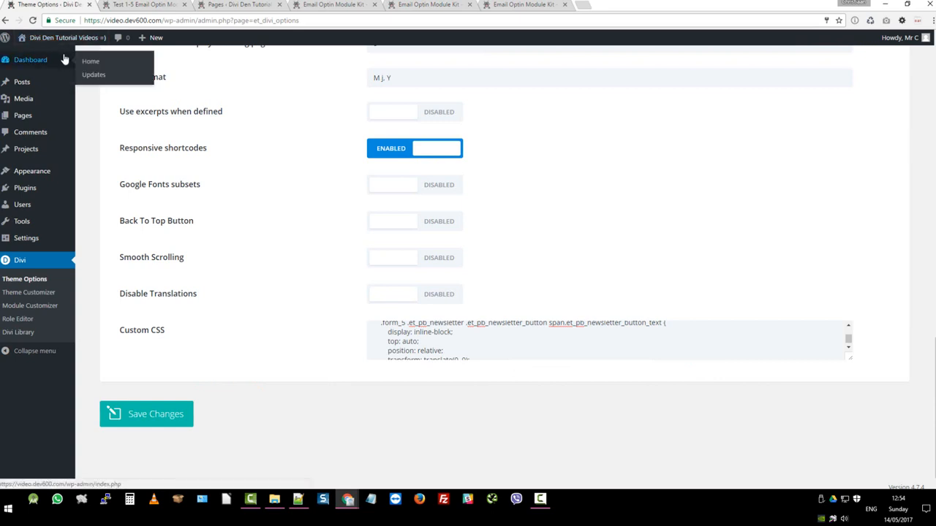
{"action": "mouse_move", "coordinate": [26, 150]}
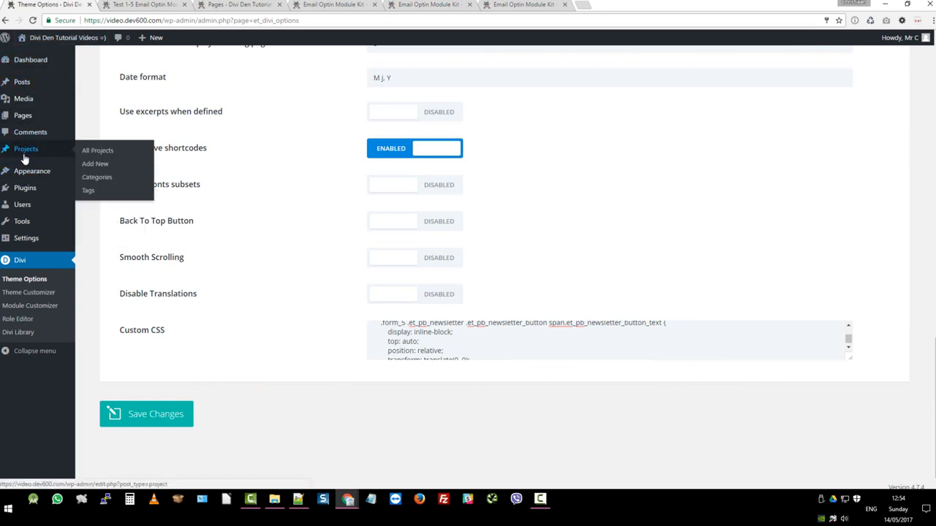
{"action": "mouse_move", "coordinate": [27, 188]}
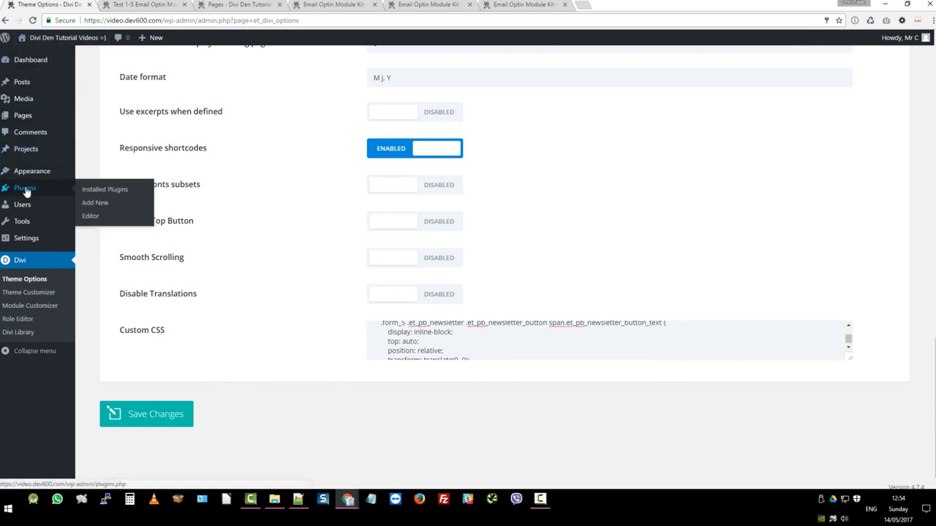
{"action": "mouse_move", "coordinate": [32, 171]}
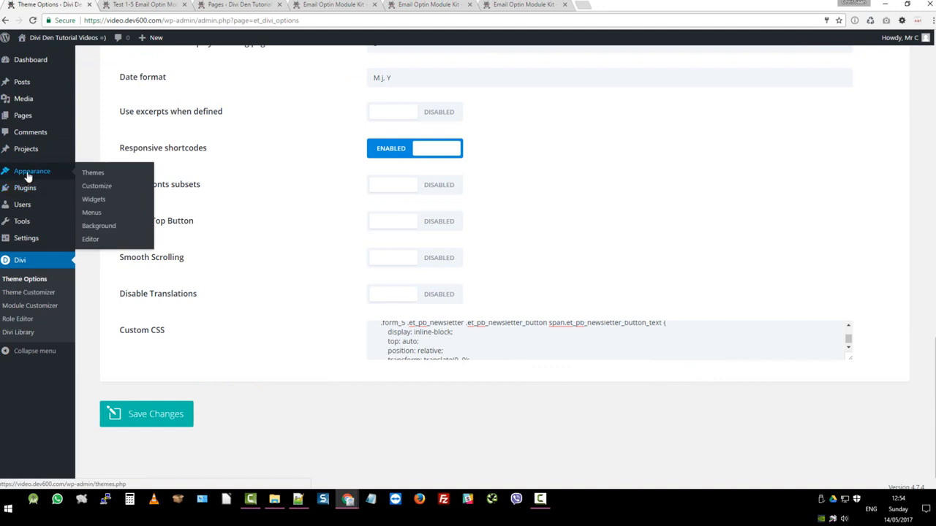
{"action": "mouse_move", "coordinate": [80, 176]}
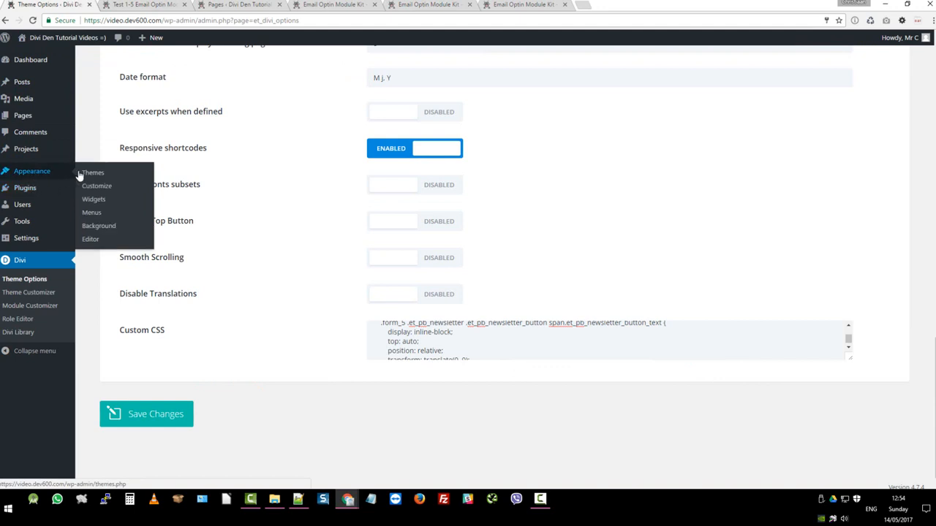
{"action": "mouse_move", "coordinate": [99, 240]}
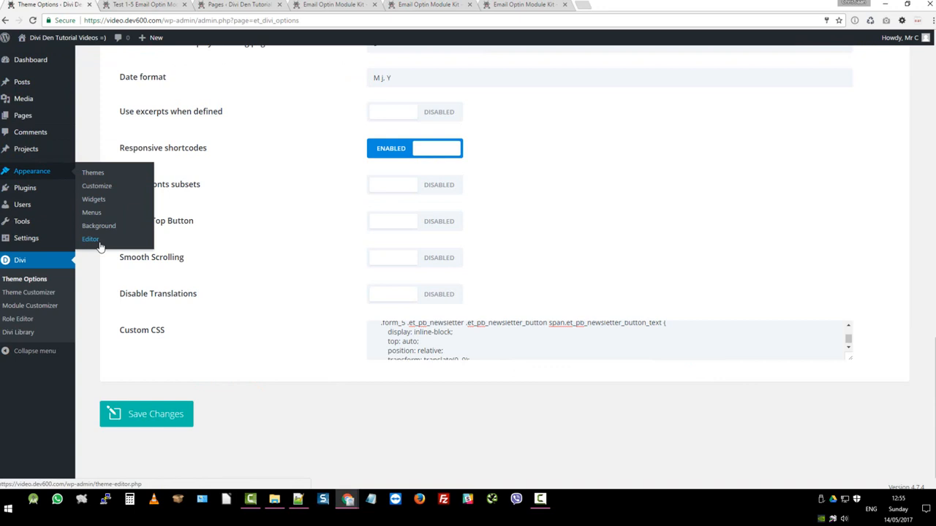
{"action": "mouse_move", "coordinate": [96, 242]}
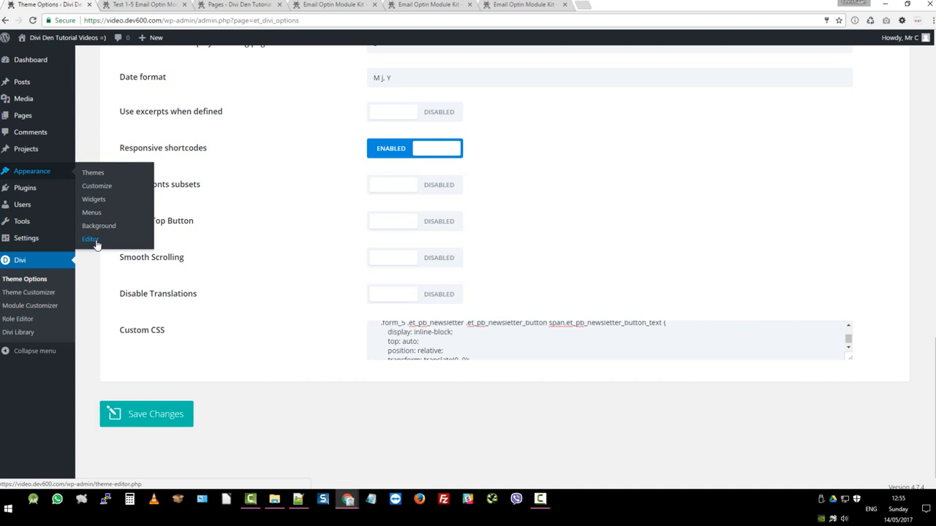
{"action": "mouse_move", "coordinate": [96, 241]}
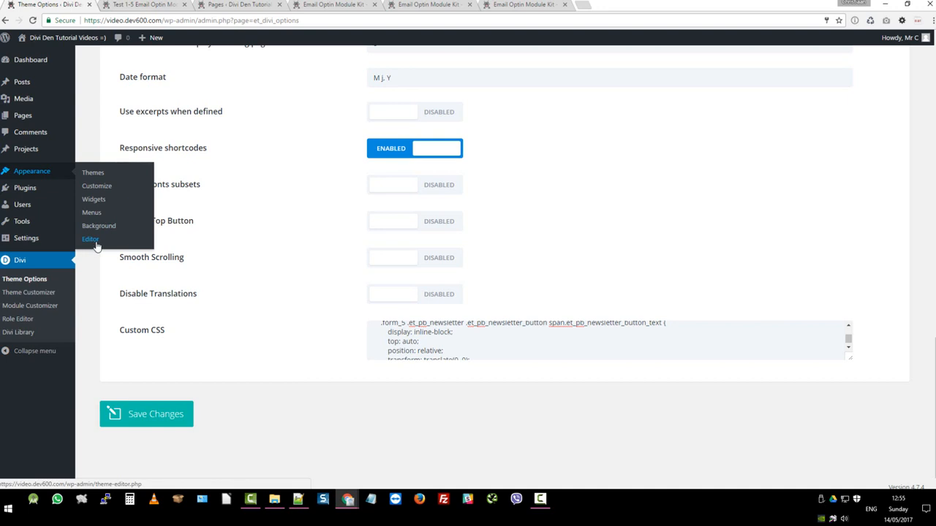
{"action": "mouse_move", "coordinate": [96, 240]}
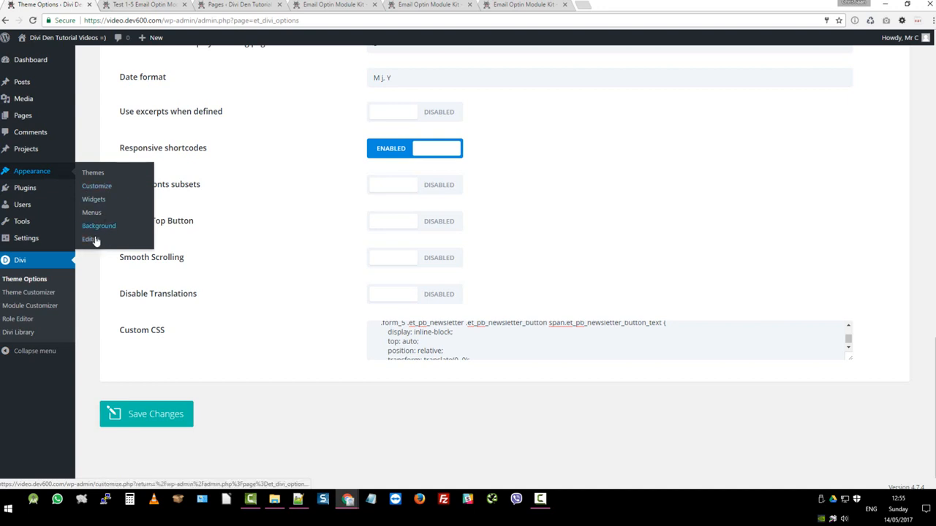
{"action": "mouse_move", "coordinate": [91, 240]}
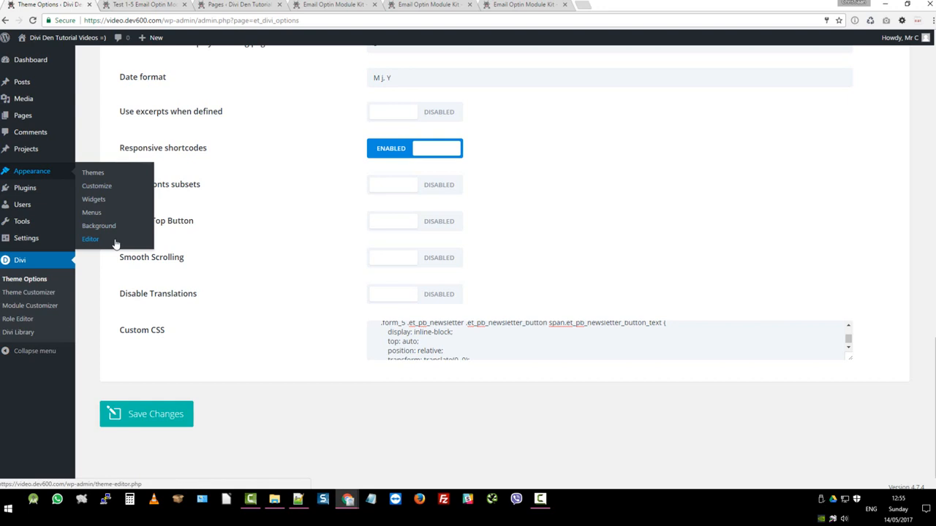
{"action": "mouse_move", "coordinate": [93, 241]}
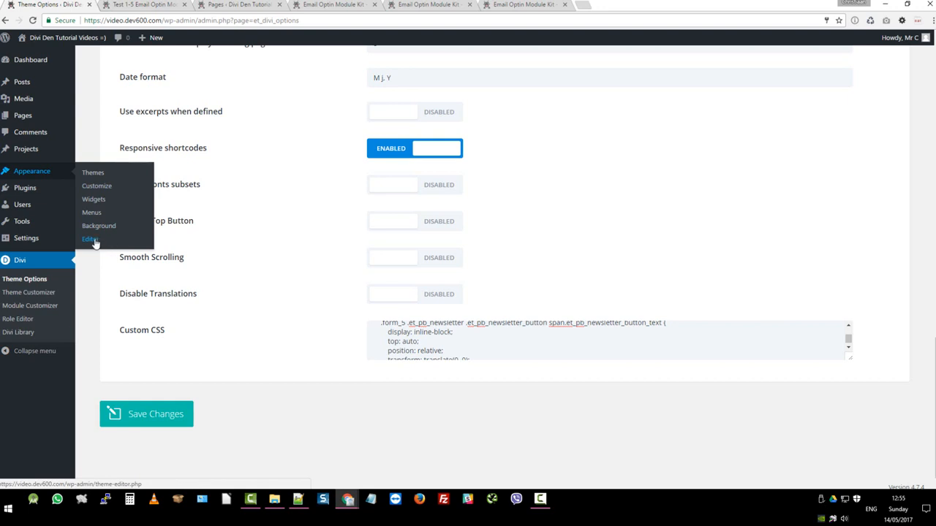
- Go to Appearance > Editor to reach the Divi child theme's stylesheet
{"action": "left_click", "coordinate": [87, 240]}
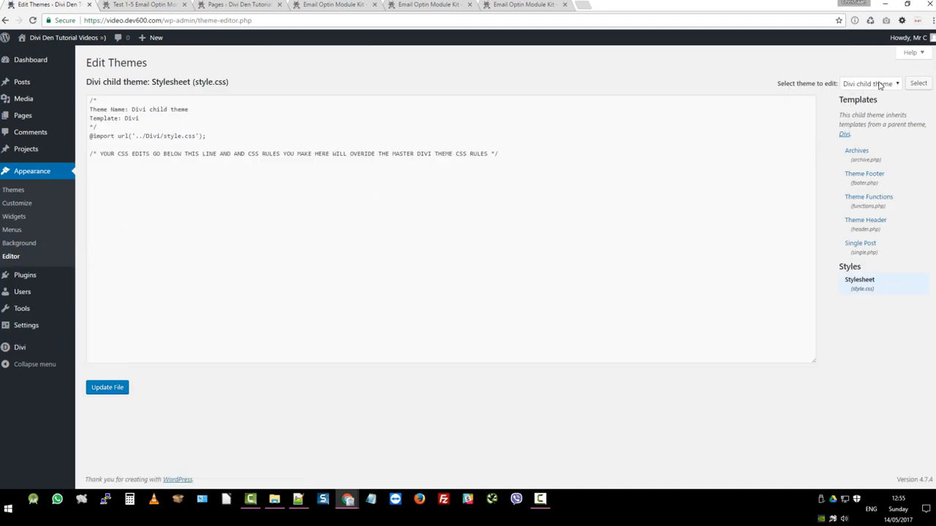
{"action": "mouse_move", "coordinate": [898, 219]}
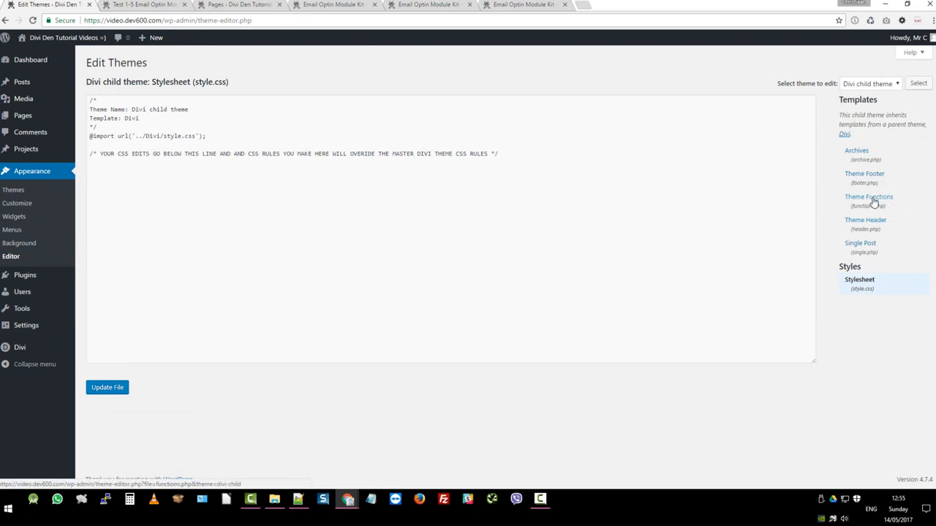
- Load Theme Functions (functions.php) in the editor and look through its contents
{"action": "left_click", "coordinate": [866, 196]}
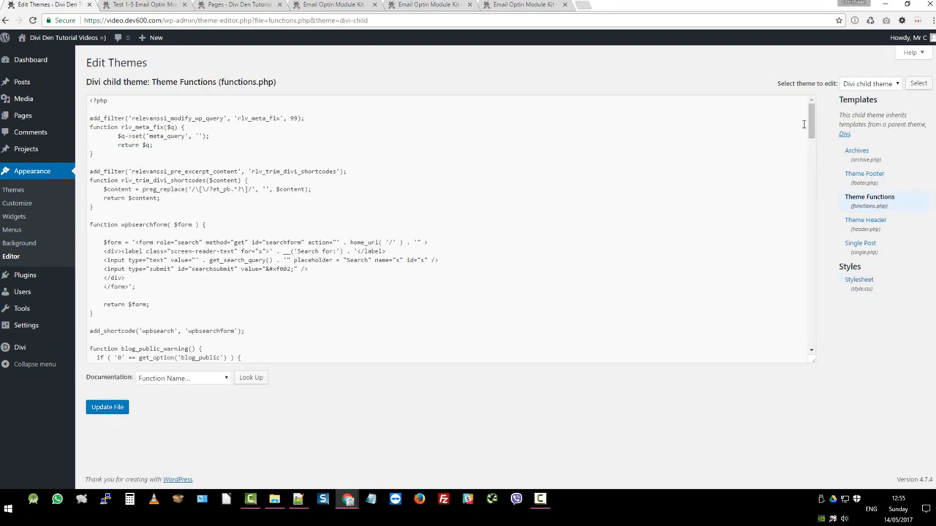
{"action": "scroll", "scroll_direction": "down", "scroll_amount": 3}
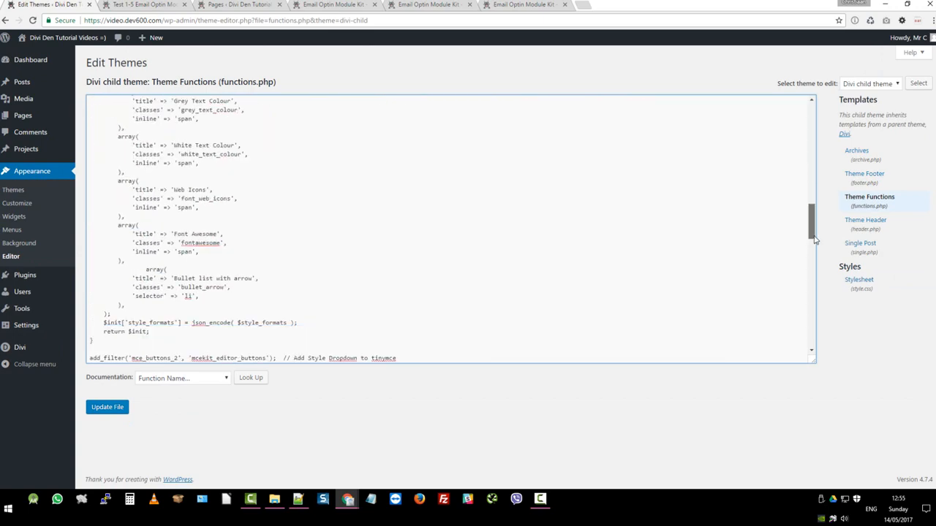
{"action": "scroll", "scroll_direction": "down", "scroll_amount": 3}
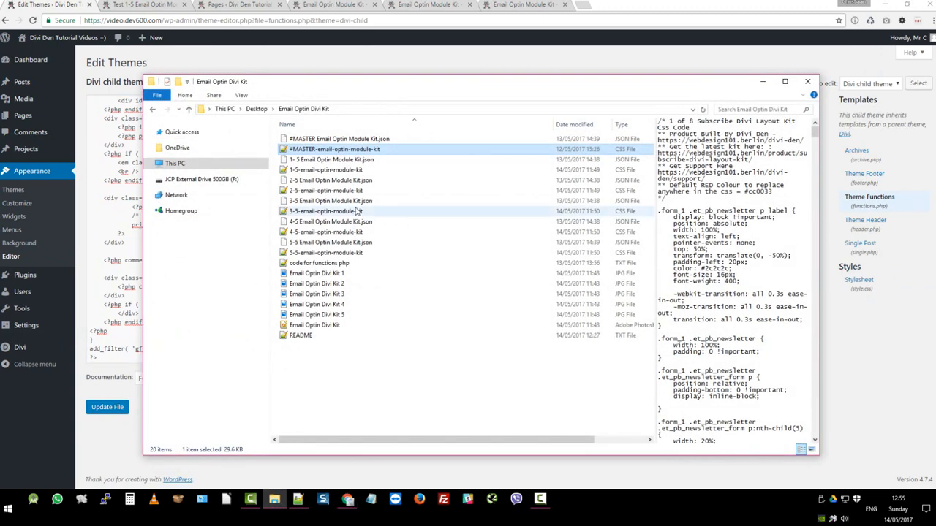
{"action": "mouse_move", "coordinate": [318, 263]}
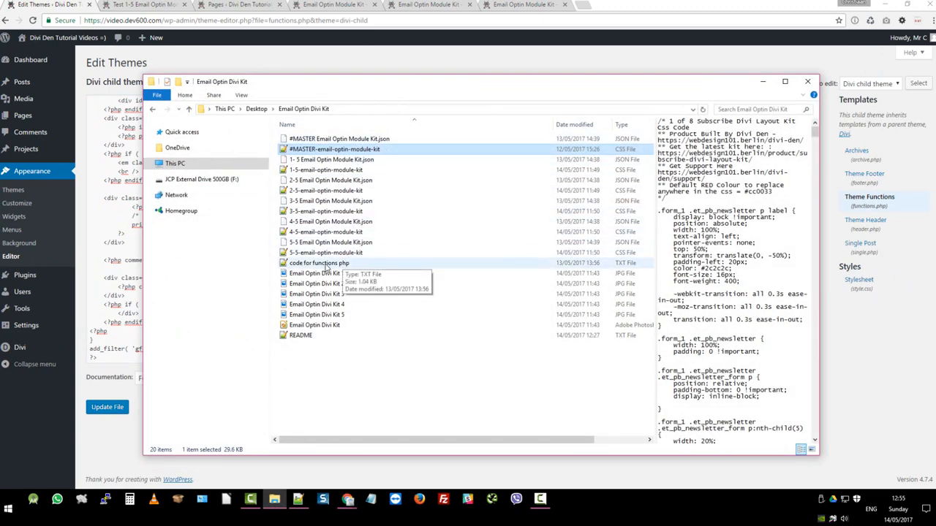
- Bring up the kit's 'code for functions.php' focus script in Notepad++ and select it all
{"action": "double_click", "coordinate": [317, 264]}
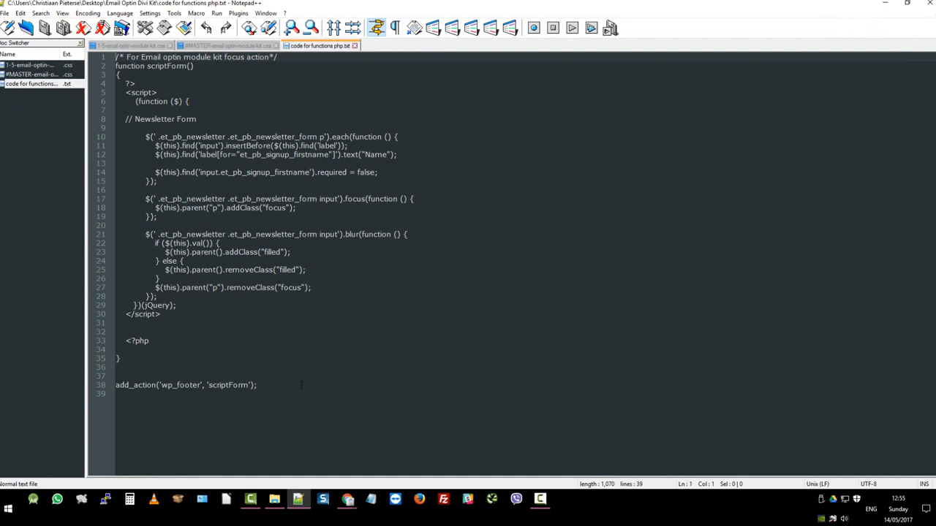
{"action": "key", "text": "ctrl+a"}
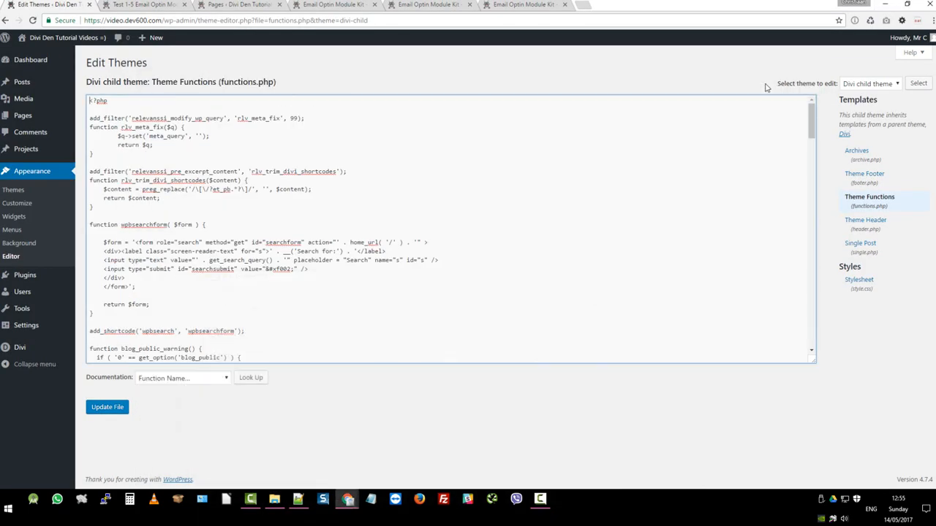
- Paste the focus script at the end of functions.php and save with Update File
{"action": "scroll", "scroll_direction": "down", "scroll_amount": 3}
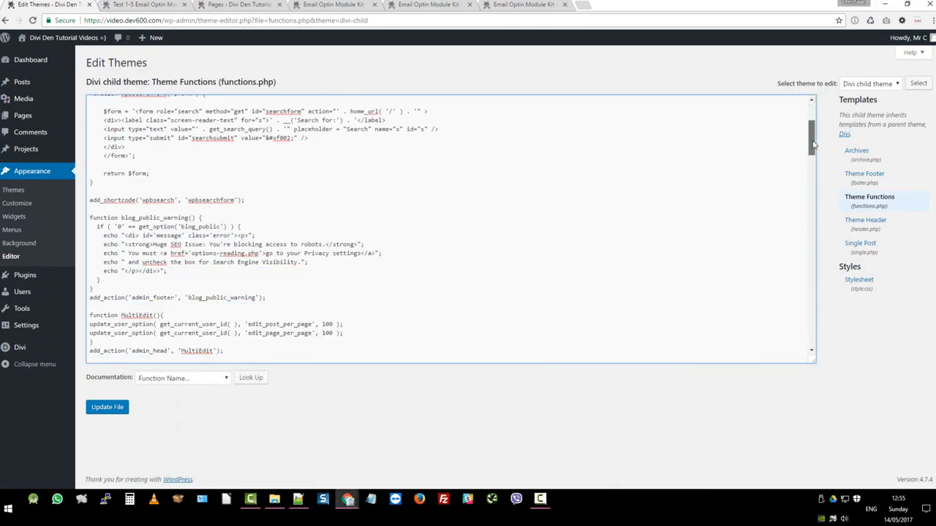
{"action": "scroll", "scroll_direction": "down", "scroll_amount": 3}
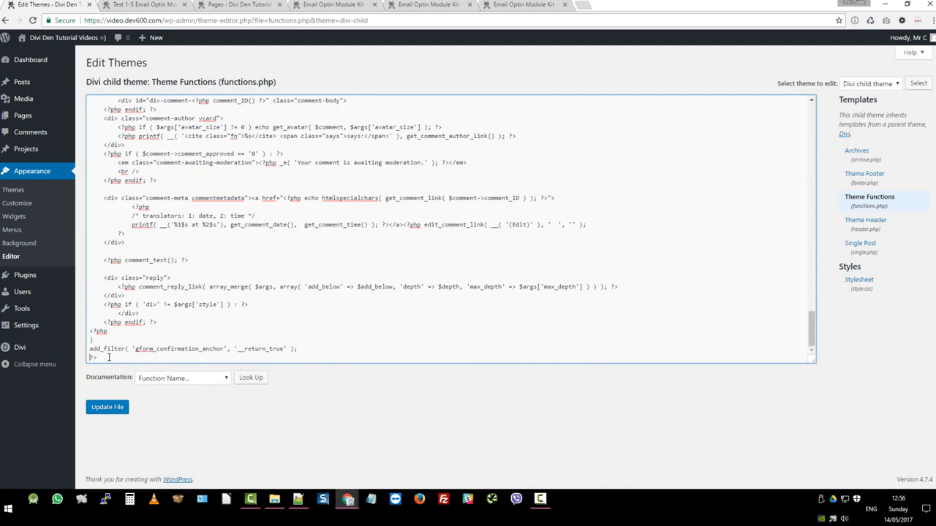
{"action": "scroll", "scroll_direction": "down", "scroll_amount": 3}
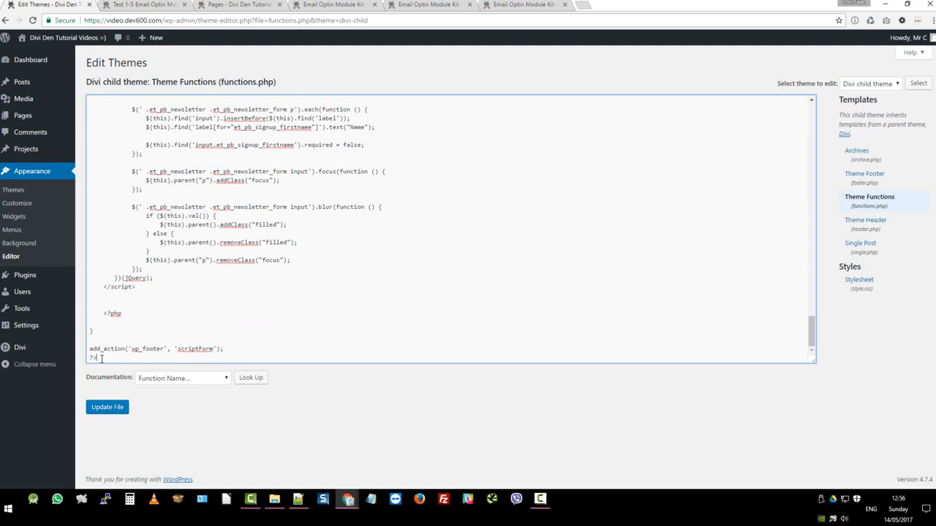
{"action": "mouse_move", "coordinate": [131, 407]}
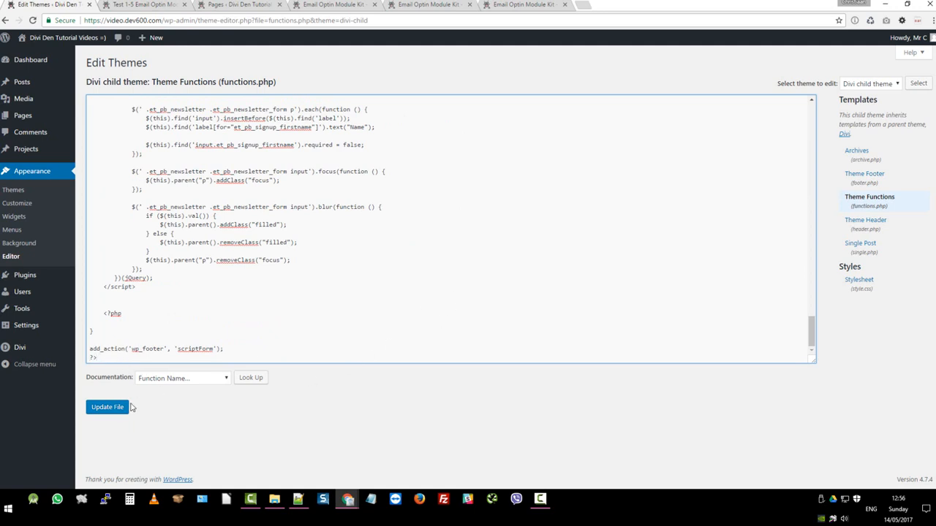
{"action": "left_click", "coordinate": [107, 406]}
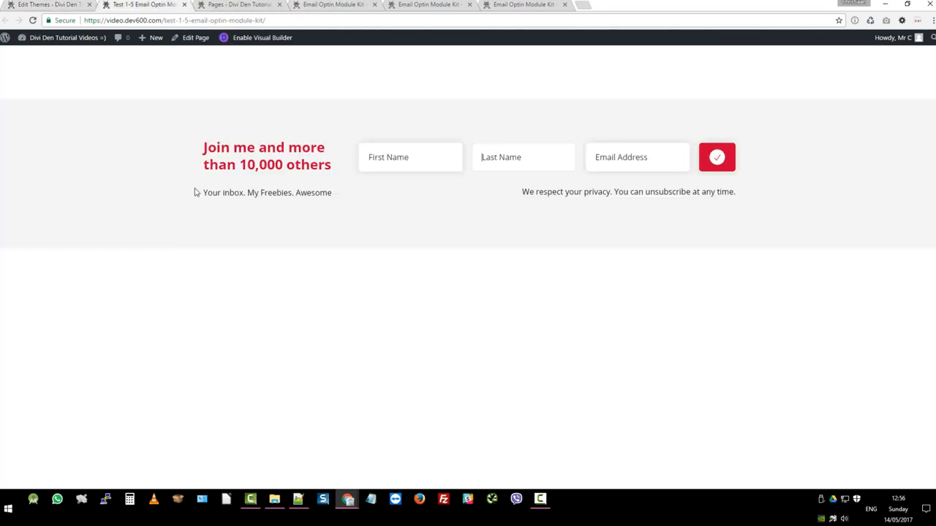
{"action": "mouse_move", "coordinate": [116, 142]}
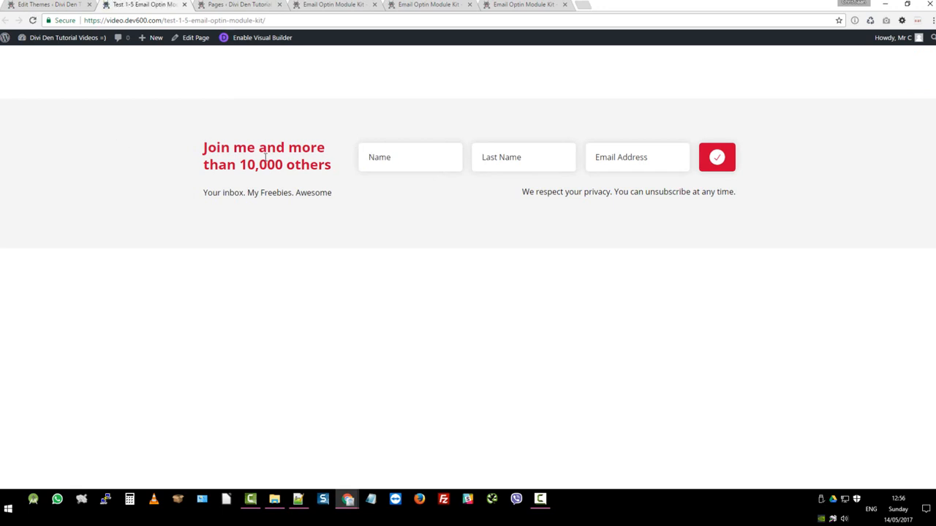
- Focus the Last Name and Name fields on the live page to confirm floating labels appear
{"action": "left_click", "coordinate": [523, 157]}
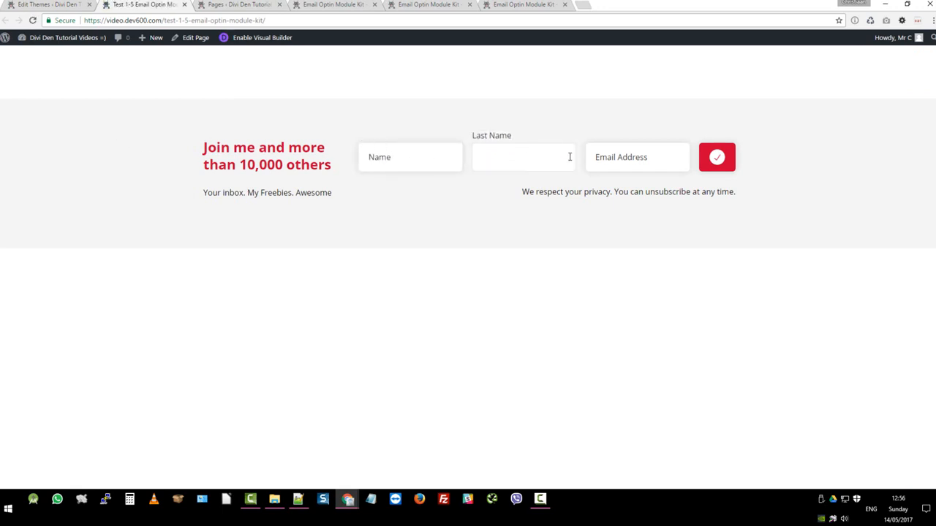
{"action": "left_click", "coordinate": [410, 157]}
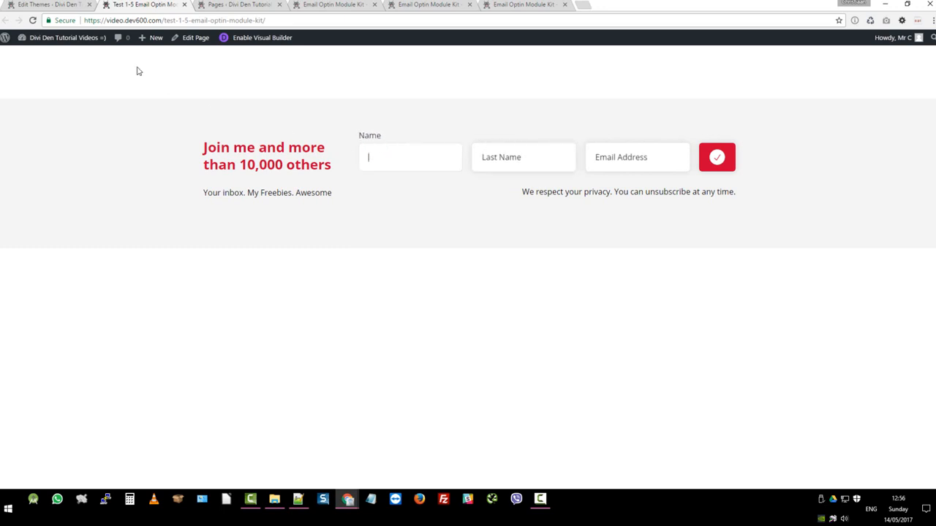
{"action": "mouse_move", "coordinate": [129, 148]}
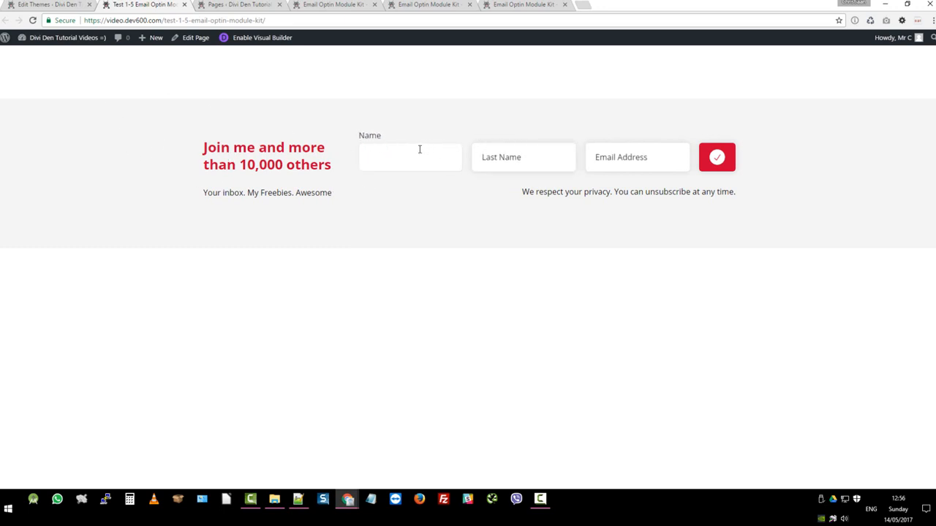
{"action": "mouse_move", "coordinate": [333, 152]}
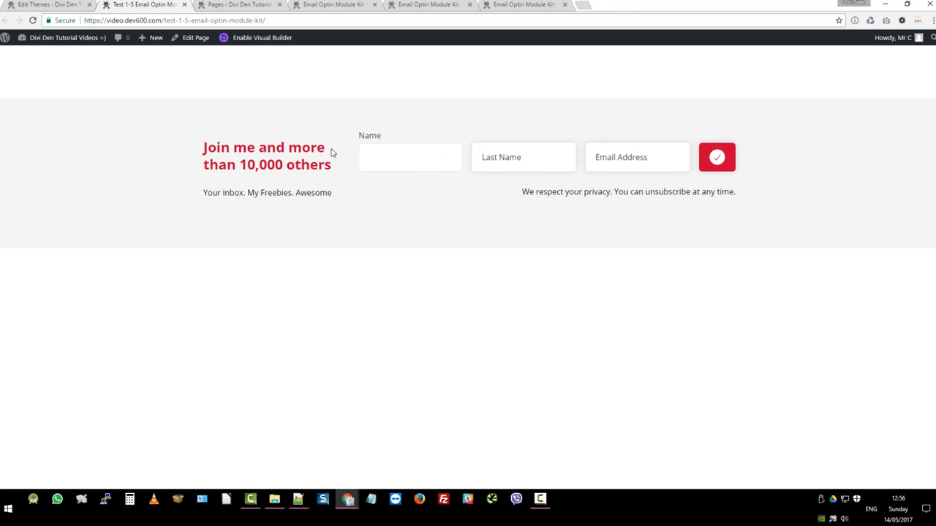
{"action": "mouse_move", "coordinate": [316, 117]}
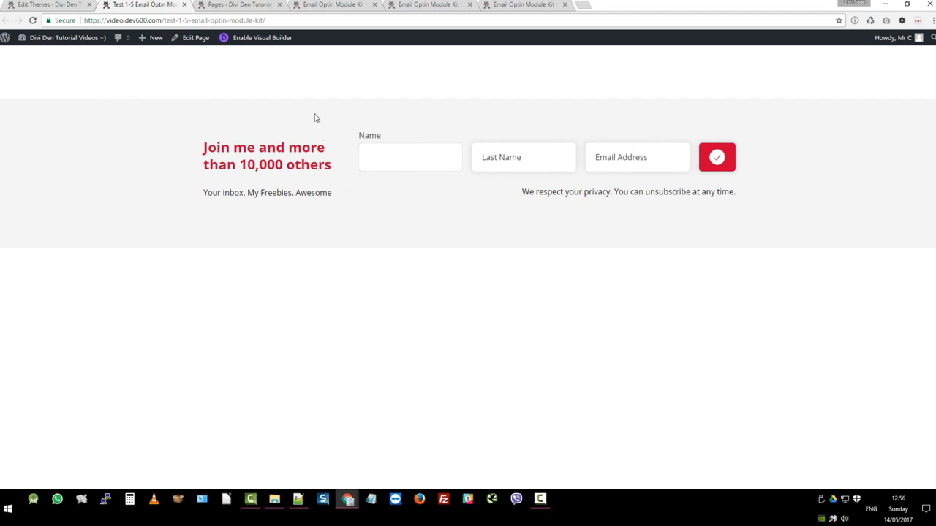
{"action": "left_click", "coordinate": [410, 157]}
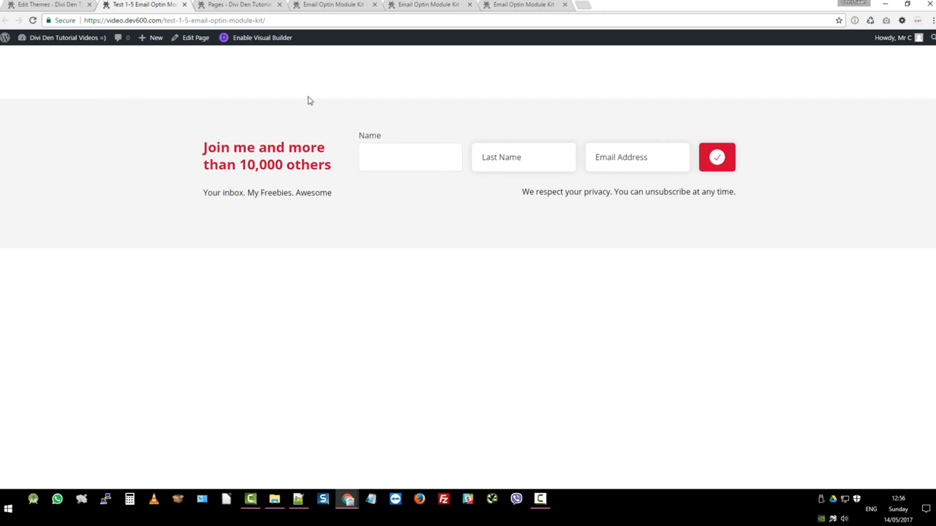
{"action": "left_click", "coordinate": [409, 156]}
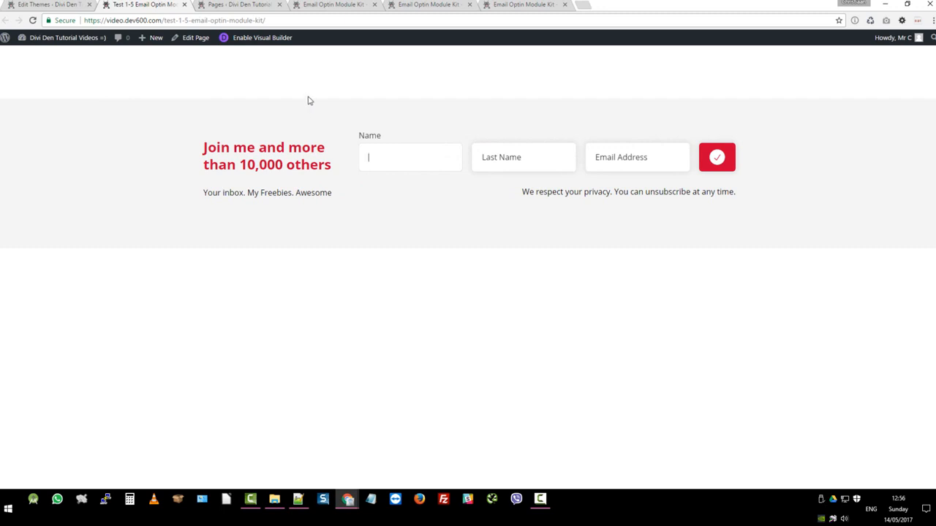
{"action": "mouse_move", "coordinate": [202, 64]}
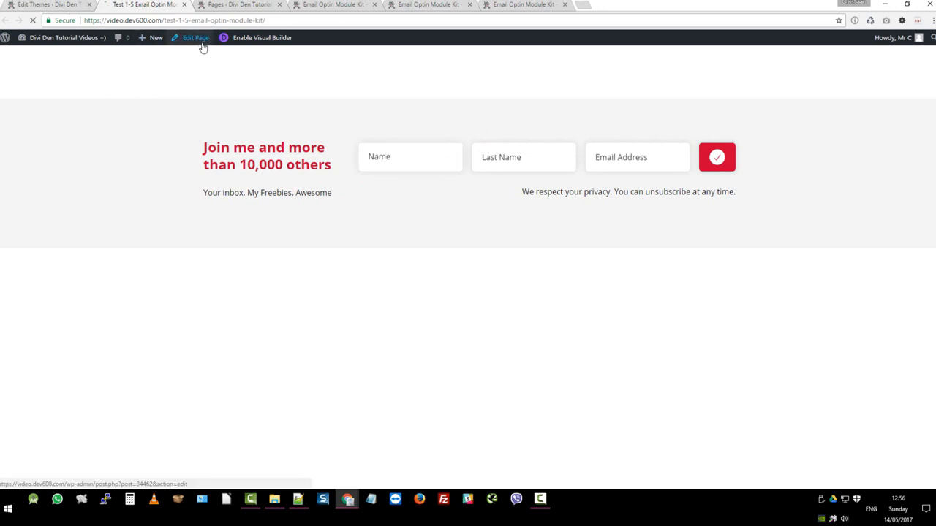
- Edit the page in the back end and enter the Email Optin module's settings
{"action": "left_click", "coordinate": [192, 38]}
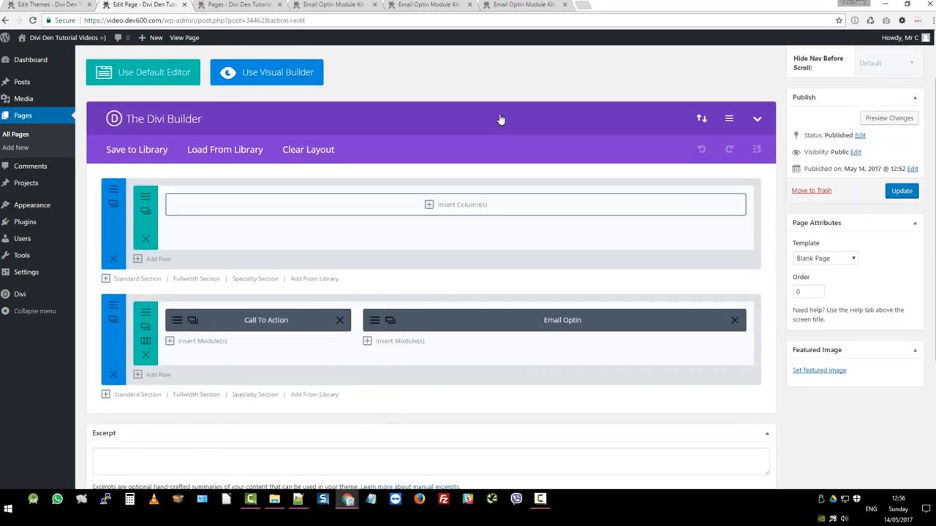
{"action": "scroll", "scroll_direction": "up", "scroll_amount": 3}
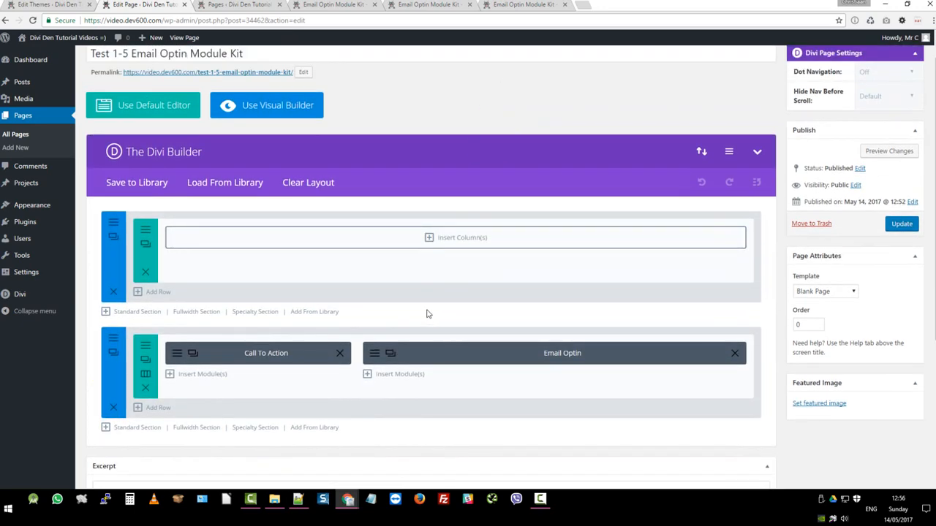
{"action": "scroll", "scroll_direction": "down", "scroll_amount": 3}
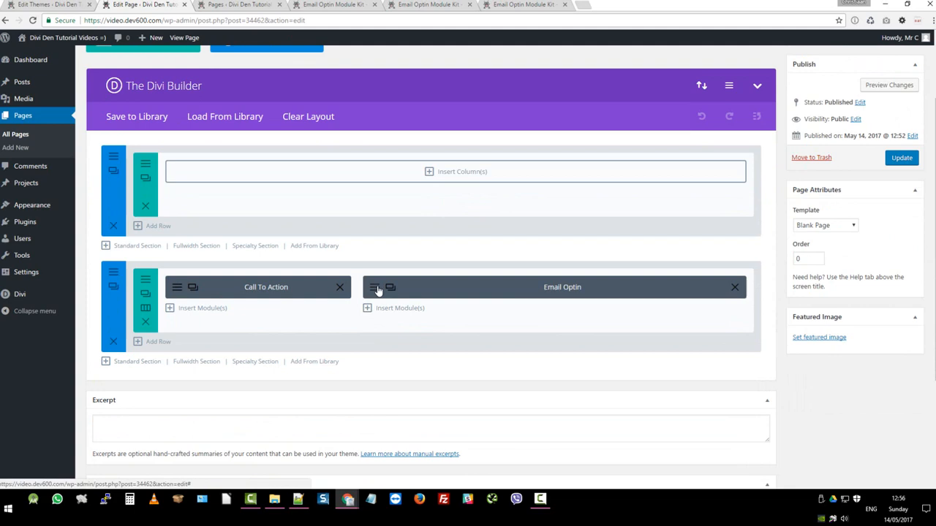
{"action": "left_click", "coordinate": [378, 287]}
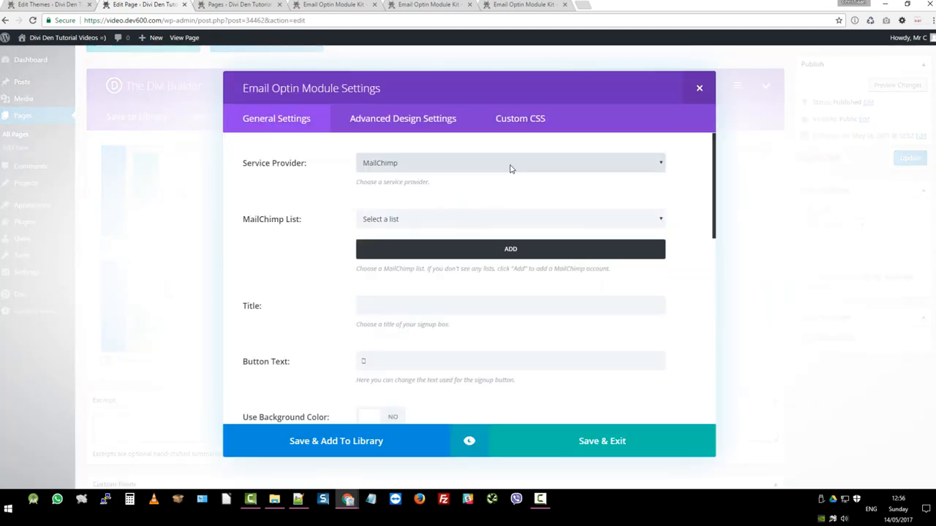
- Cycle the Service Provider through FeedBurner and Aweber, then set it back to MailChimp
{"action": "left_click", "coordinate": [511, 162]}
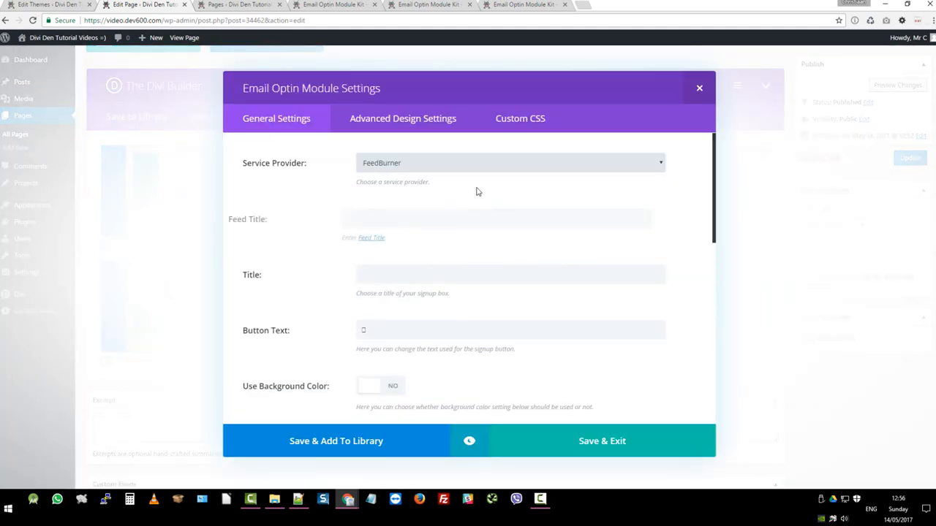
{"action": "left_click", "coordinate": [508, 162]}
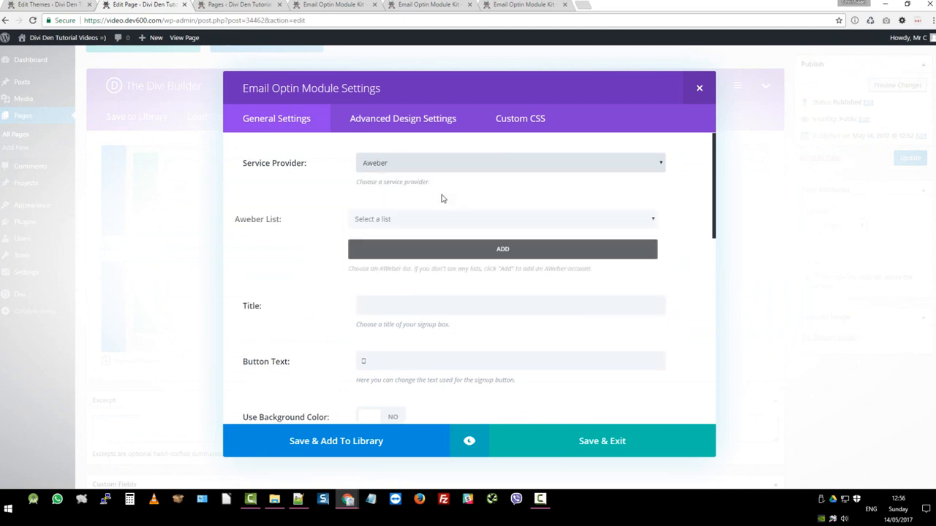
{"action": "left_click", "coordinate": [509, 162]}
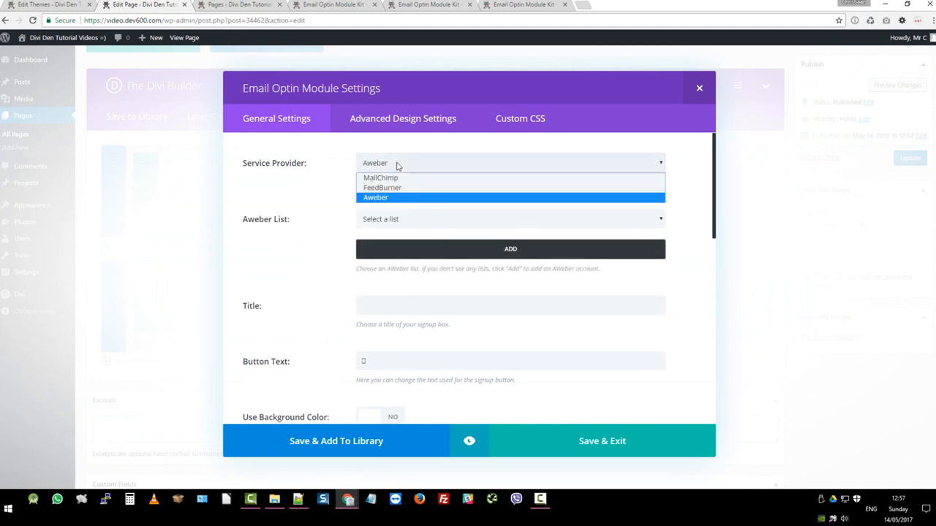
{"action": "mouse_move", "coordinate": [438, 167]}
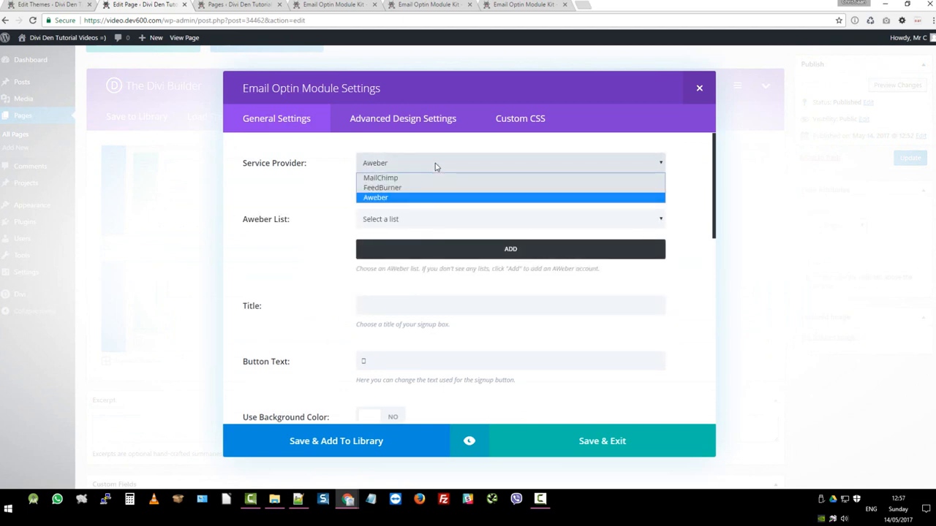
{"action": "left_click", "coordinate": [380, 179]}
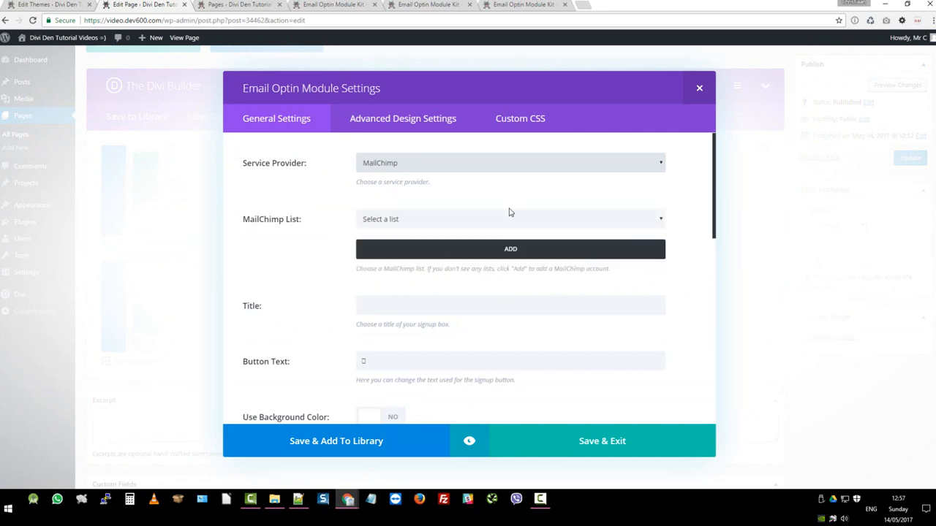
{"action": "mouse_move", "coordinate": [501, 256]}
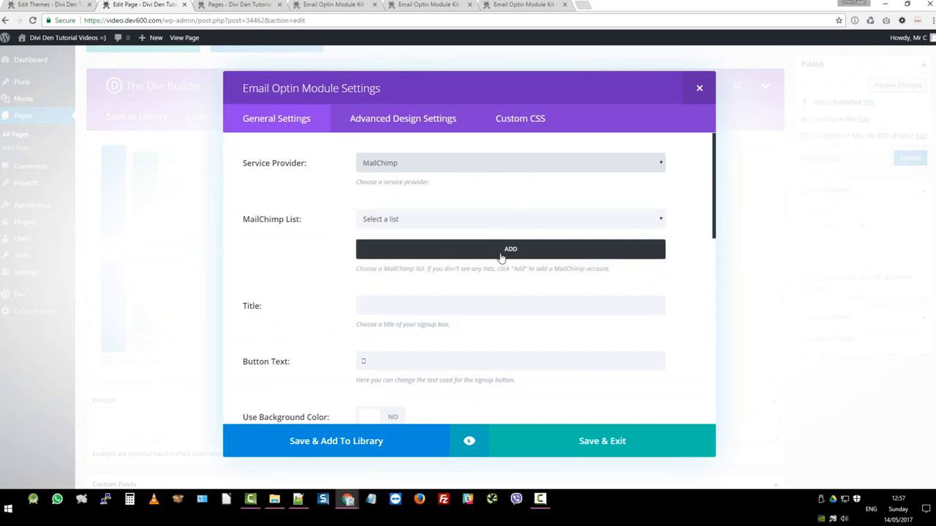
{"action": "mouse_move", "coordinate": [507, 258]}
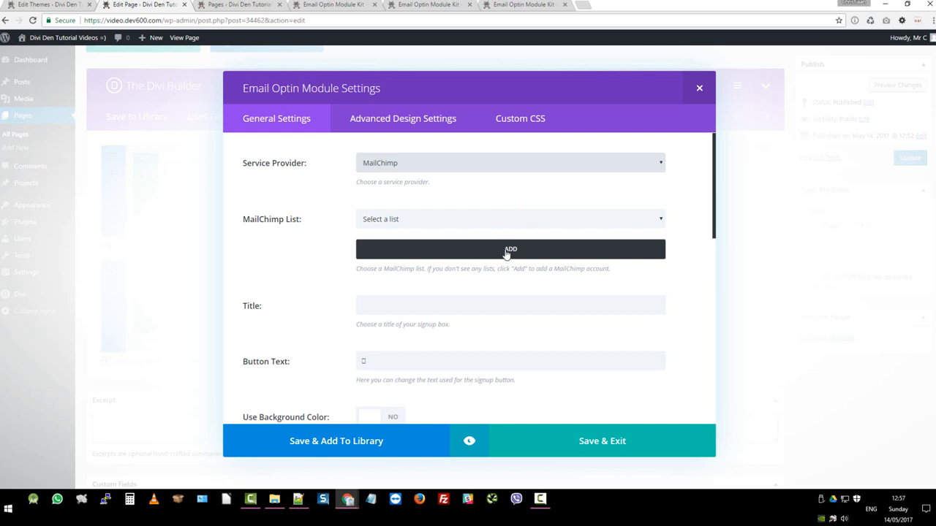
- Start adding a new MailChimp account, landing in the empty Account Name field
{"action": "left_click", "coordinate": [509, 249]}
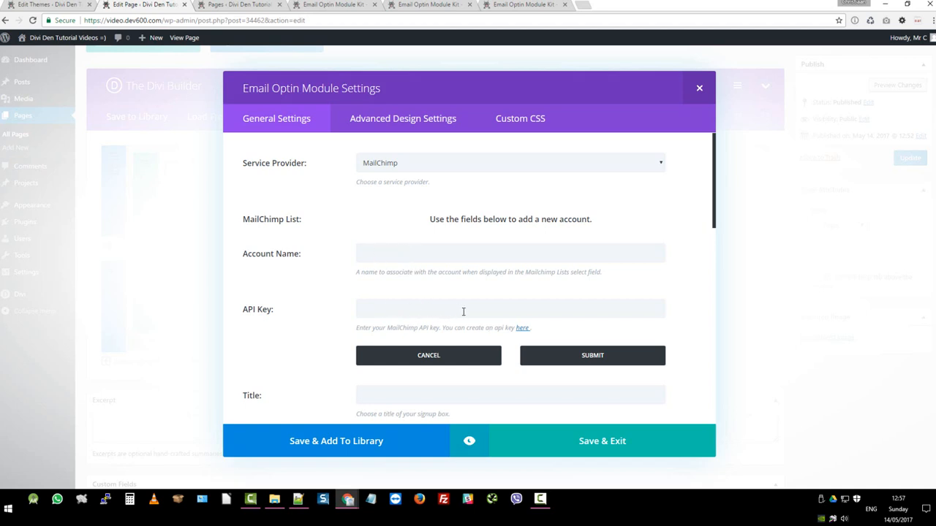
{"action": "mouse_move", "coordinate": [529, 336]}
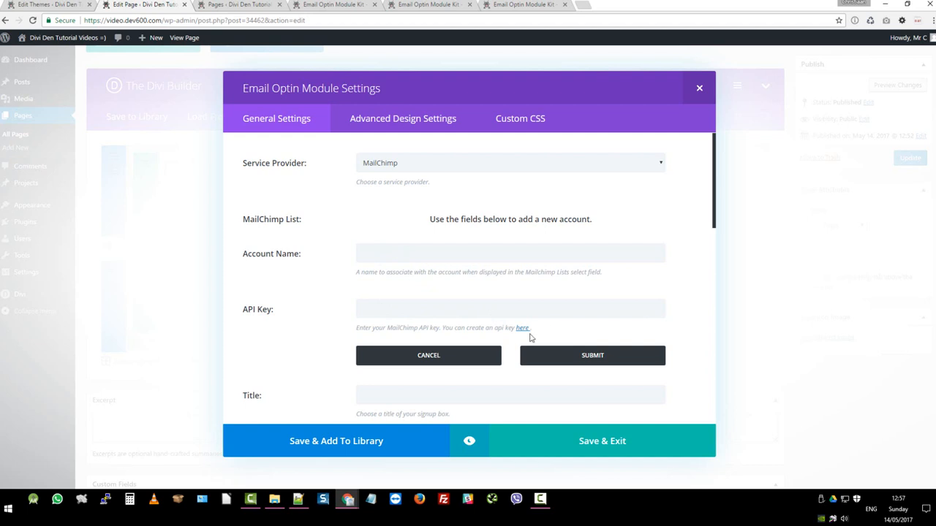
{"action": "mouse_move", "coordinate": [500, 335]}
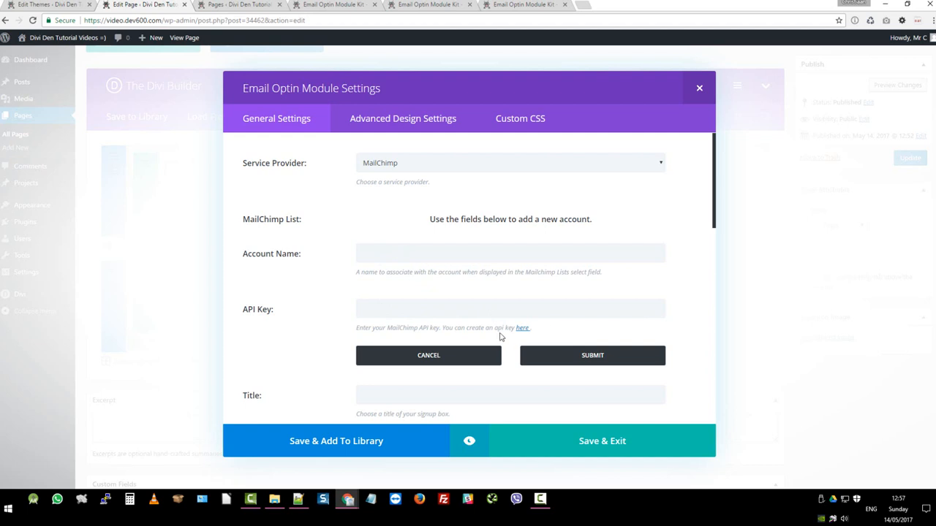
{"action": "mouse_move", "coordinate": [524, 328]}
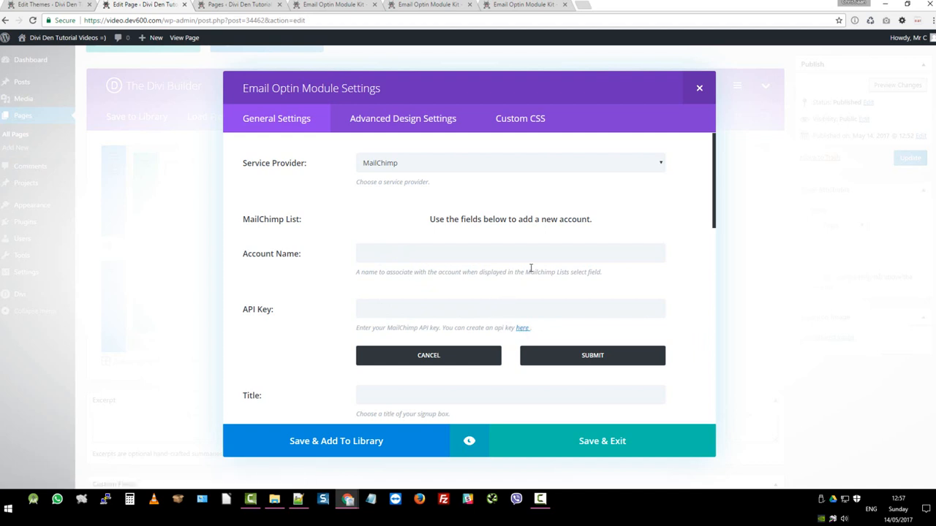
{"action": "mouse_move", "coordinate": [591, 344]}
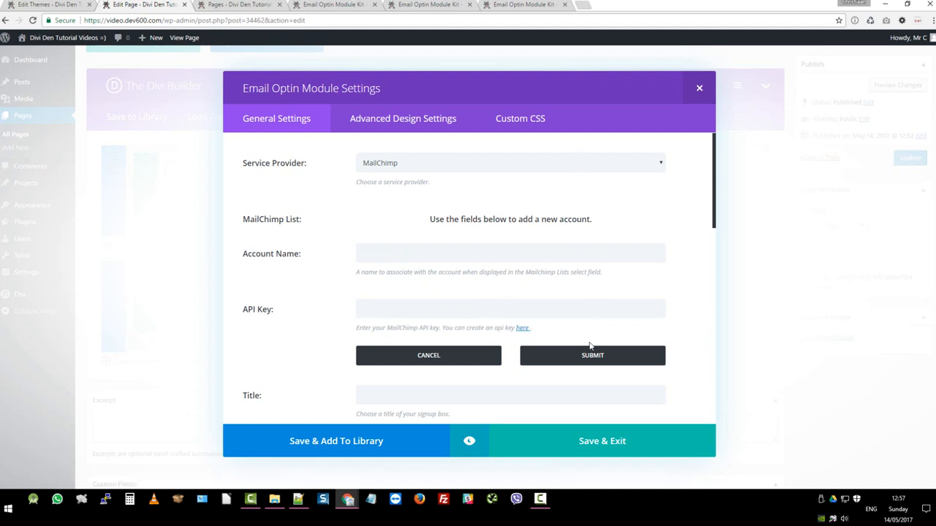
{"action": "left_click", "coordinate": [509, 253]}
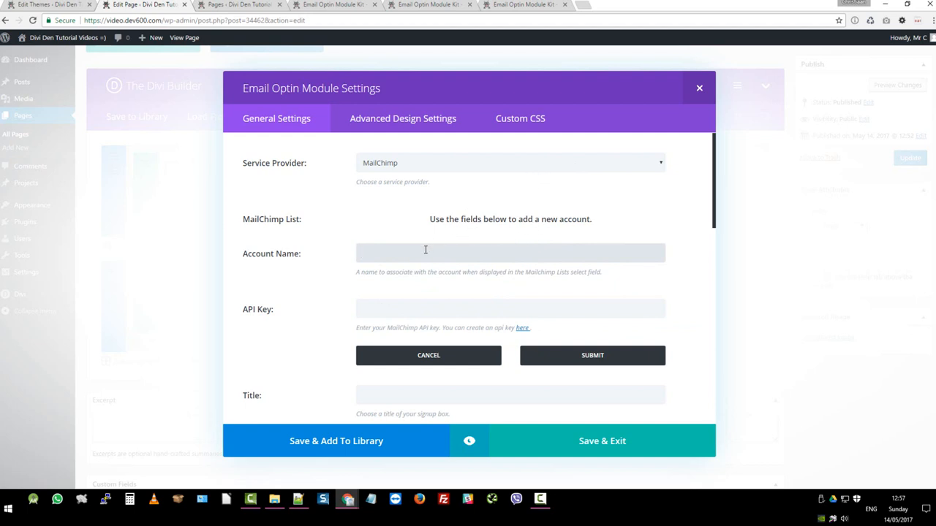
{"action": "left_click", "coordinate": [426, 253]}
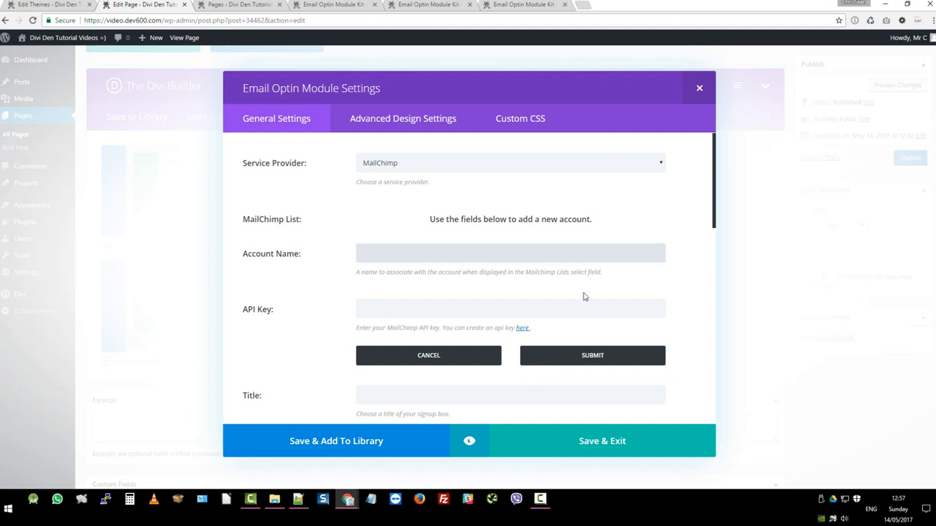
{"action": "left_click", "coordinate": [511, 253]}
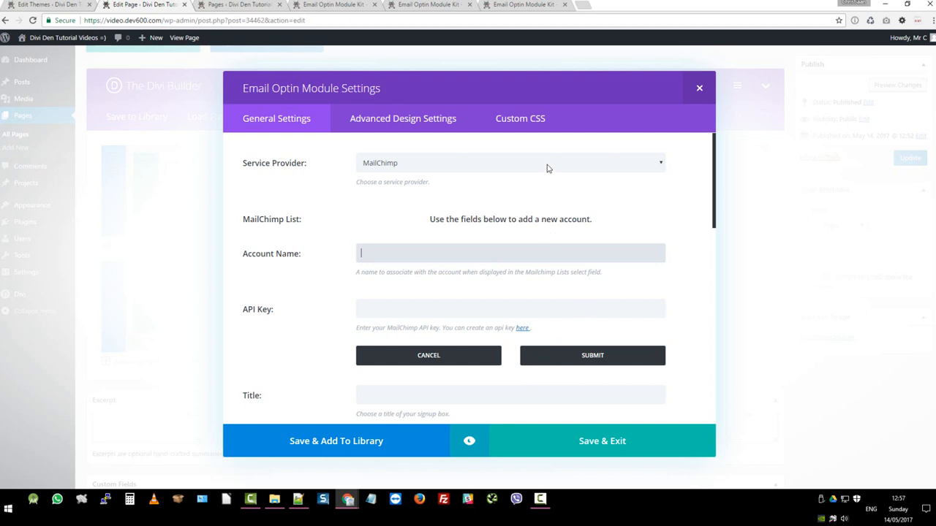
- Select Aweber as the service provider, showing its account, API key and list fields
{"action": "left_click", "coordinate": [509, 162]}
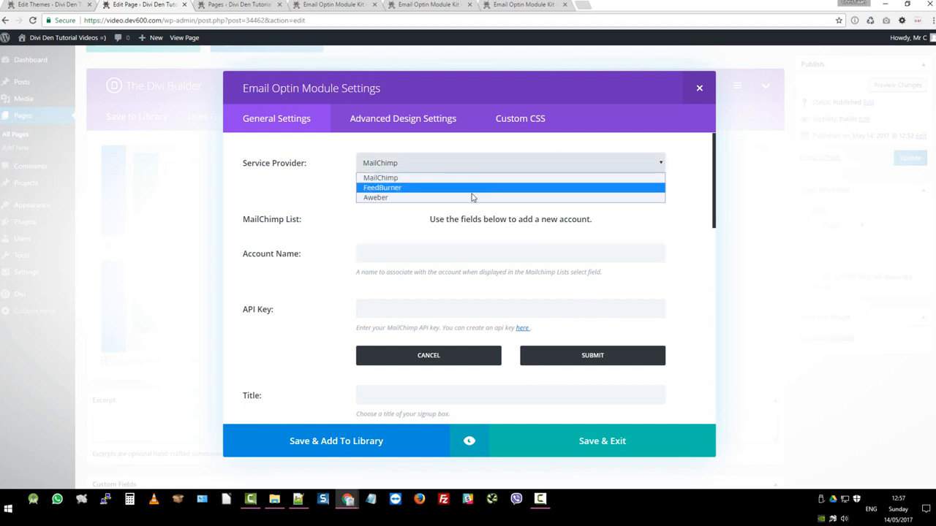
{"action": "left_click", "coordinate": [374, 197]}
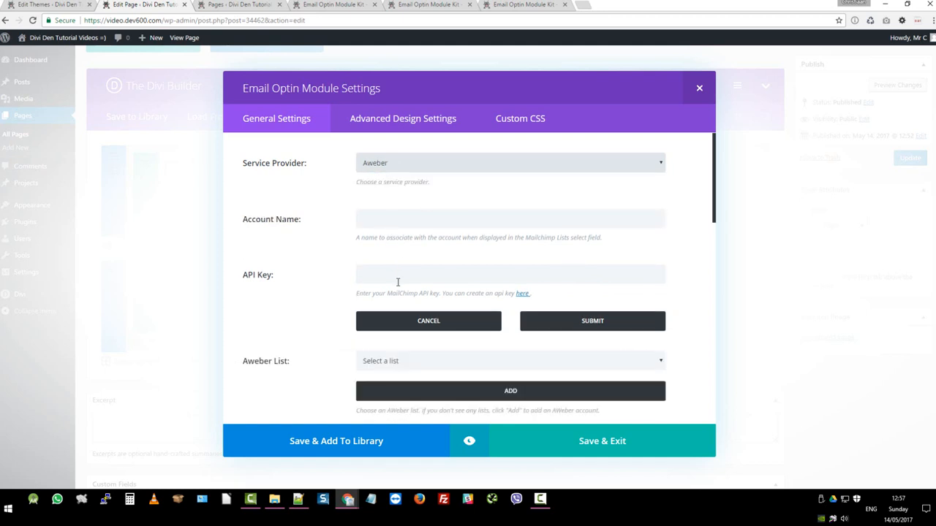
{"action": "mouse_move", "coordinate": [540, 335]}
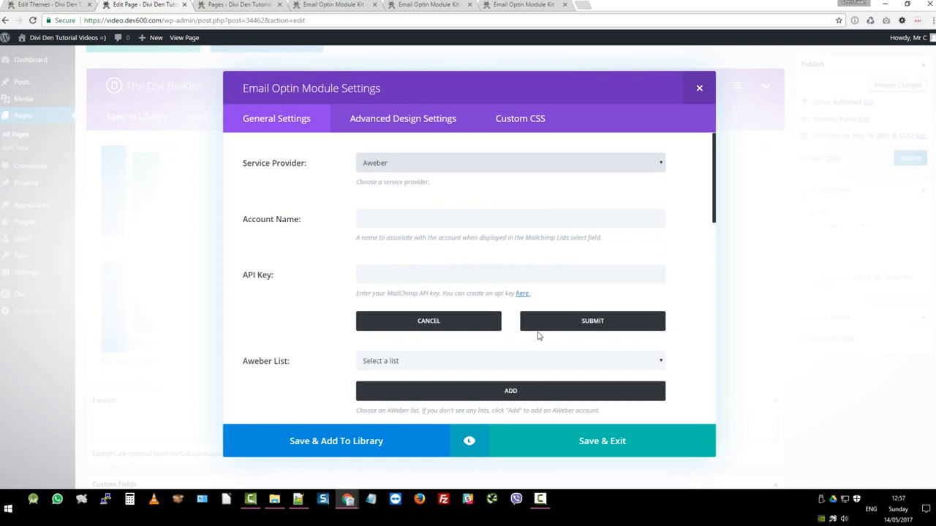
{"action": "mouse_move", "coordinate": [543, 331]}
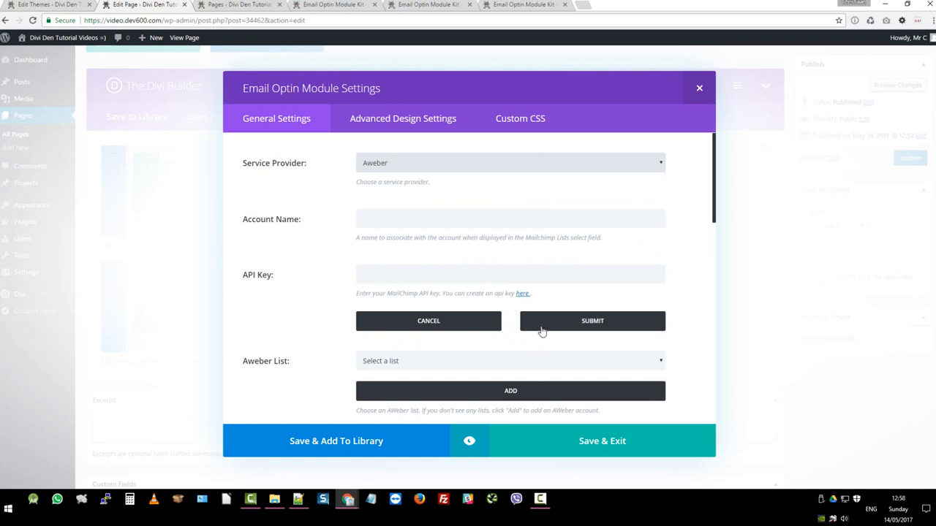
{"action": "mouse_move", "coordinate": [524, 220]}
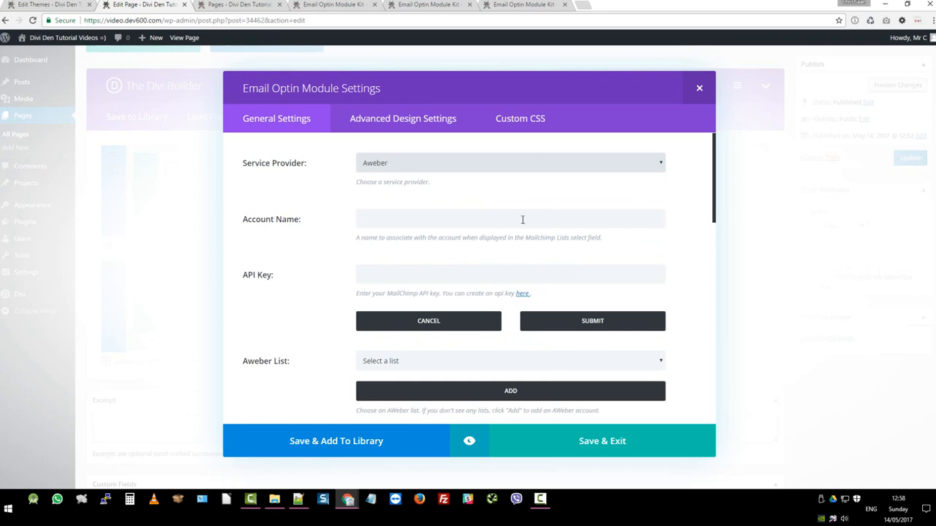
{"action": "left_click", "coordinate": [509, 163]}
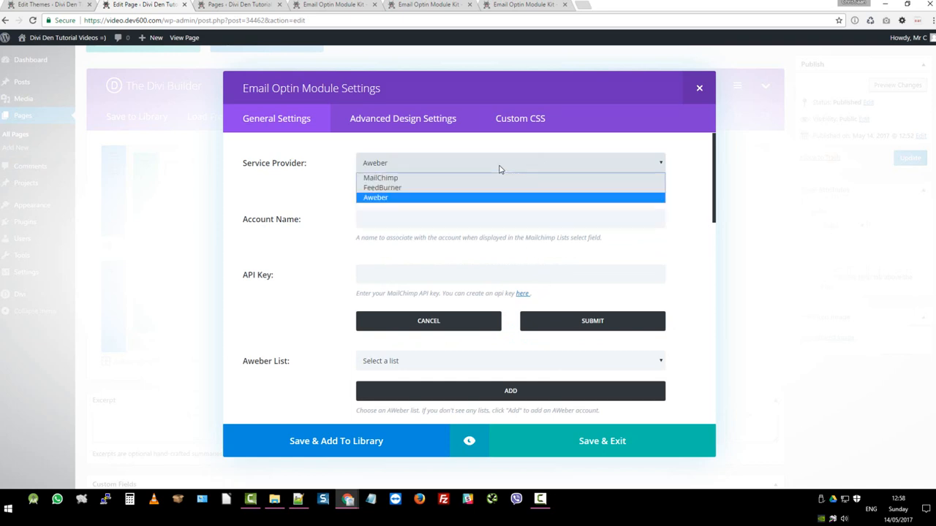
- Select FeedBurner as the service provider and place the cursor in its empty Feed Title field
{"action": "left_click", "coordinate": [383, 188]}
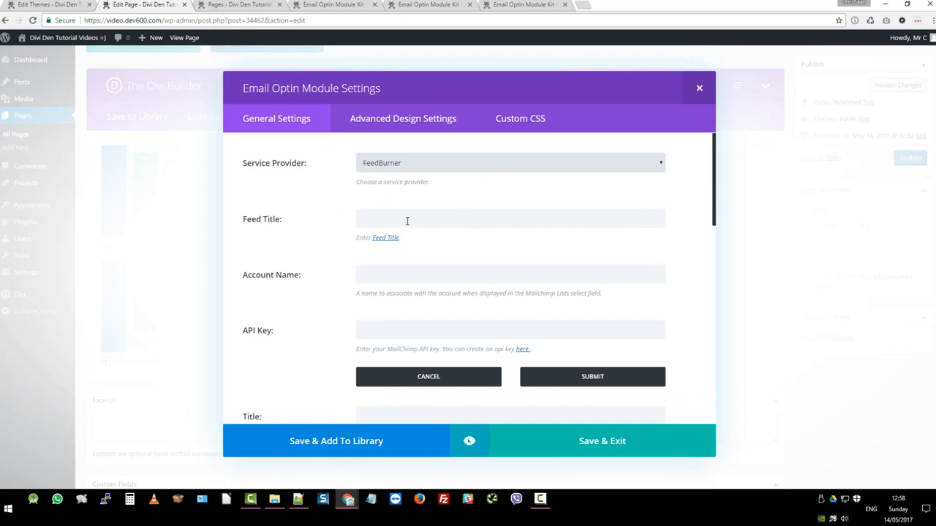
{"action": "mouse_move", "coordinate": [380, 241]}
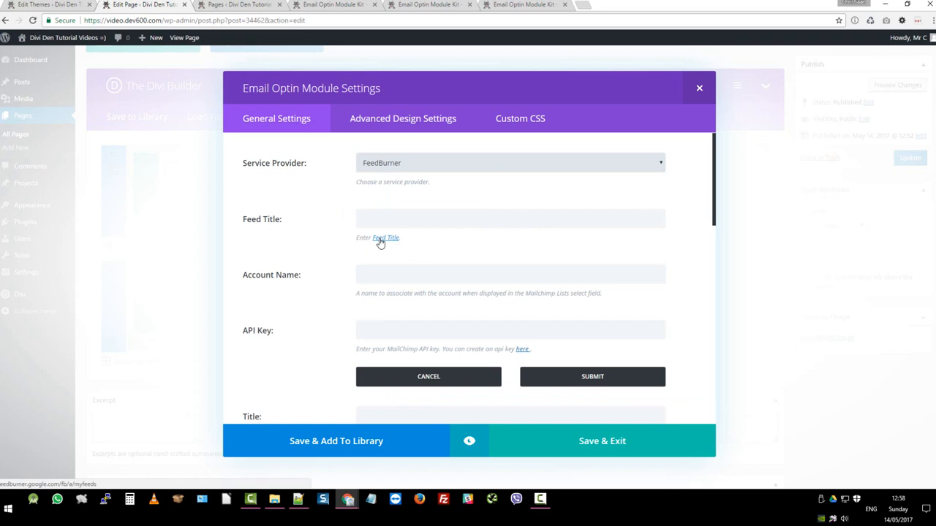
{"action": "left_click", "coordinate": [509, 219]}
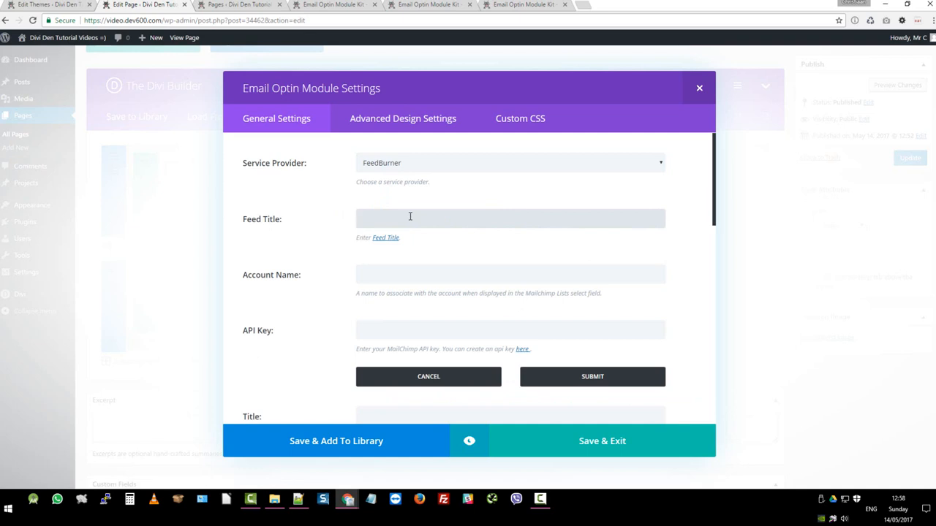
{"action": "left_click", "coordinate": [409, 217]}
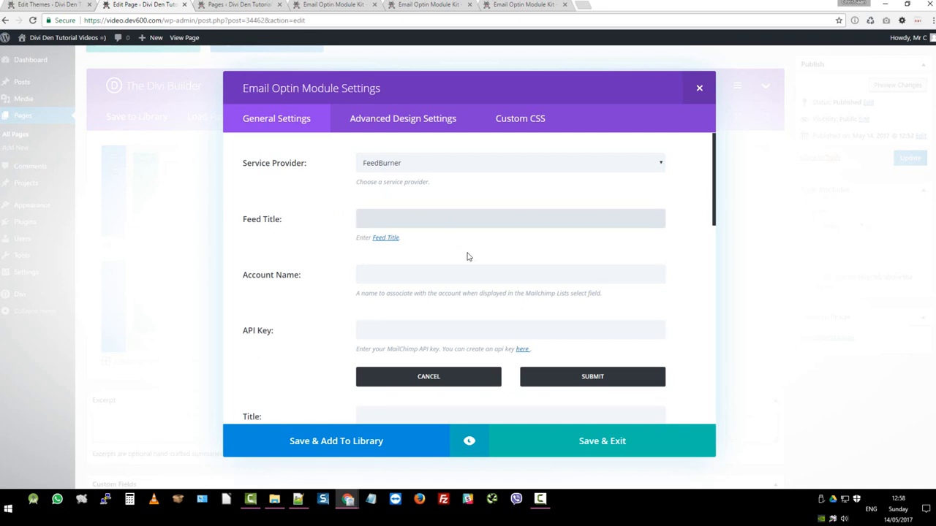
{"action": "left_click", "coordinate": [510, 219]}
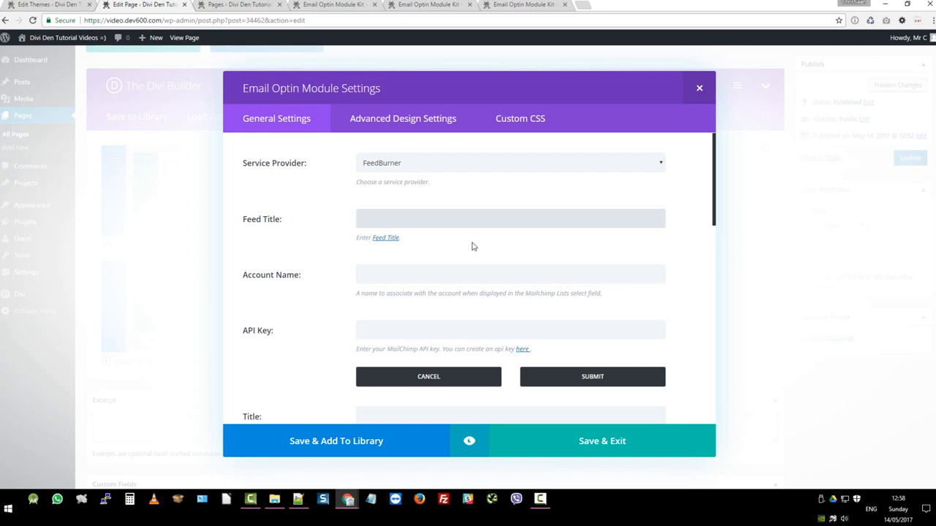
{"action": "left_click", "coordinate": [509, 218]}
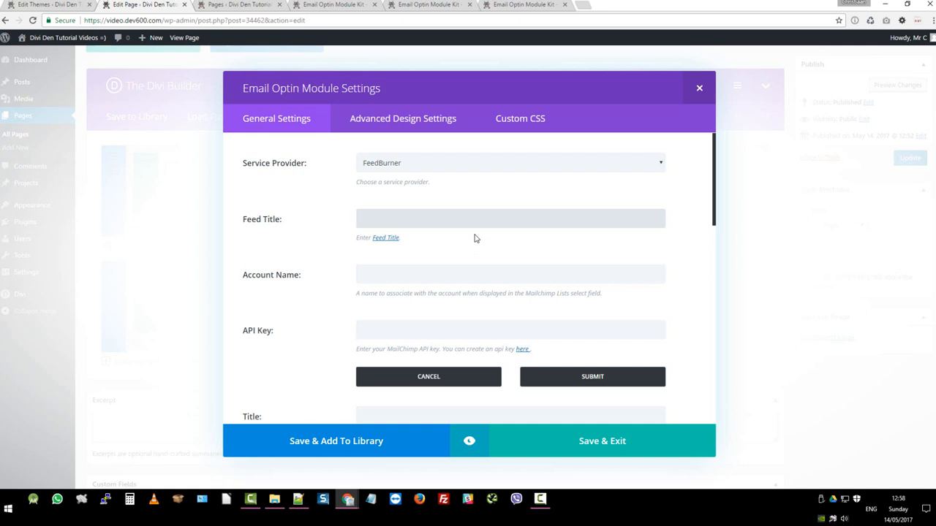
{"action": "left_click", "coordinate": [510, 219]}
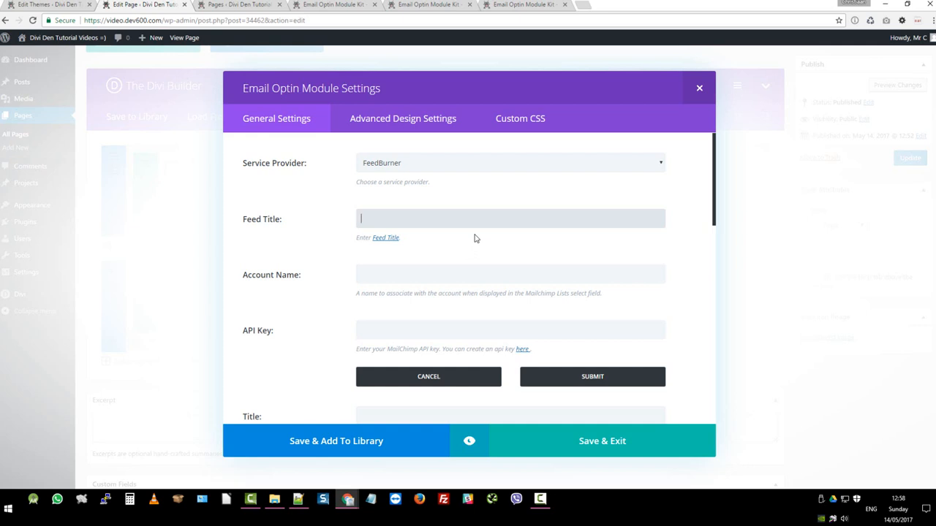
{"action": "mouse_move", "coordinate": [372, 219]}
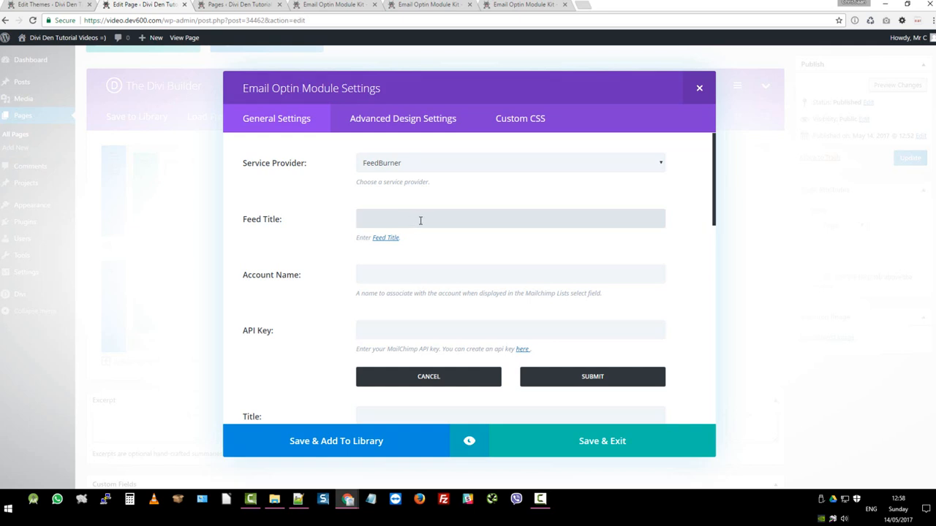
{"action": "left_click", "coordinate": [421, 219]}
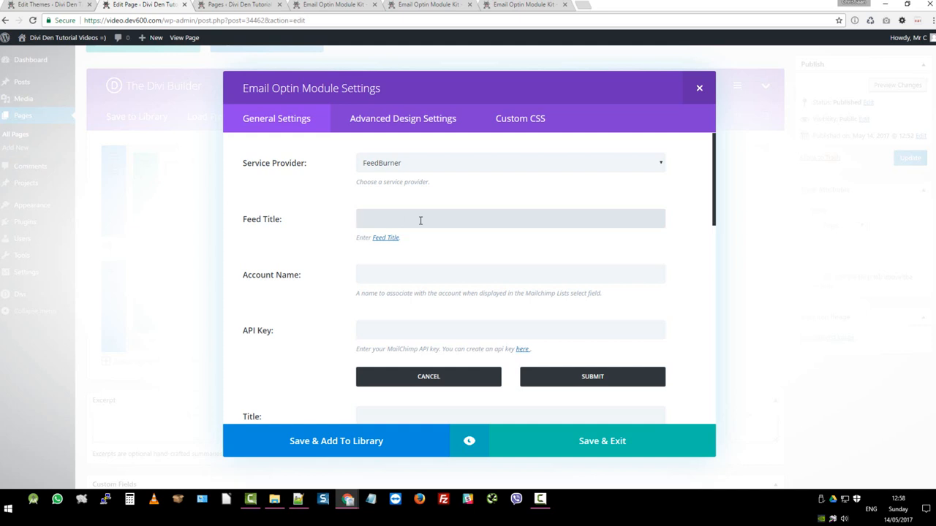
{"action": "left_click", "coordinate": [421, 219]}
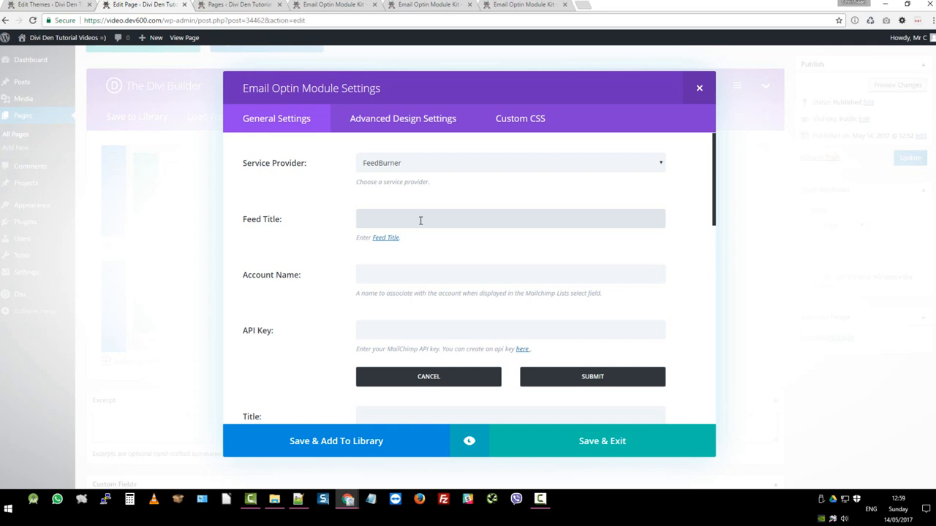
{"action": "left_click", "coordinate": [421, 219]}
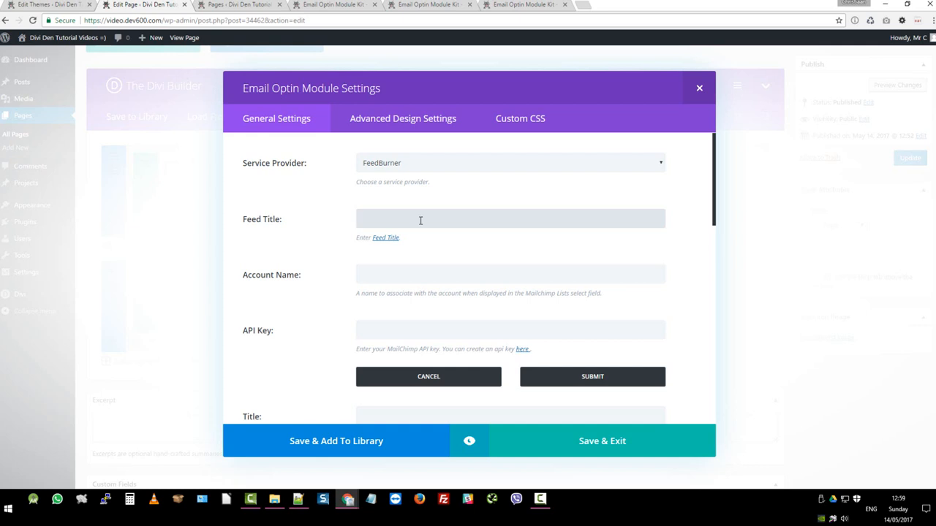
{"action": "left_click", "coordinate": [421, 219]}
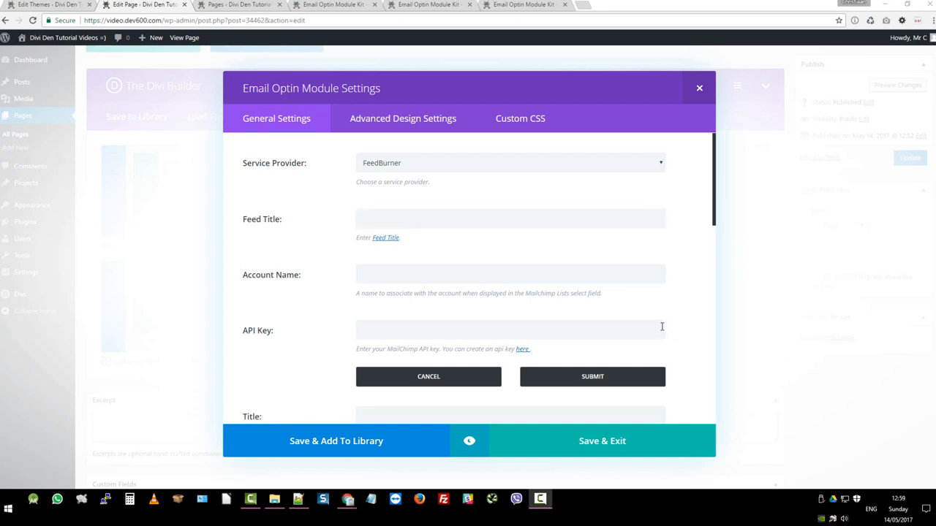
{"action": "mouse_move", "coordinate": [485, 209]}
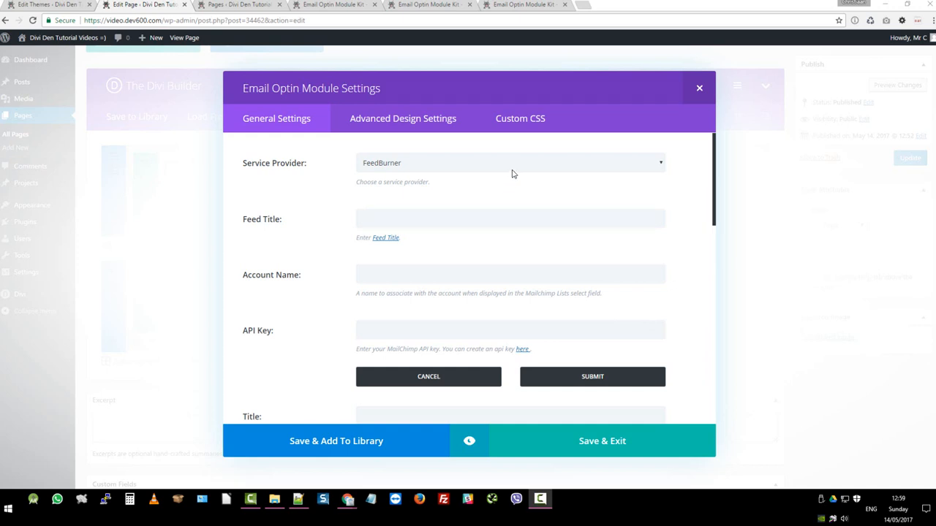
{"action": "mouse_move", "coordinate": [523, 200]}
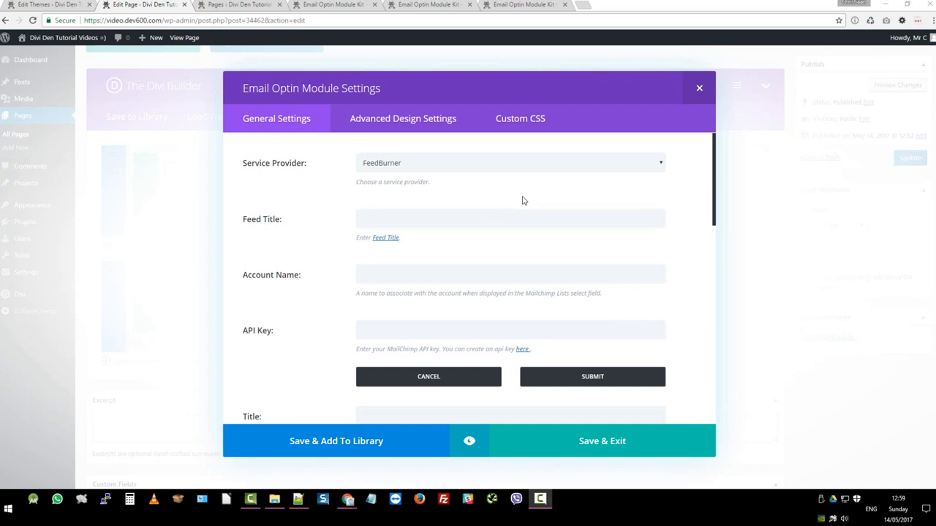
{"action": "mouse_move", "coordinate": [699, 88]}
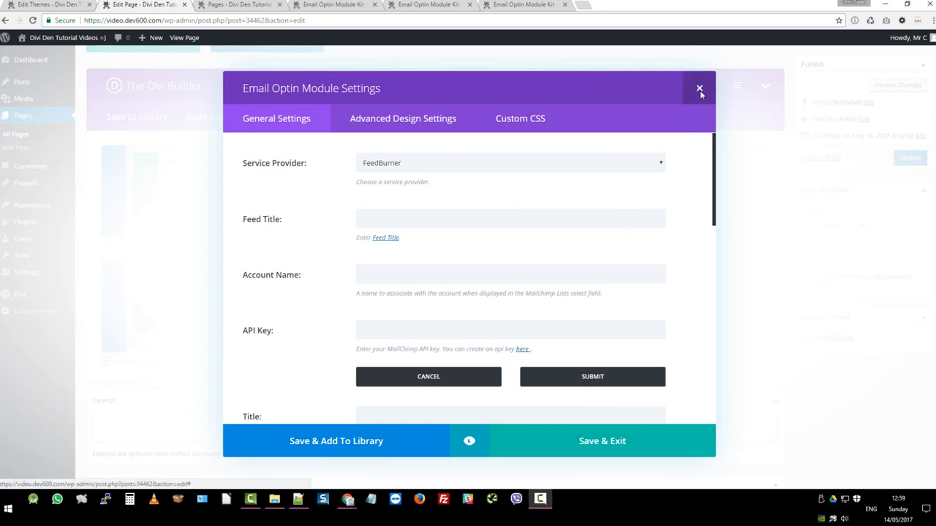
- Close the Email Optin settings, returning to the builder layout with both modules
{"action": "left_click", "coordinate": [699, 87]}
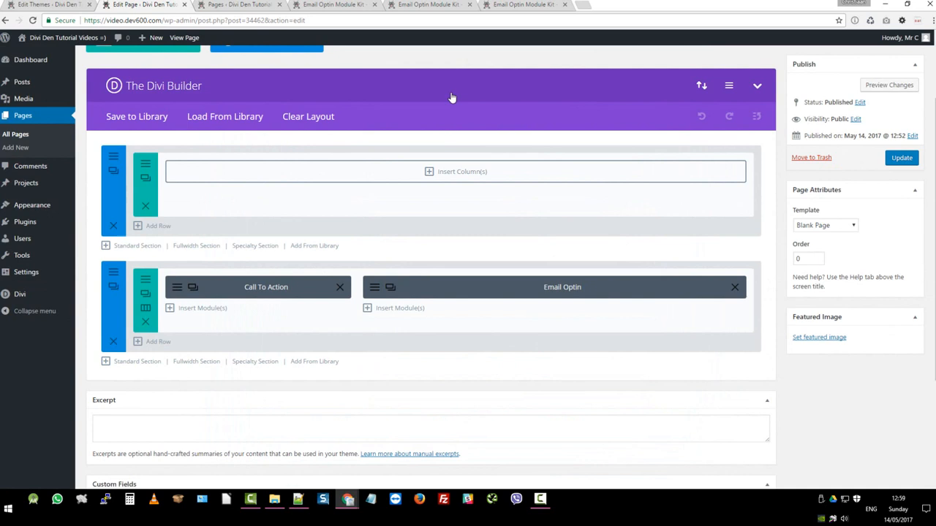
{"action": "mouse_move", "coordinate": [462, 97]}
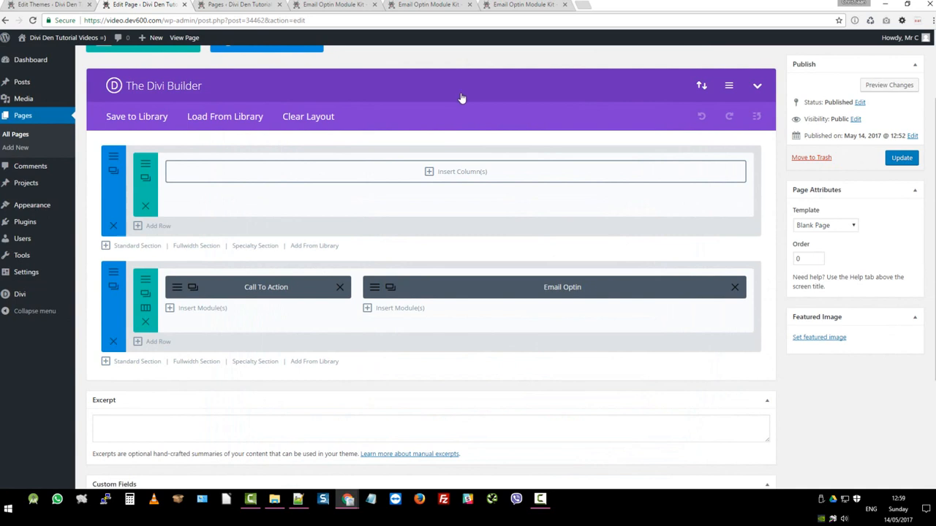
{"action": "mouse_move", "coordinate": [488, 142]}
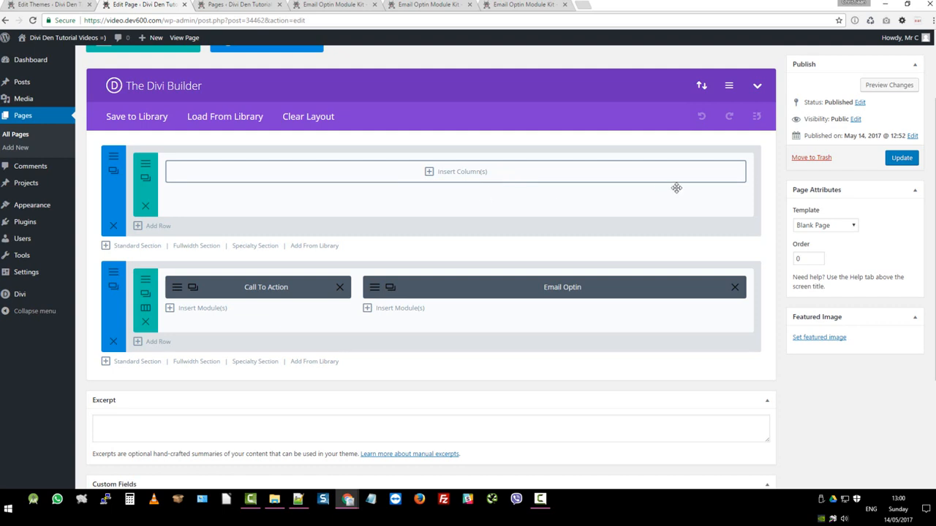
{"action": "mouse_move", "coordinate": [847, 170]}
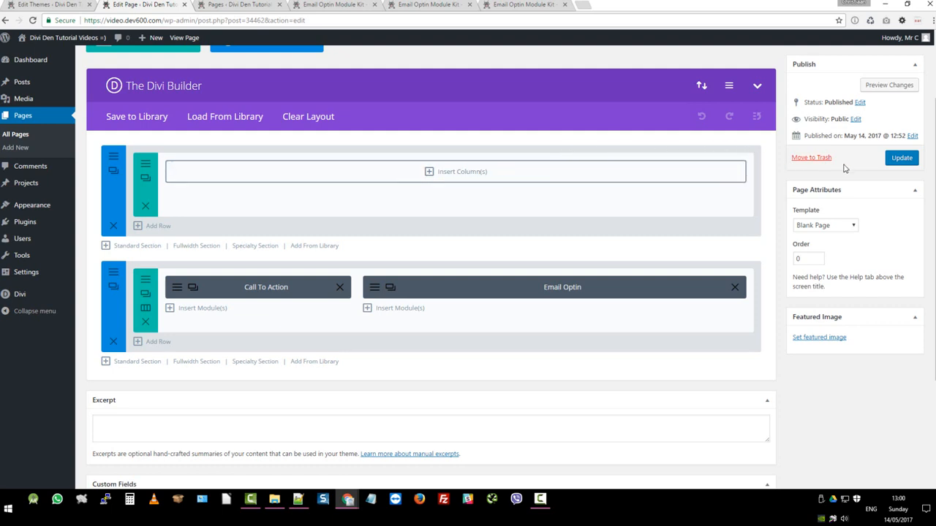